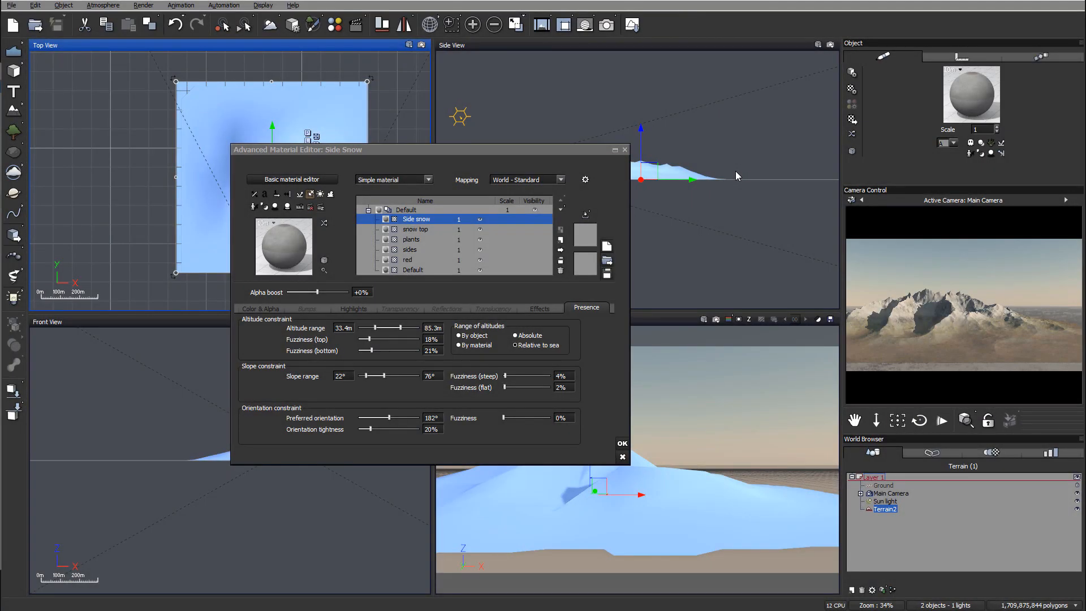
pyautogui.moveTo(423, 252)
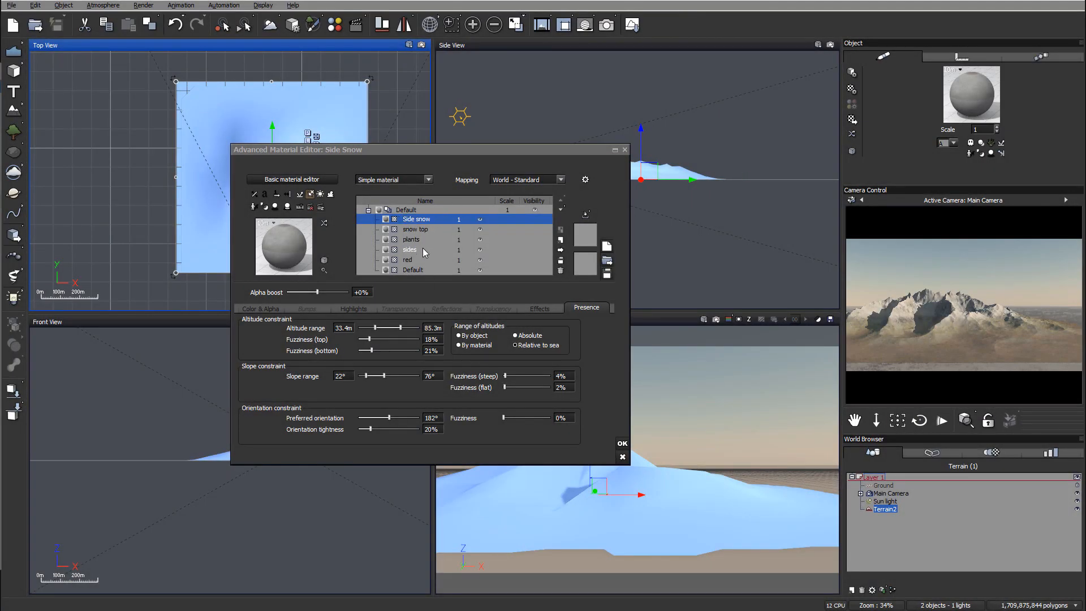
pyautogui.moveTo(975, 345)
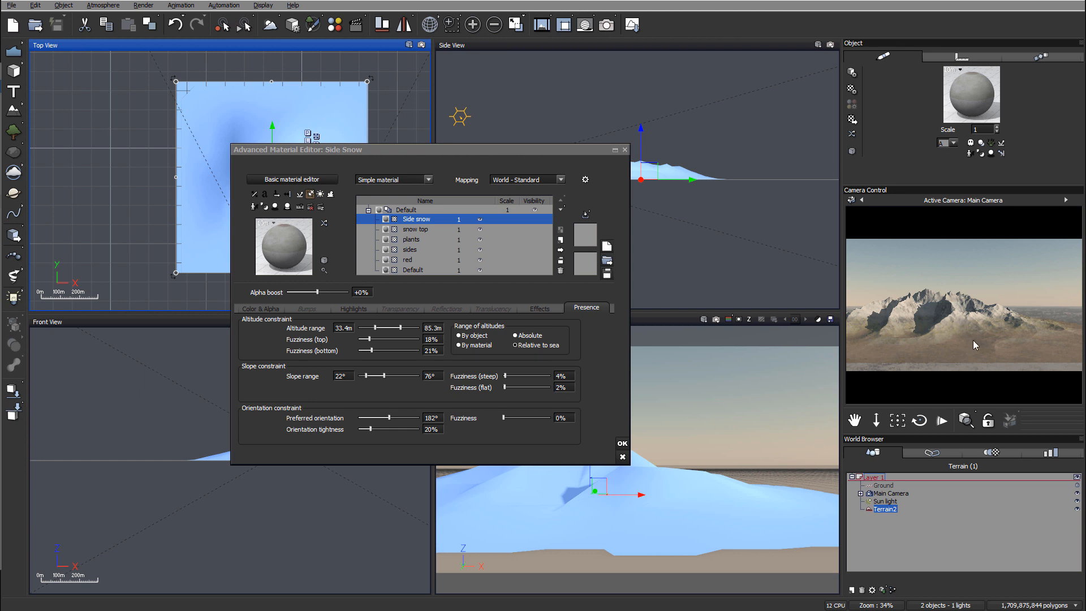
pyautogui.moveTo(974, 350)
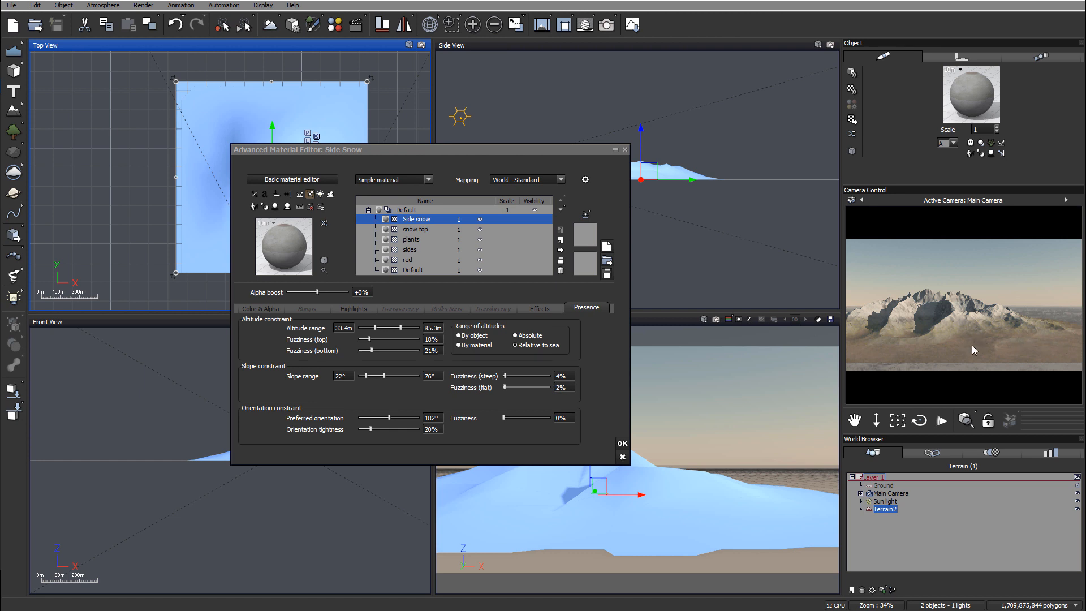
pyautogui.moveTo(1008, 331)
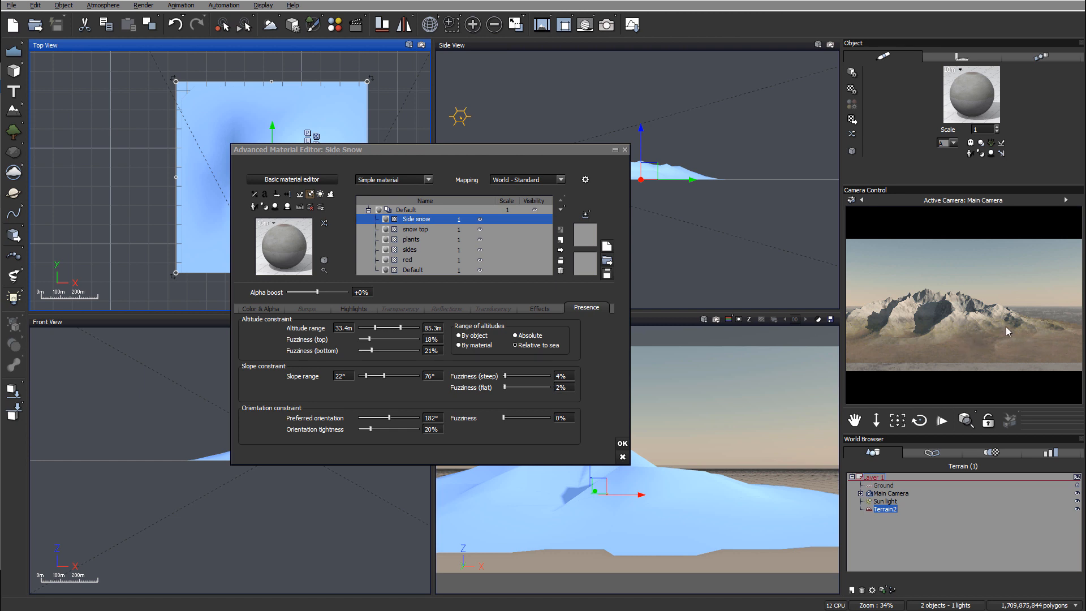
pyautogui.moveTo(439, 241)
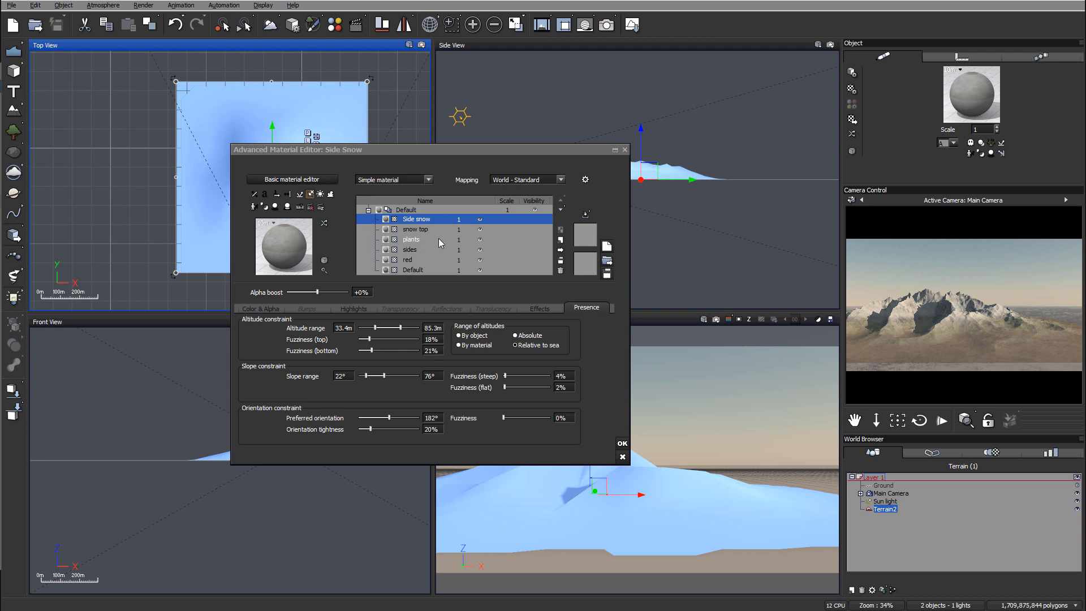
# Add a new material layer and rename it 'rock' to become the rocks layer
pyautogui.click(411, 240)
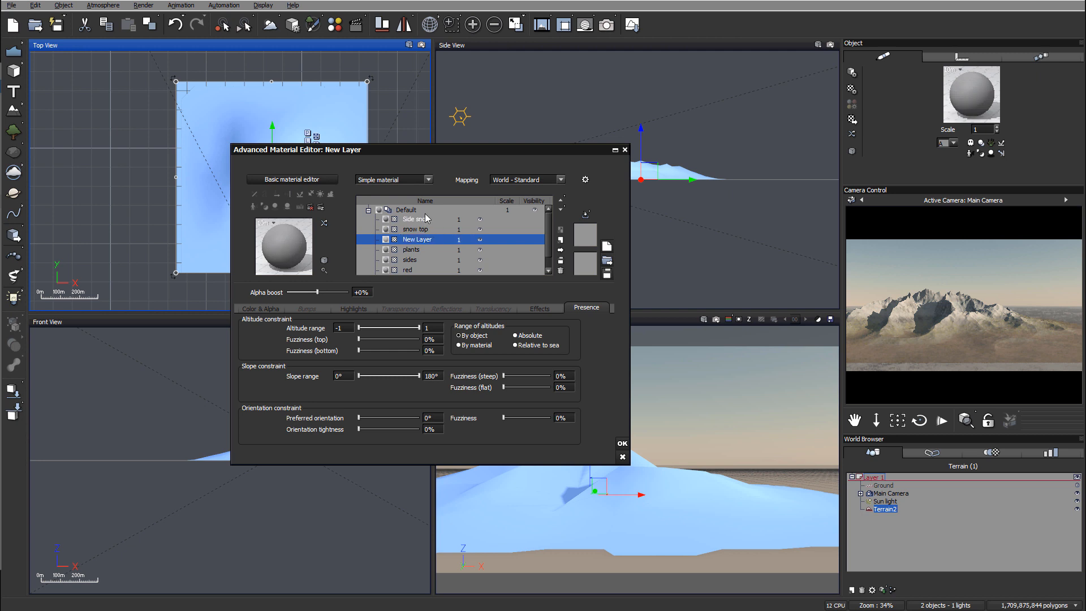
pyautogui.doubleClick(416, 238)
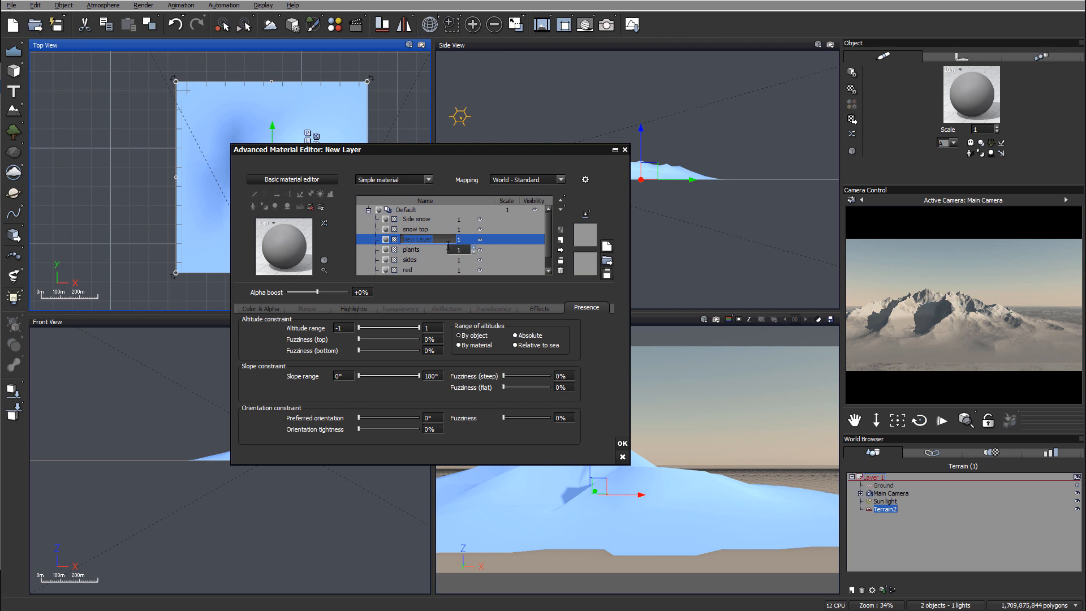
pyautogui.write('rocks')
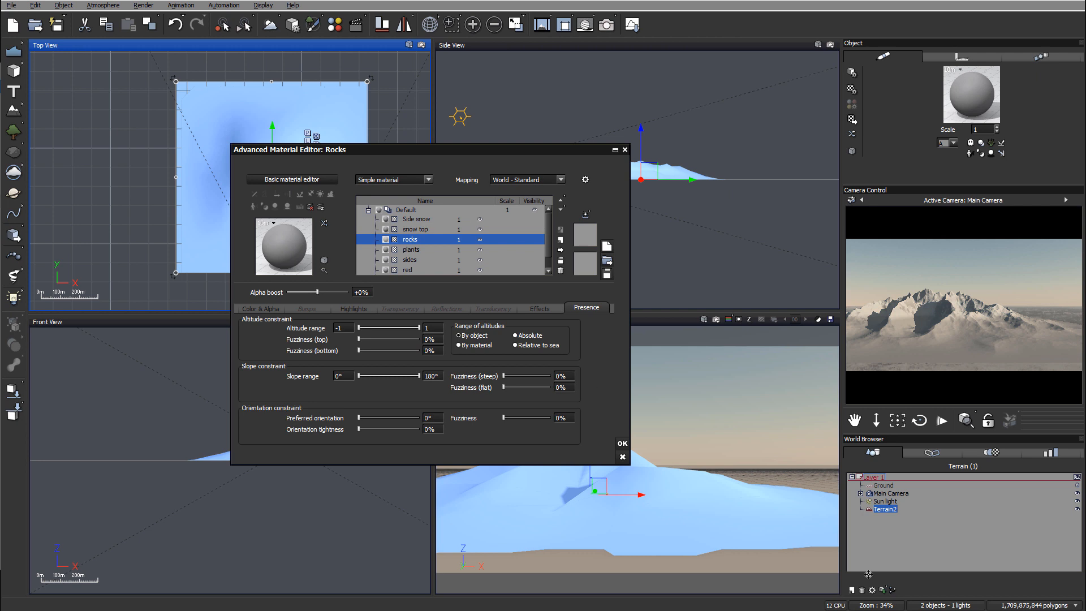
pyautogui.moveTo(1031, 600)
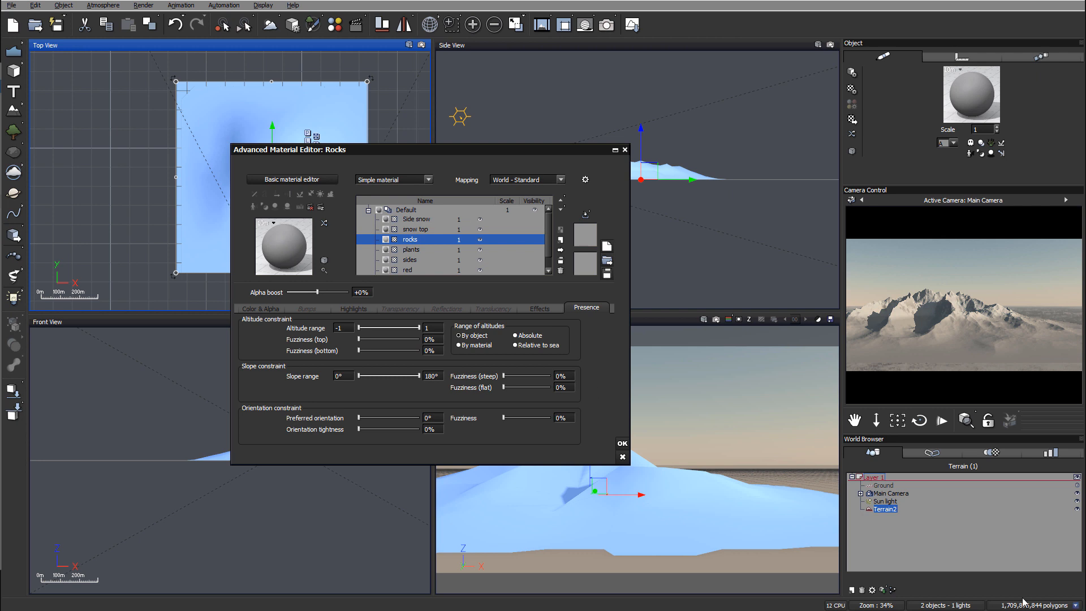
pyautogui.moveTo(1035, 604)
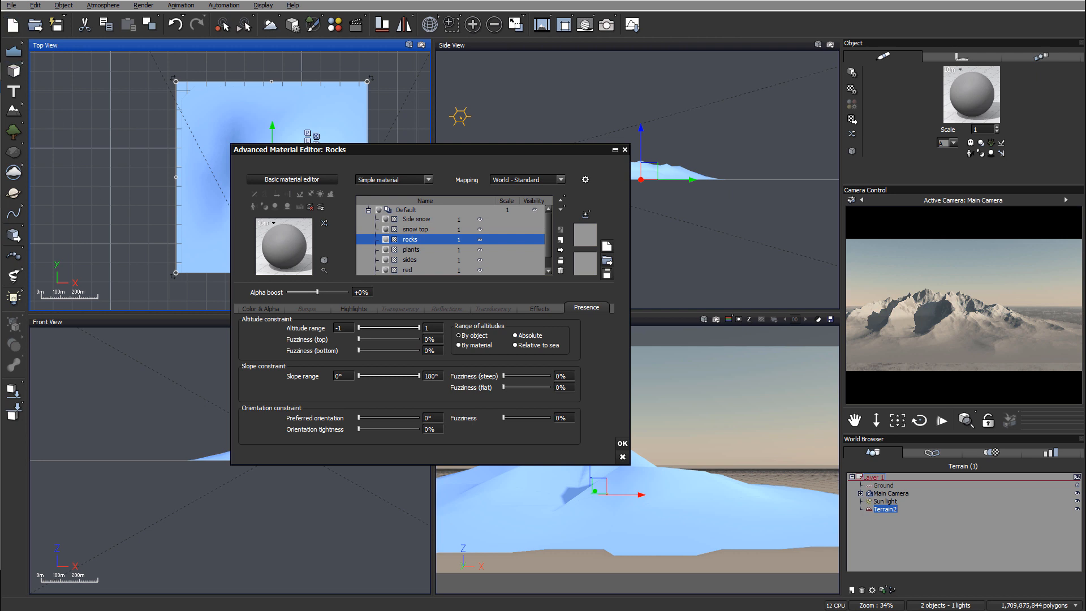
pyautogui.moveTo(348, 246)
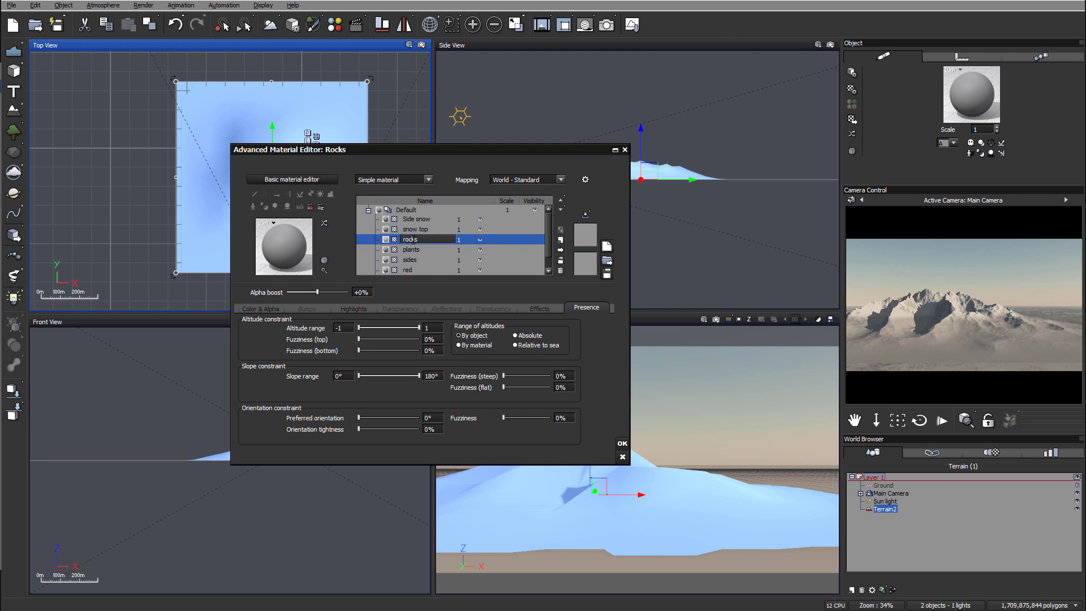
# Give the rocks layer a dark brownish first grain colour and raise contrast to about 1.16
pyautogui.click(260, 307)
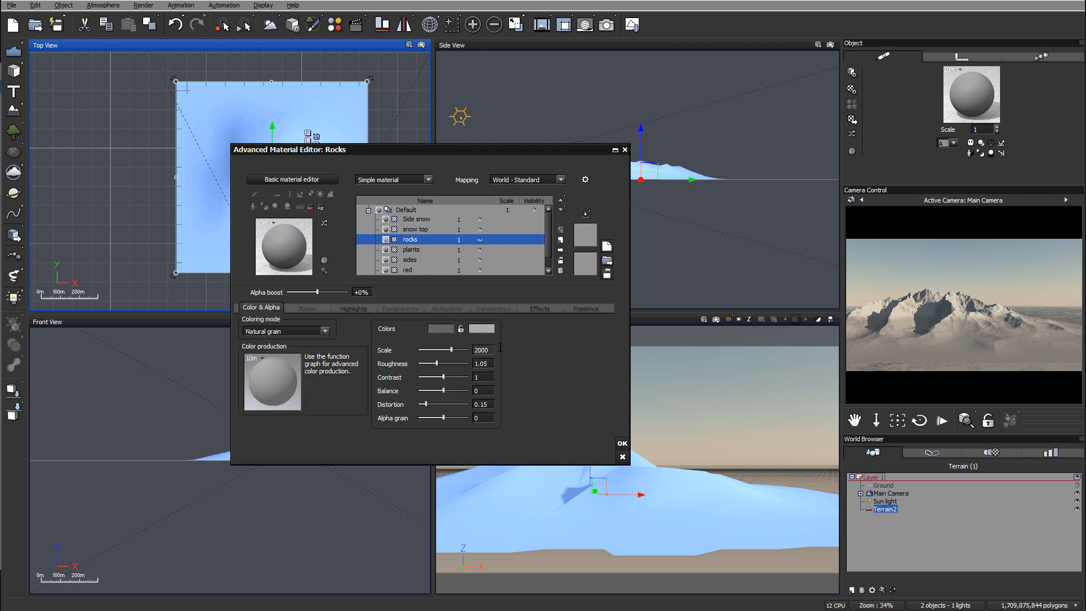
pyautogui.click(441, 328)
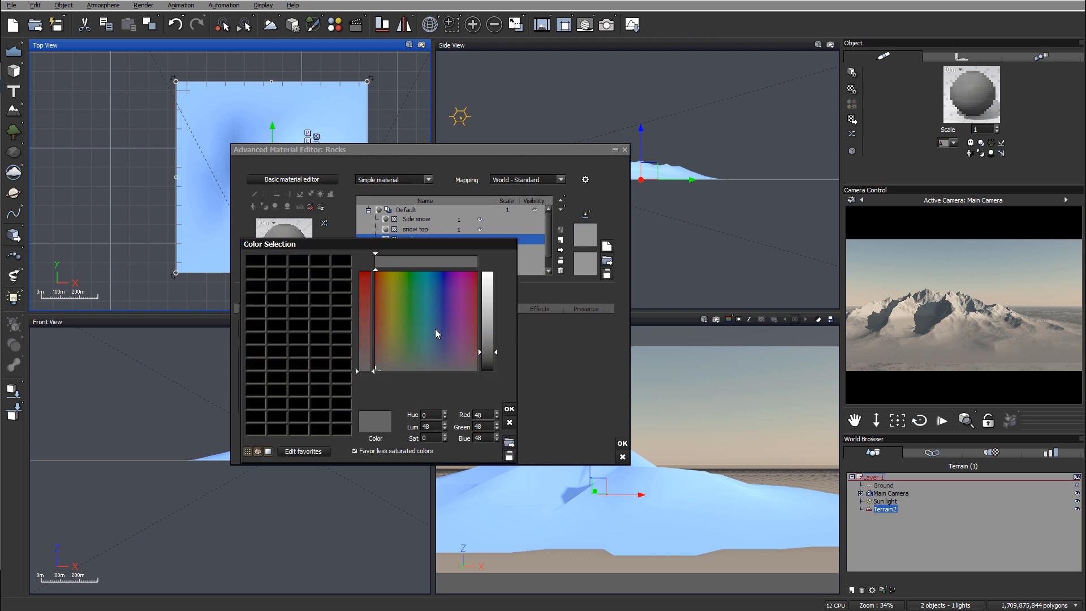
pyautogui.click(475, 357)
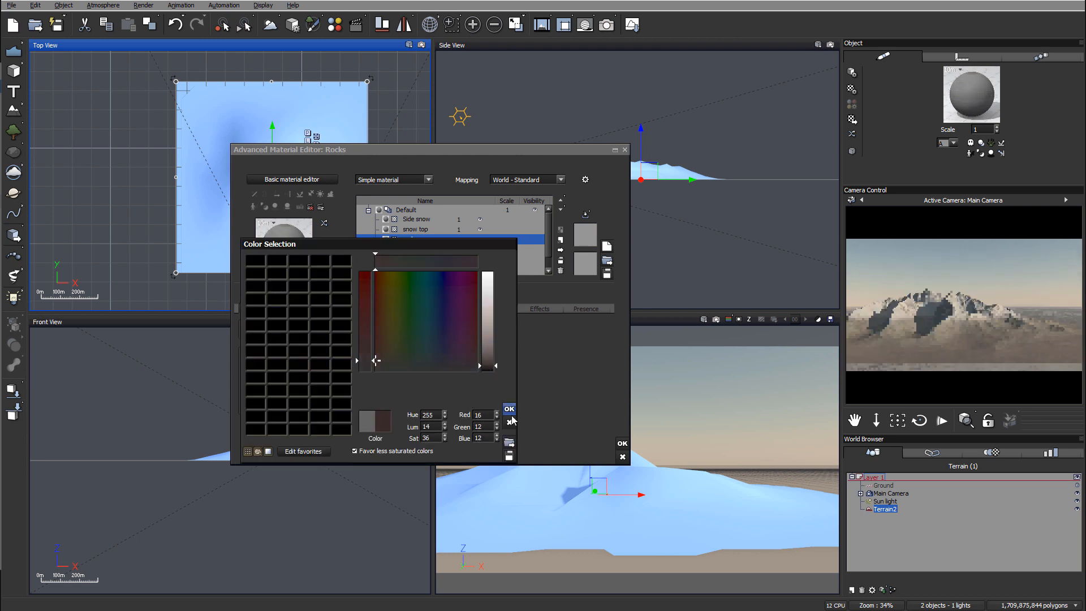
pyautogui.click(509, 409)
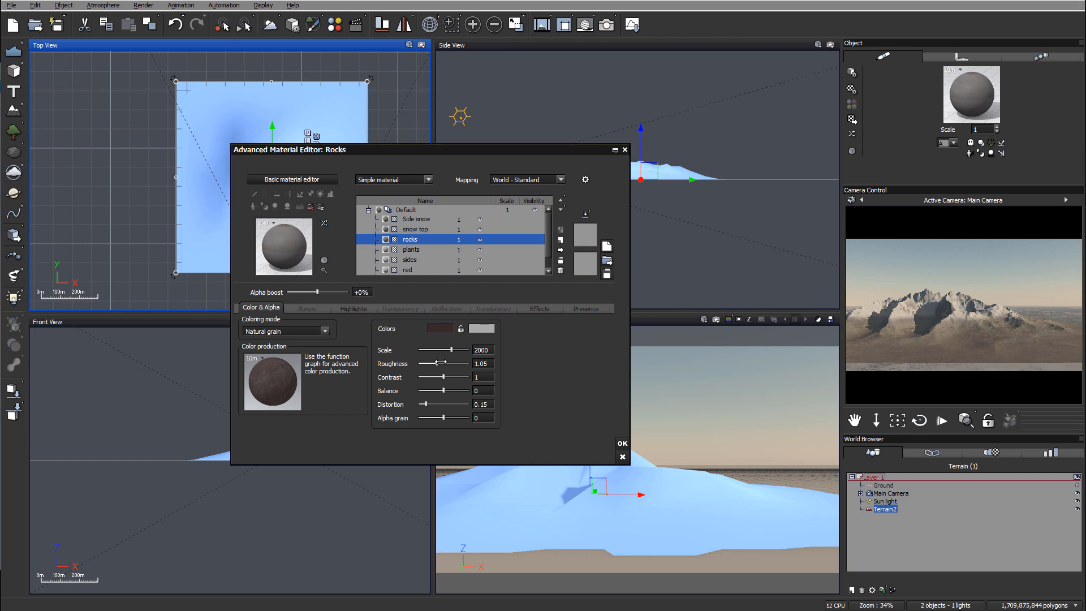
pyautogui.moveTo(434, 377); pyautogui.dragTo(448, 377)
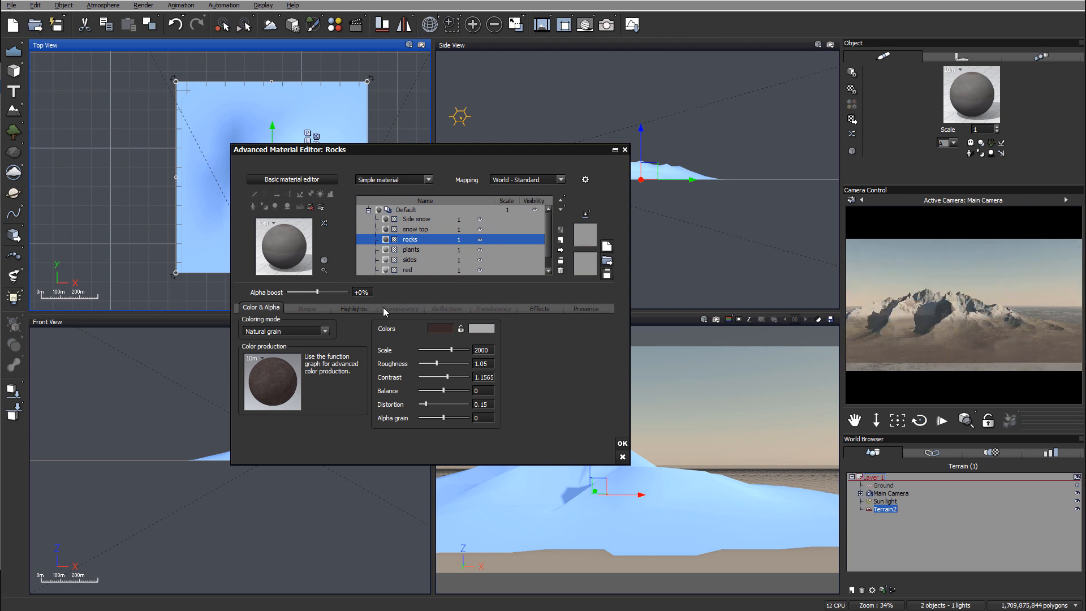
pyautogui.click(401, 308)
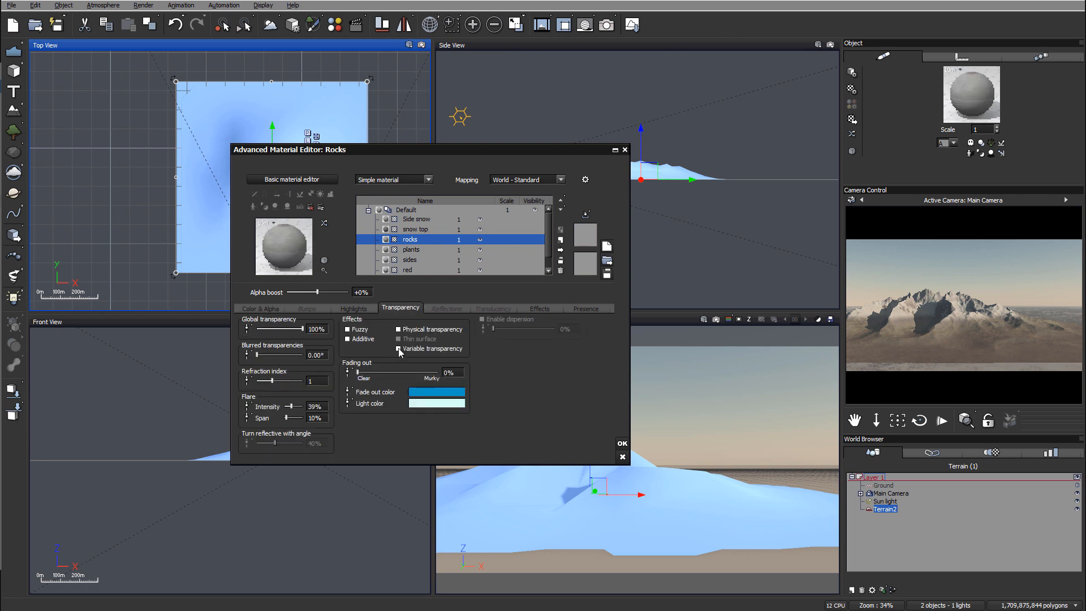
# Enable variable transparency and shape a steep ramp from about −0.25 up to 0.22, 0.78, then confirm
pyautogui.click(398, 348)
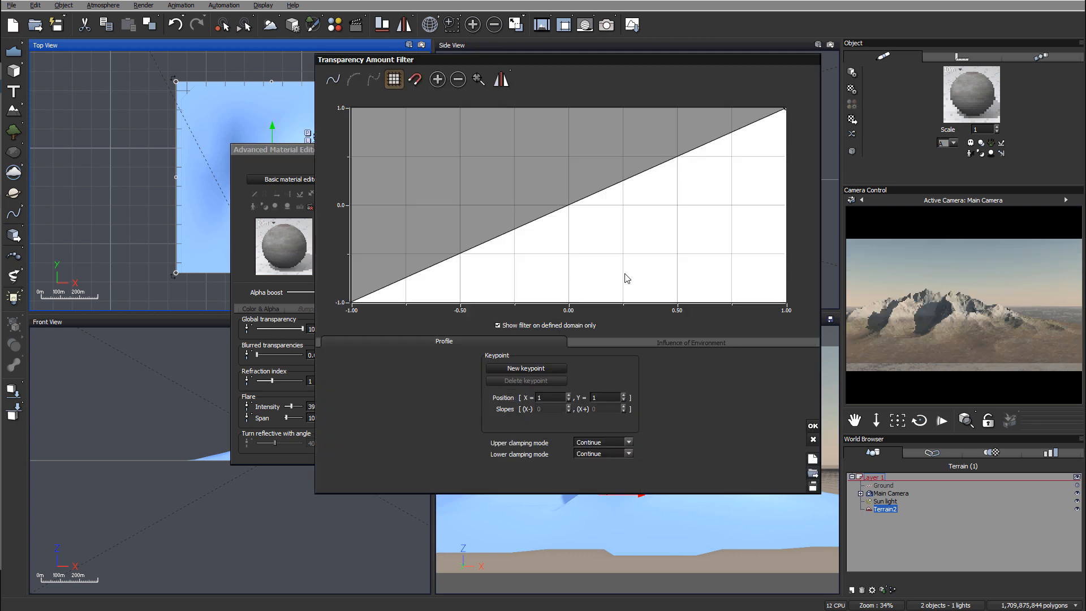
pyautogui.click(490, 241)
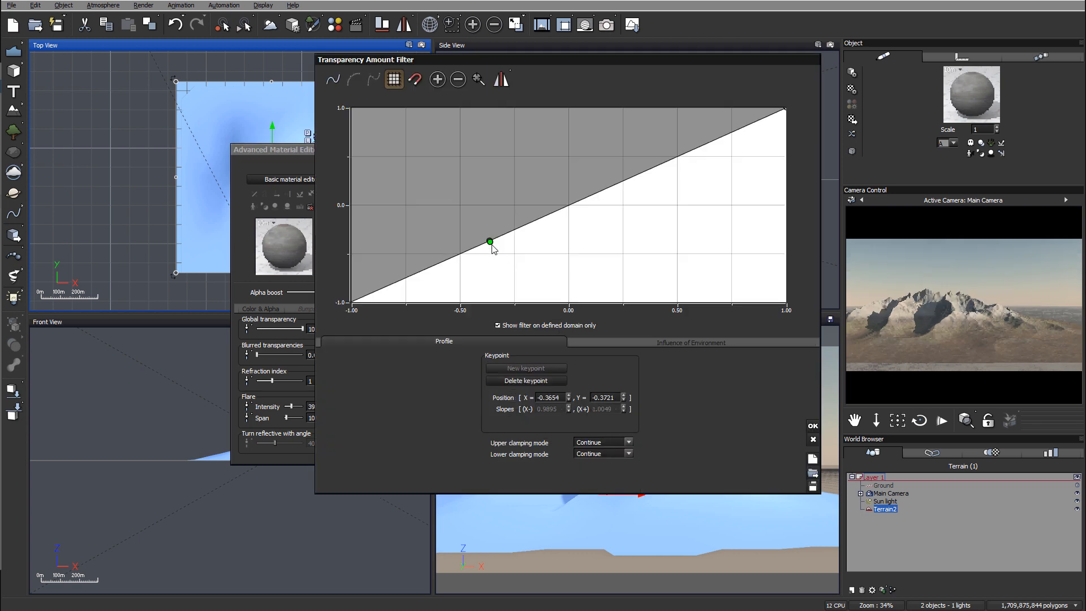
pyautogui.moveTo(490, 242); pyautogui.dragTo(533, 289)
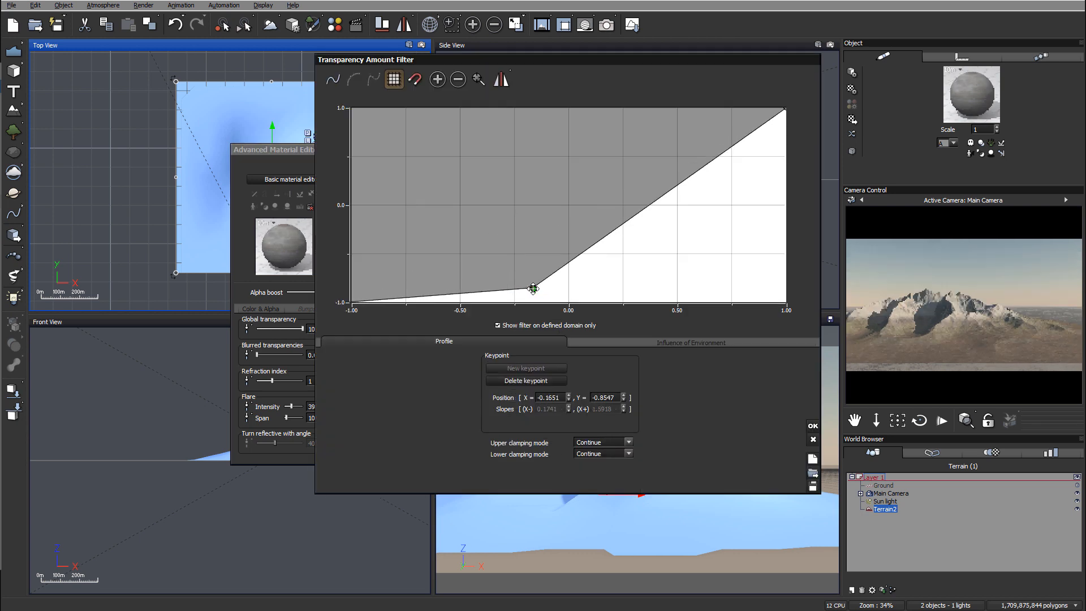
pyautogui.moveTo(533, 288); pyautogui.dragTo(699, 173)
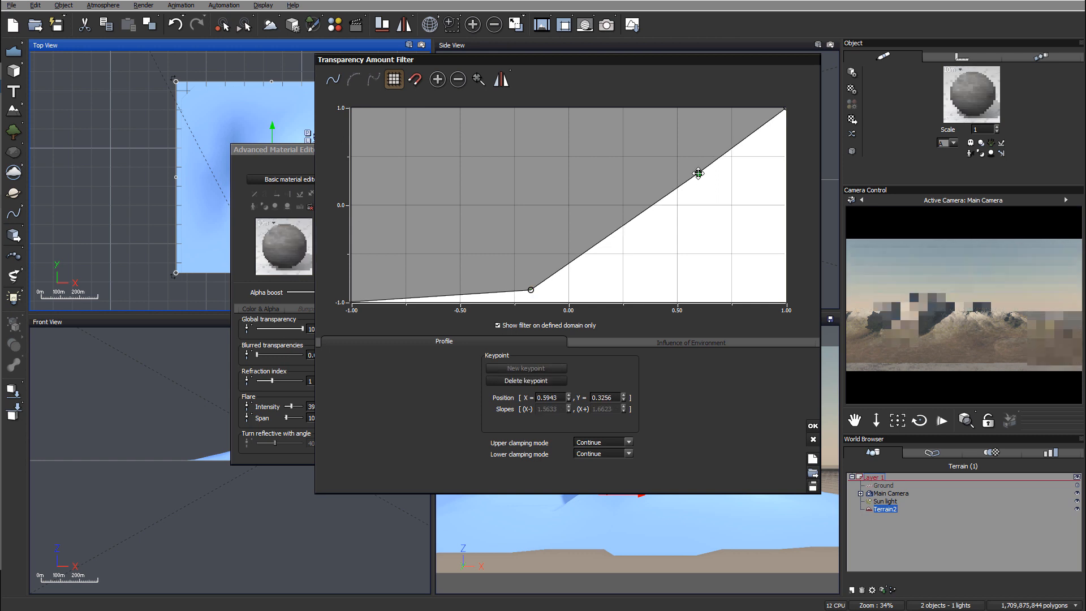
pyautogui.moveTo(698, 173); pyautogui.dragTo(612, 118)
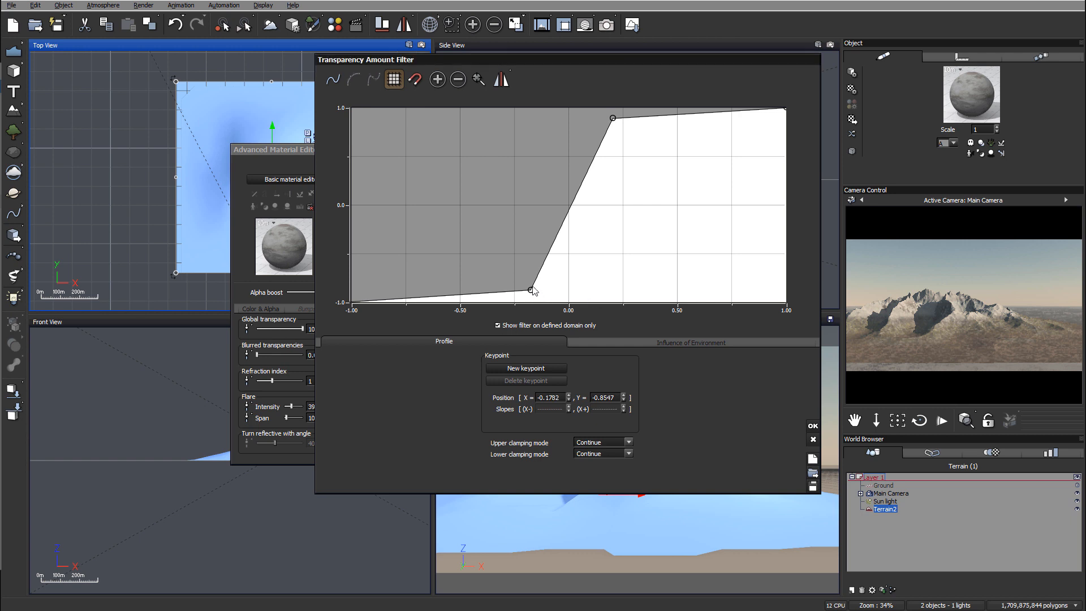
pyautogui.moveTo(531, 290); pyautogui.dragTo(515, 282)
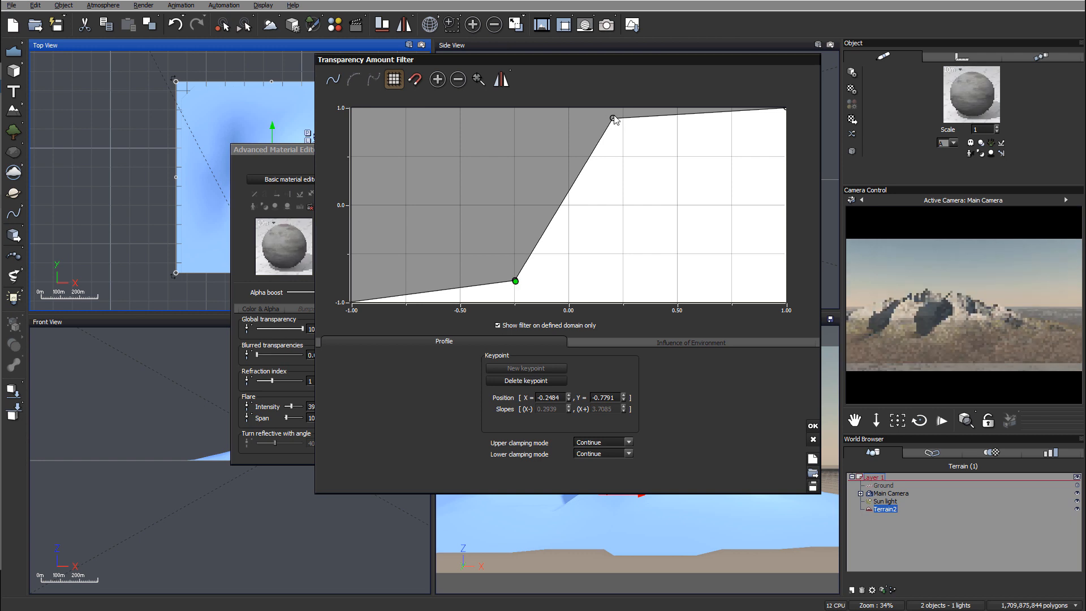
pyautogui.moveTo(612, 119); pyautogui.dragTo(616, 127)
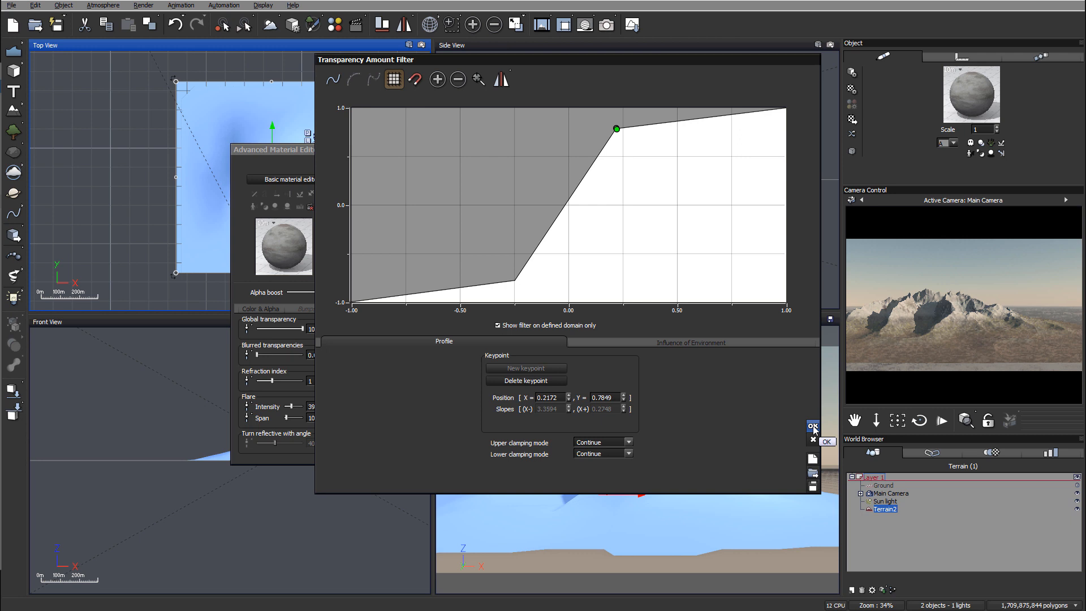
pyautogui.click(812, 426)
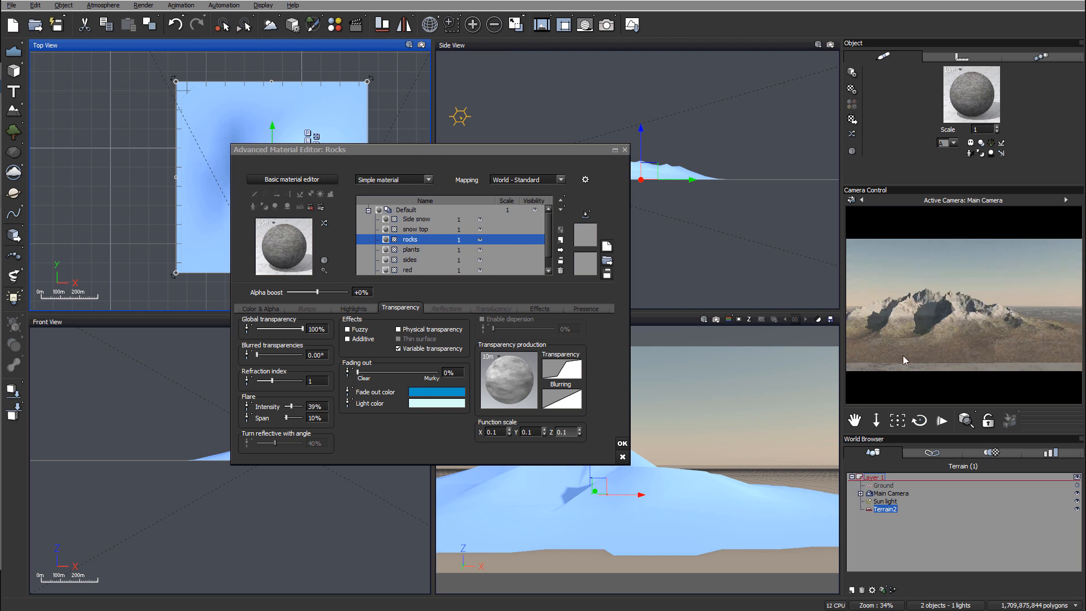
pyautogui.moveTo(1038, 344)
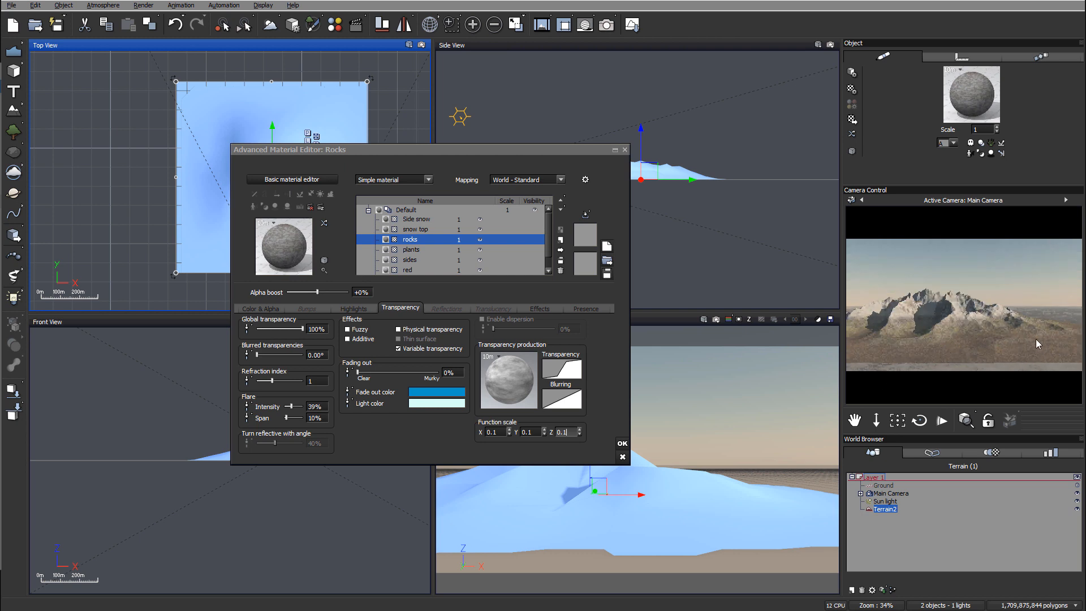
pyautogui.moveTo(1042, 333)
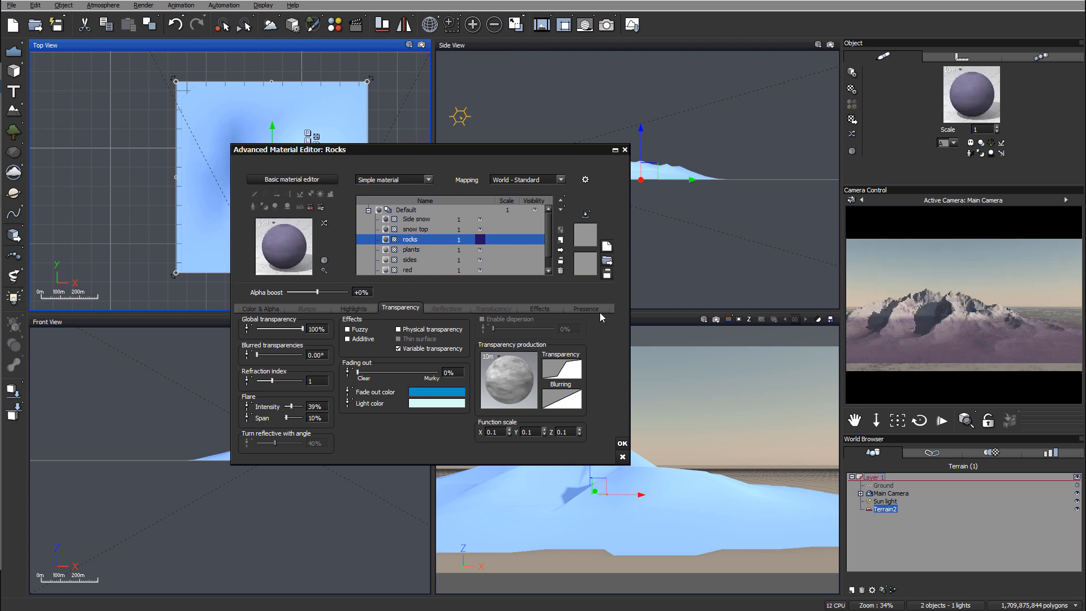
# Limit the rocks layer to slopes up to 30° with 20% top fuzziness and a narrowed altitude range
pyautogui.click(586, 308)
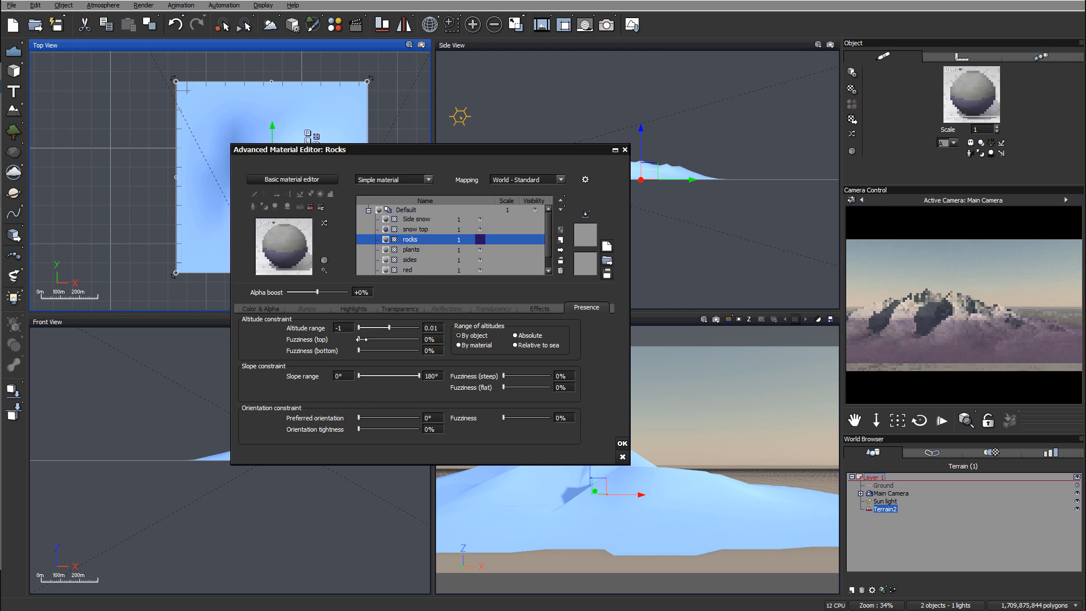
pyautogui.moveTo(357, 339); pyautogui.dragTo(369, 339)
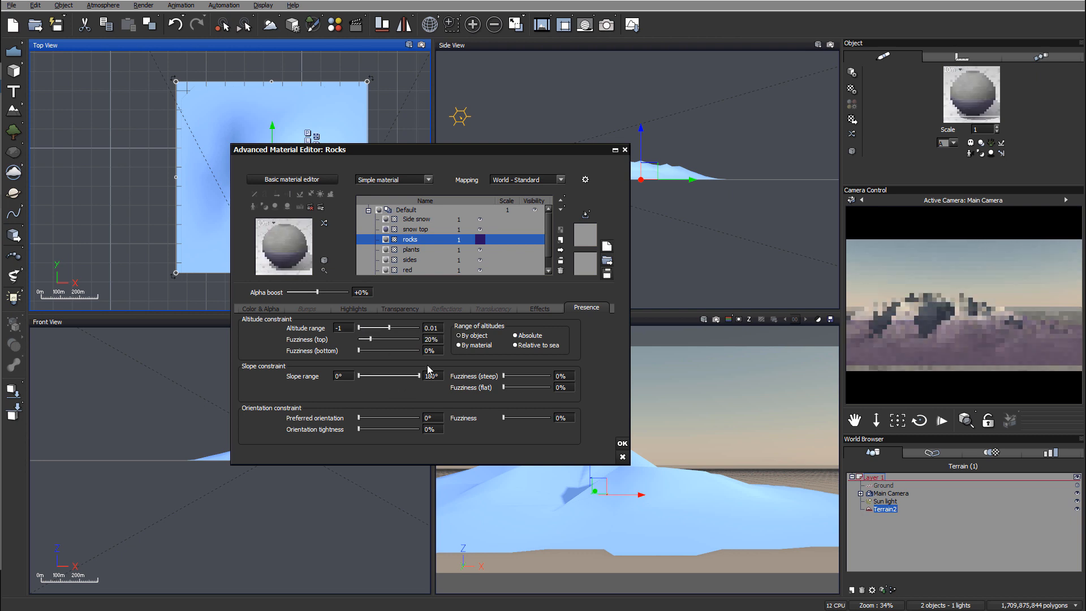
pyautogui.moveTo(421, 375); pyautogui.dragTo(388, 376)
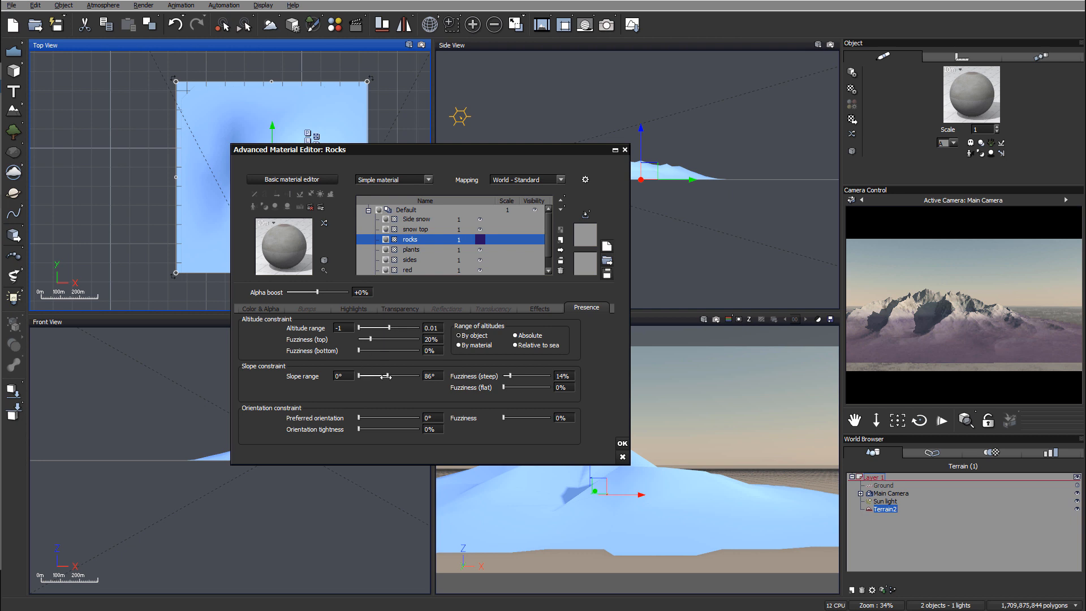
pyautogui.moveTo(402, 375); pyautogui.dragTo(394, 375)
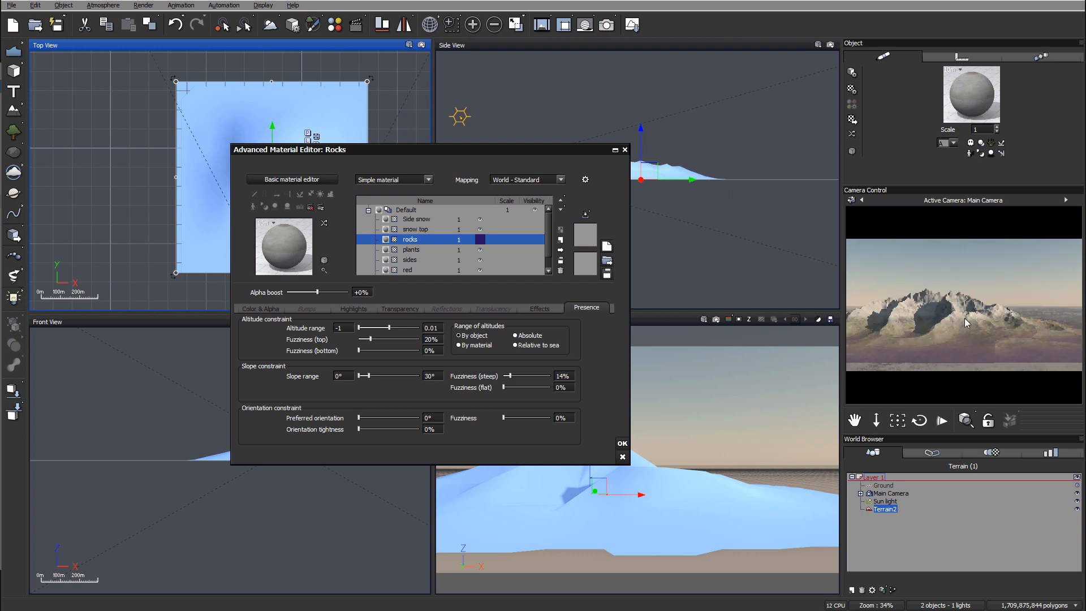
pyautogui.moveTo(713, 362)
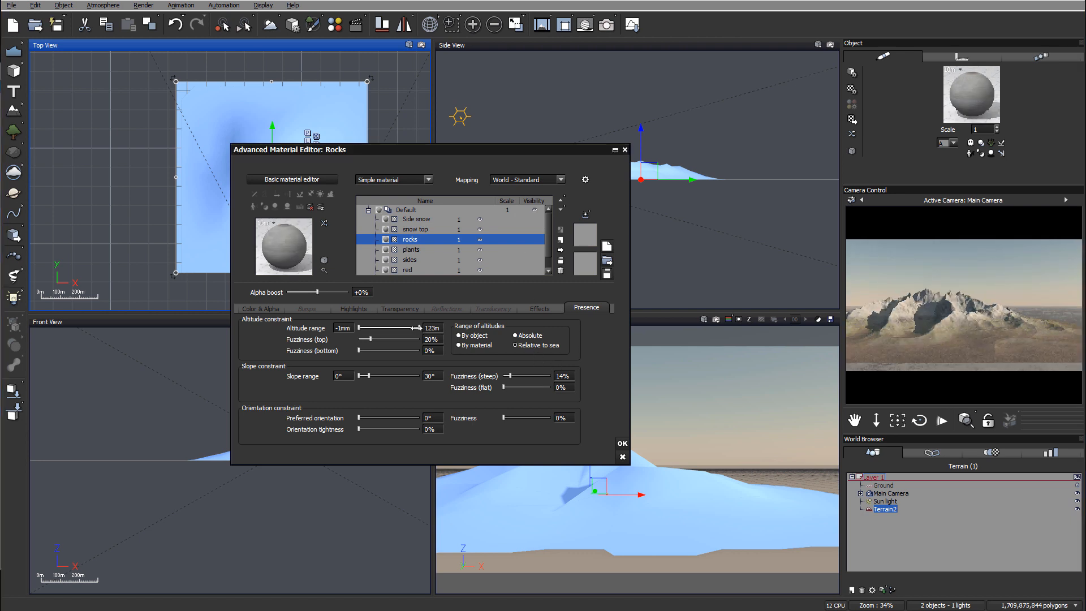
pyautogui.moveTo(430, 327); pyautogui.dragTo(406, 327)
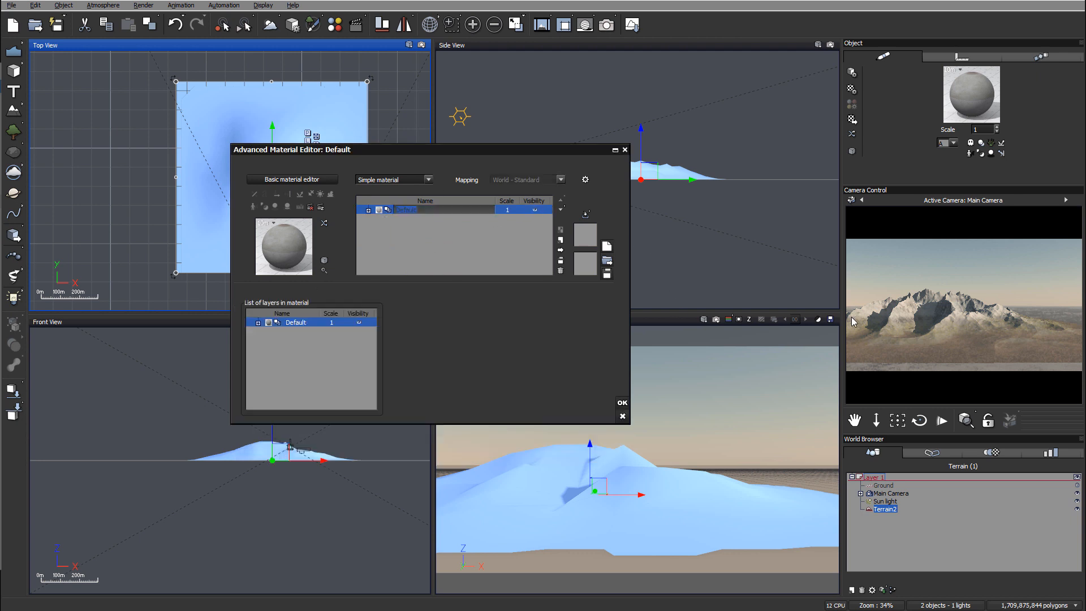
pyautogui.moveTo(881, 349)
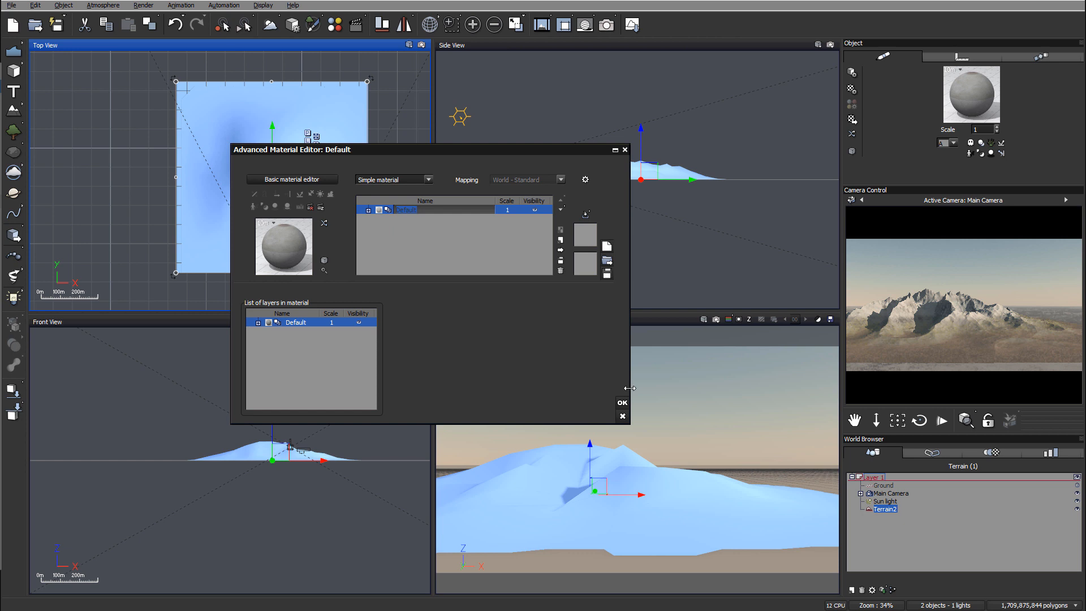
# Close the material editor and lower the main camera to about 48.5 m, framing the mountain closer
pyautogui.click(622, 403)
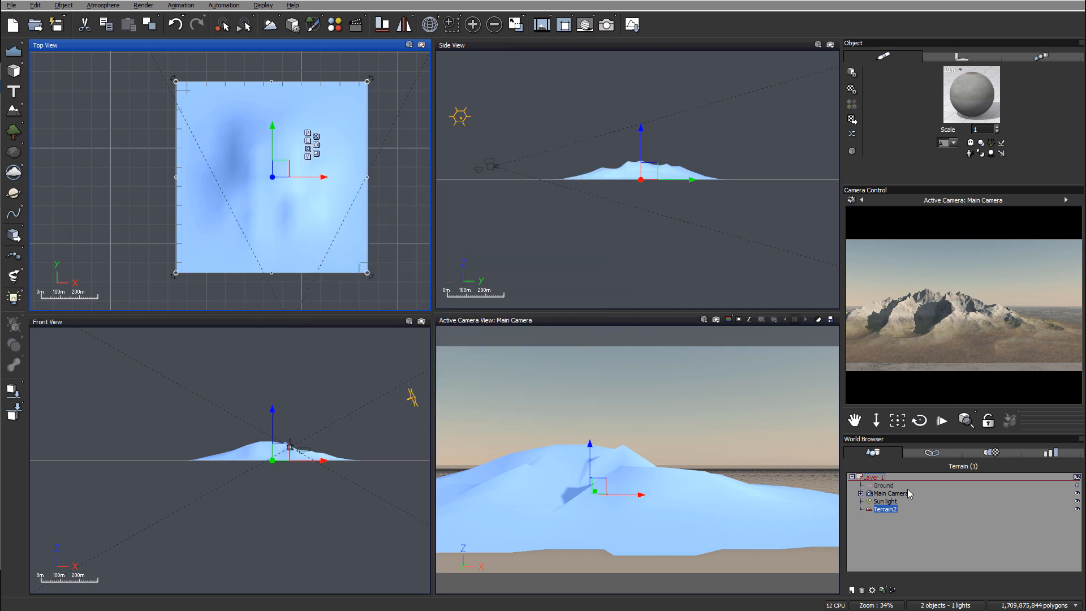
pyautogui.click(891, 493)
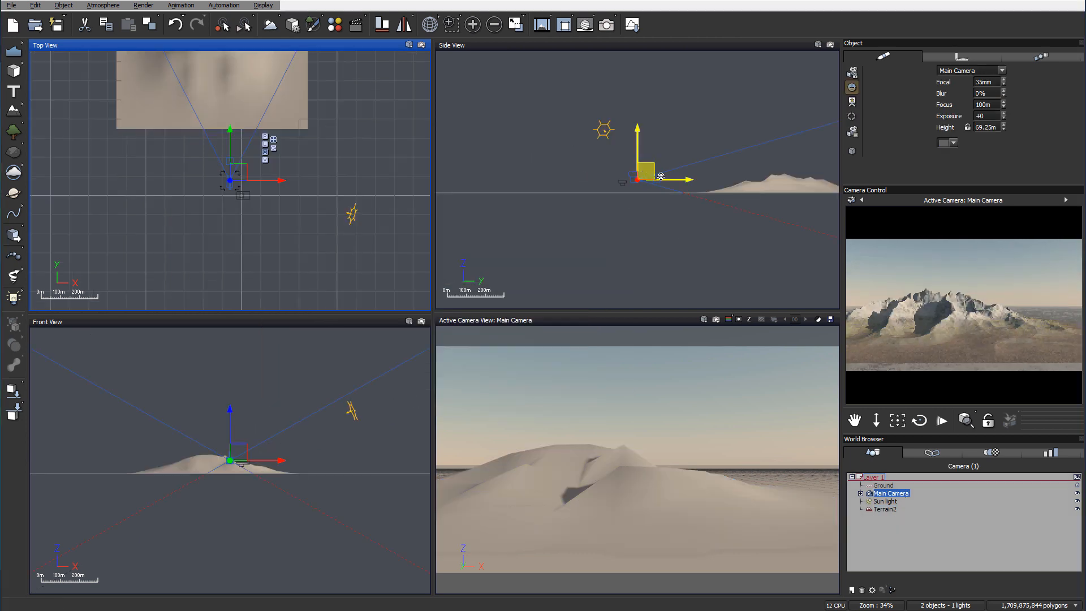
pyautogui.moveTo(655, 176); pyautogui.dragTo(676, 186)
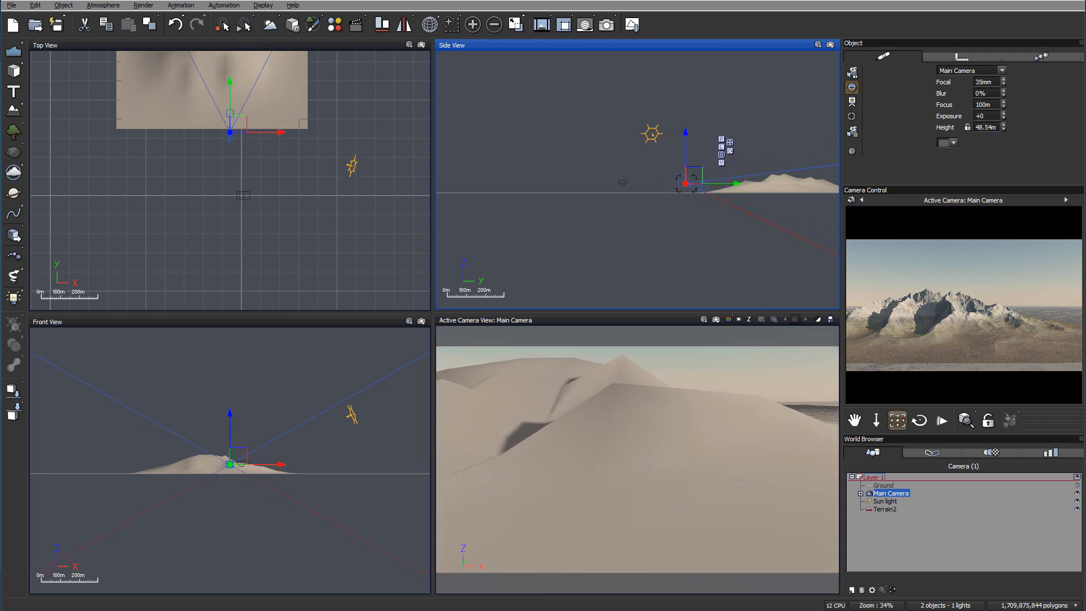
pyautogui.click(606, 25)
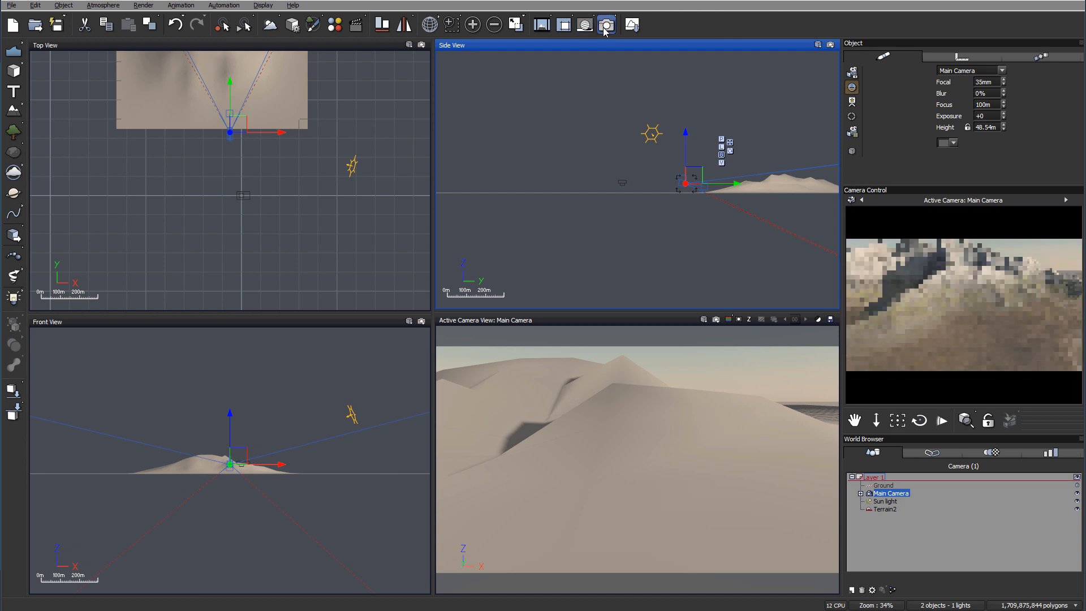
# Render a test view, reposition the camera near 56 m, and add a new terrain to the scene
pyautogui.click(606, 24)
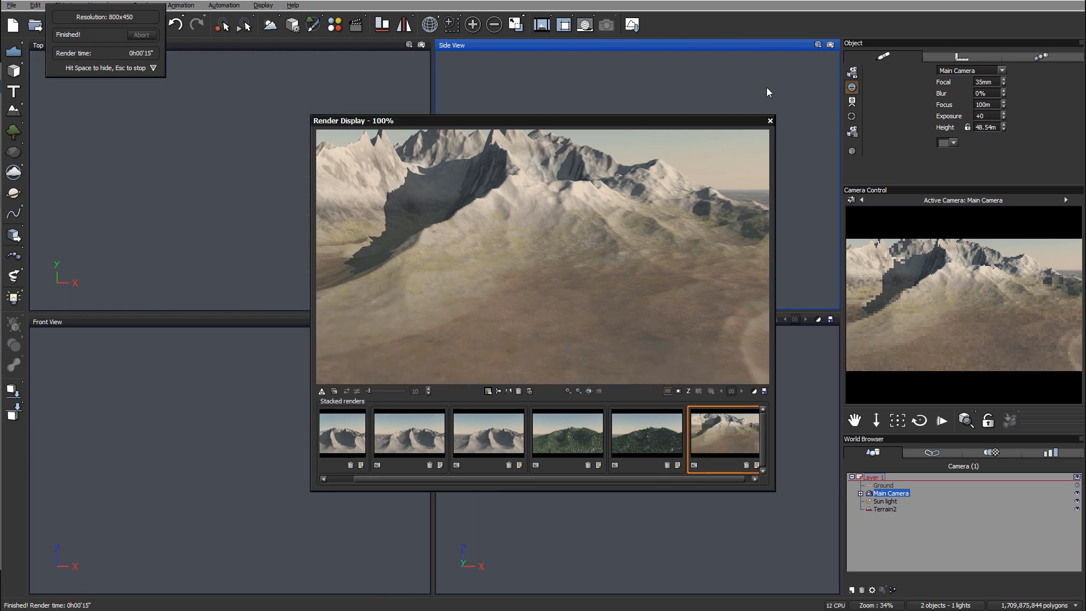
pyautogui.moveTo(769, 121)
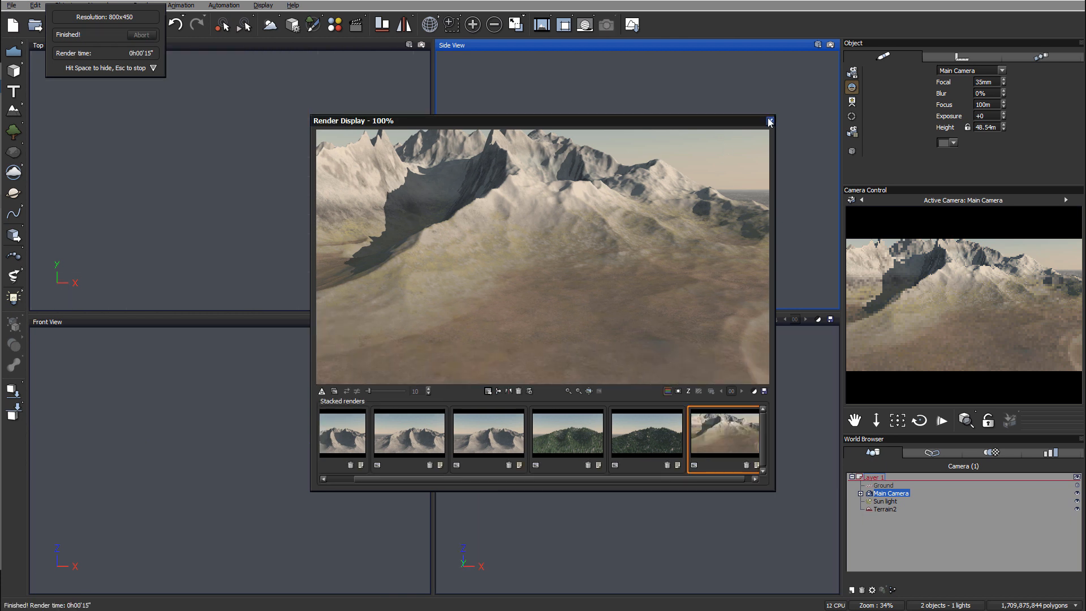
pyautogui.click(768, 121)
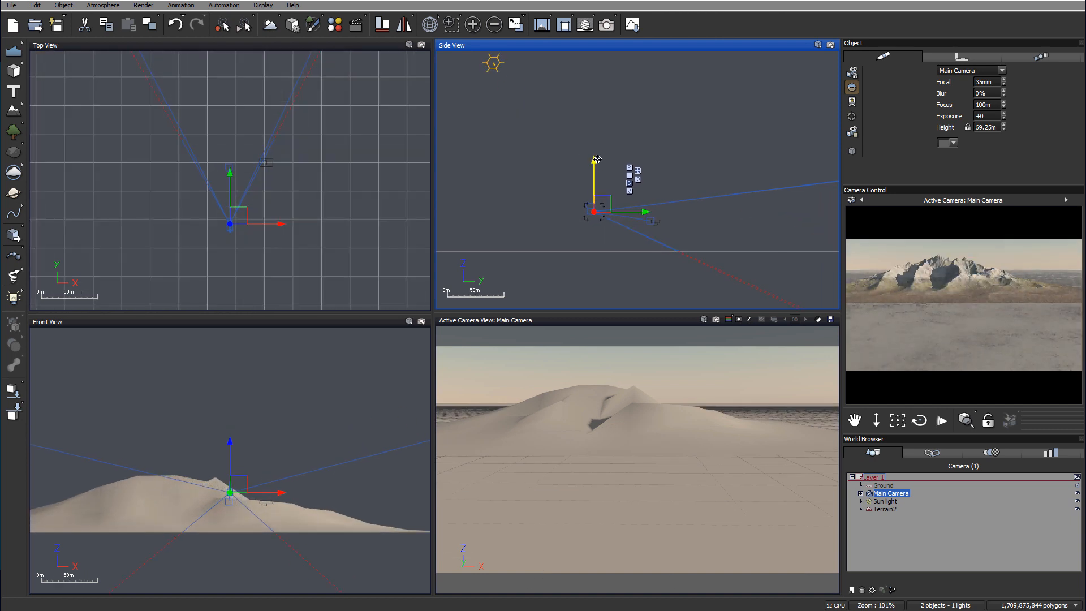
pyautogui.moveTo(594, 160); pyautogui.dragTo(594, 211)
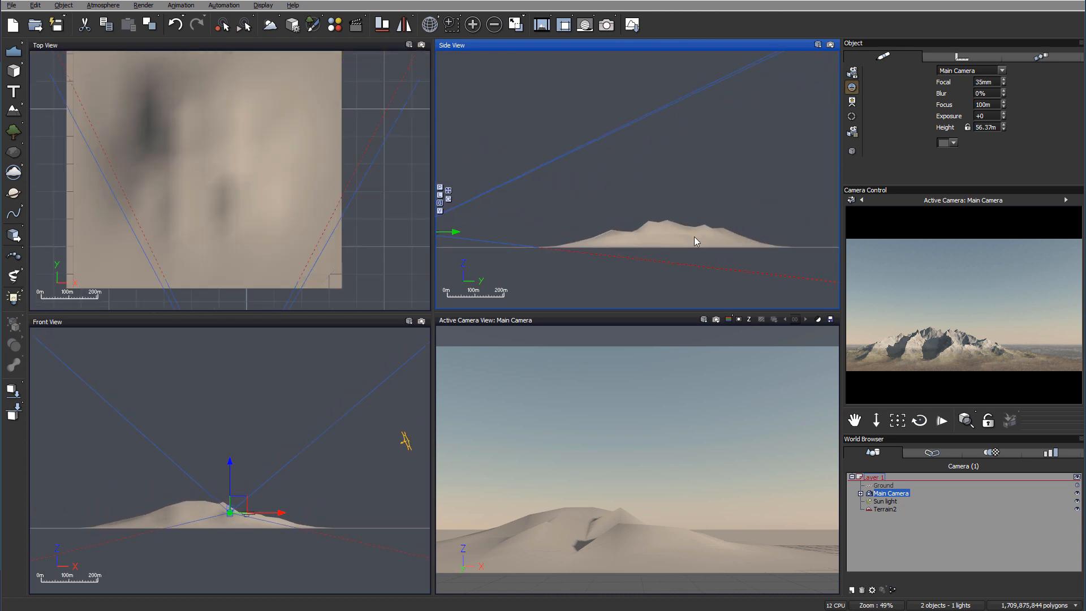
pyautogui.click(885, 509)
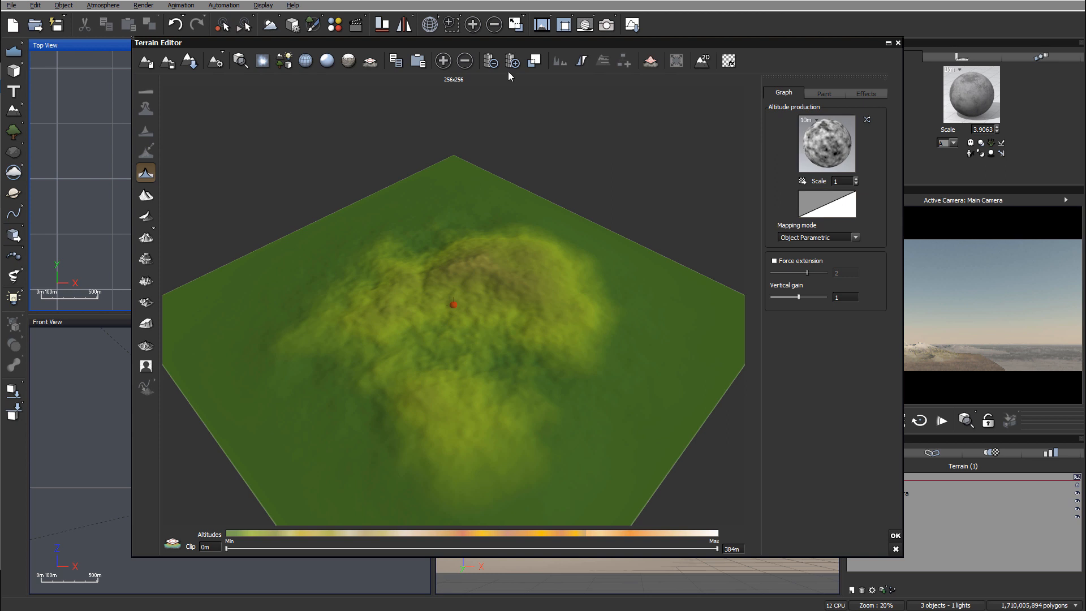
# Sculpt Terrain3 at 512x512 resolution into a ridged, eroded mountain shape and accept it
pyautogui.click(514, 60)
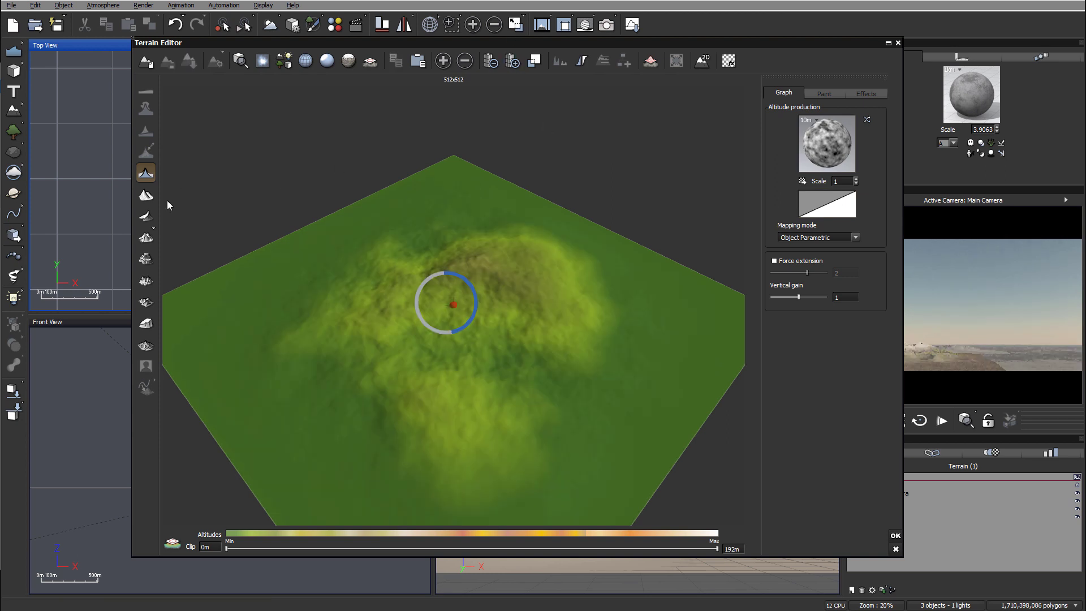
pyautogui.moveTo(452, 304); pyautogui.dragTo(586, 218)
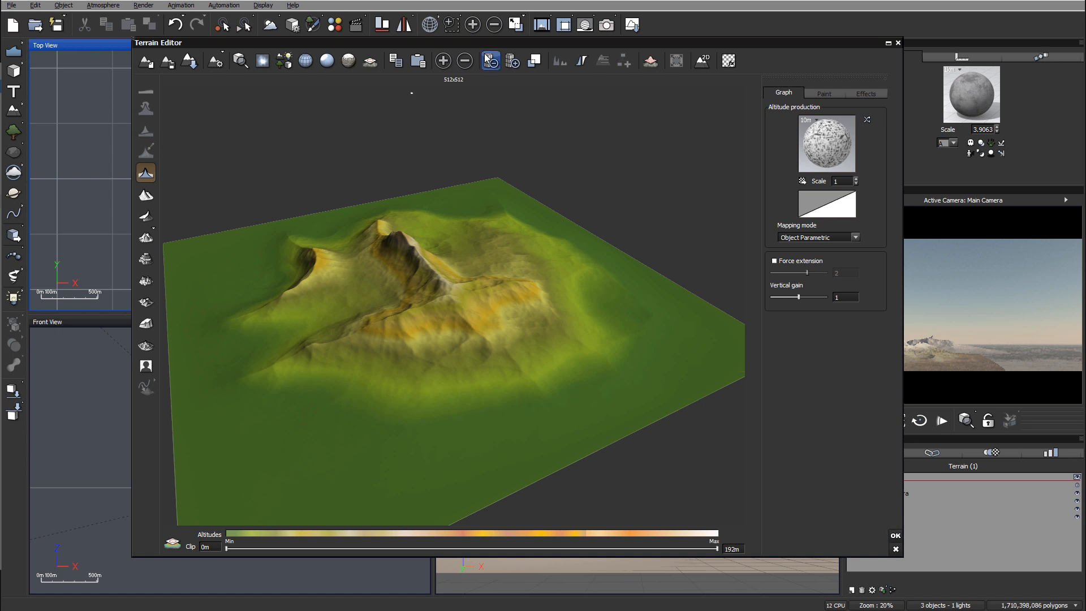
pyautogui.click(144, 216)
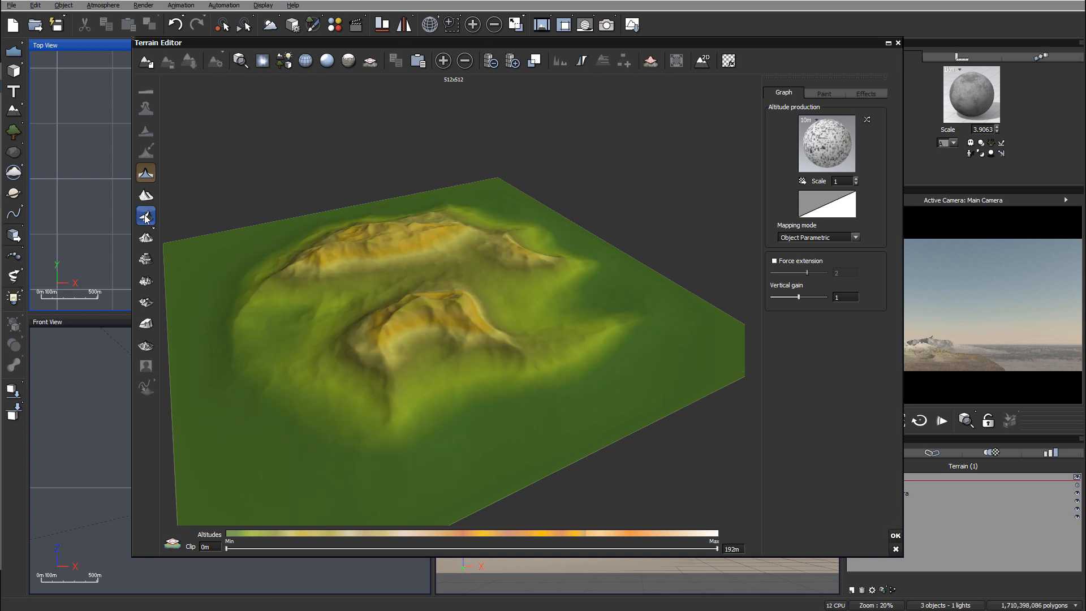
pyautogui.click(145, 217)
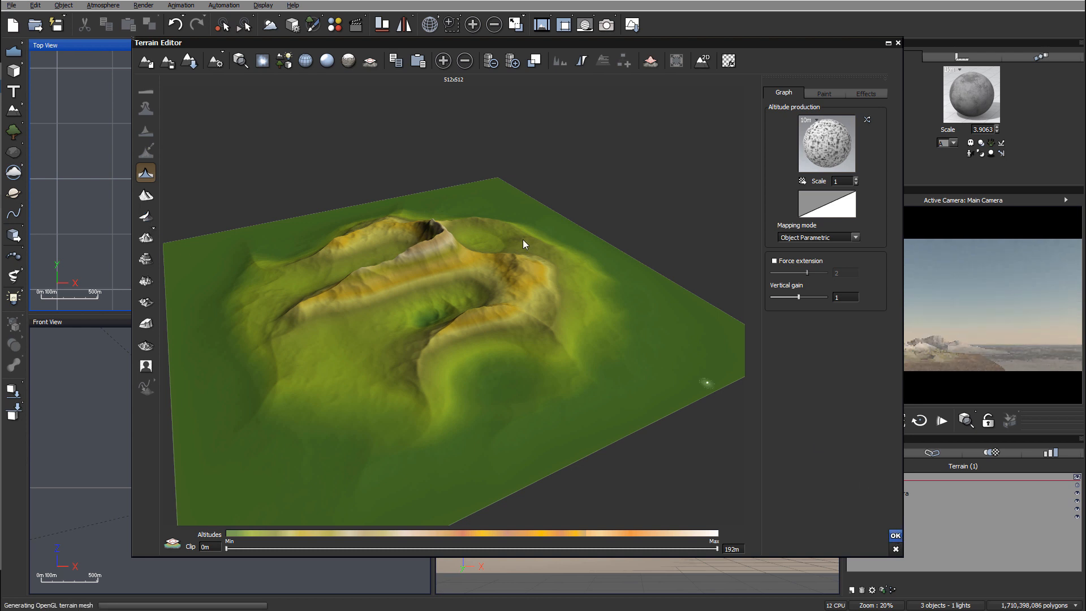
pyautogui.click(895, 536)
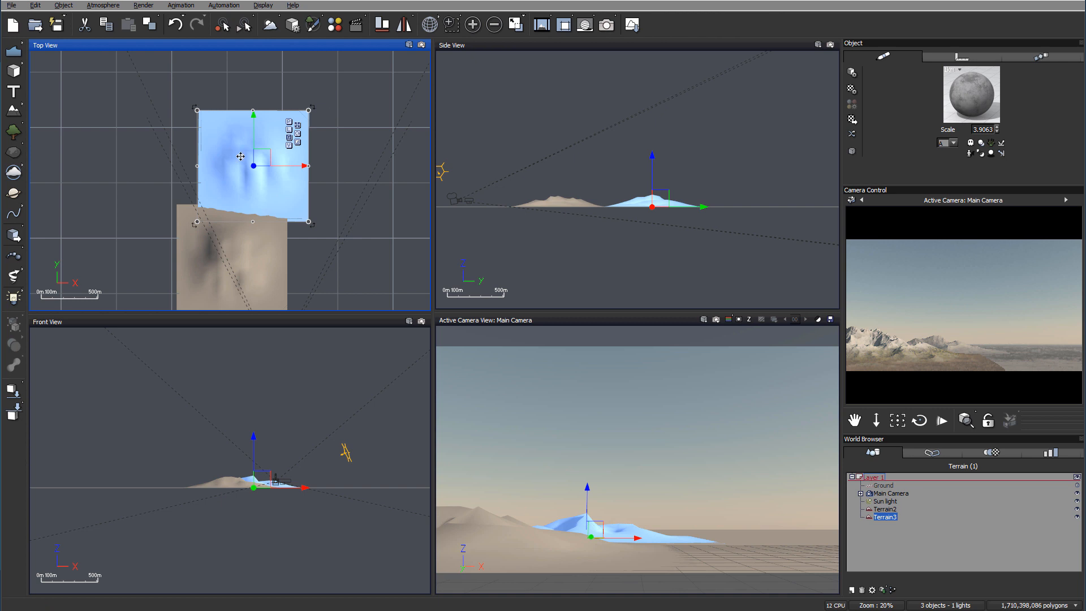
# Move Terrain3 beside the first mountain and paste the copied snow material onto it
pyautogui.moveTo(252, 165); pyautogui.dragTo(310, 181)
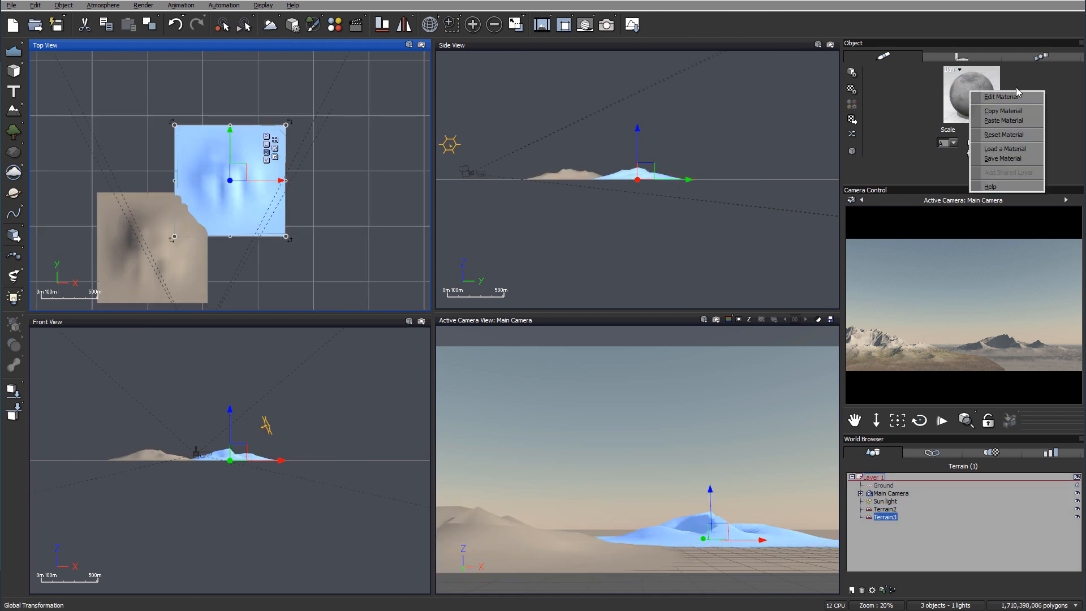
pyautogui.moveTo(1002, 120)
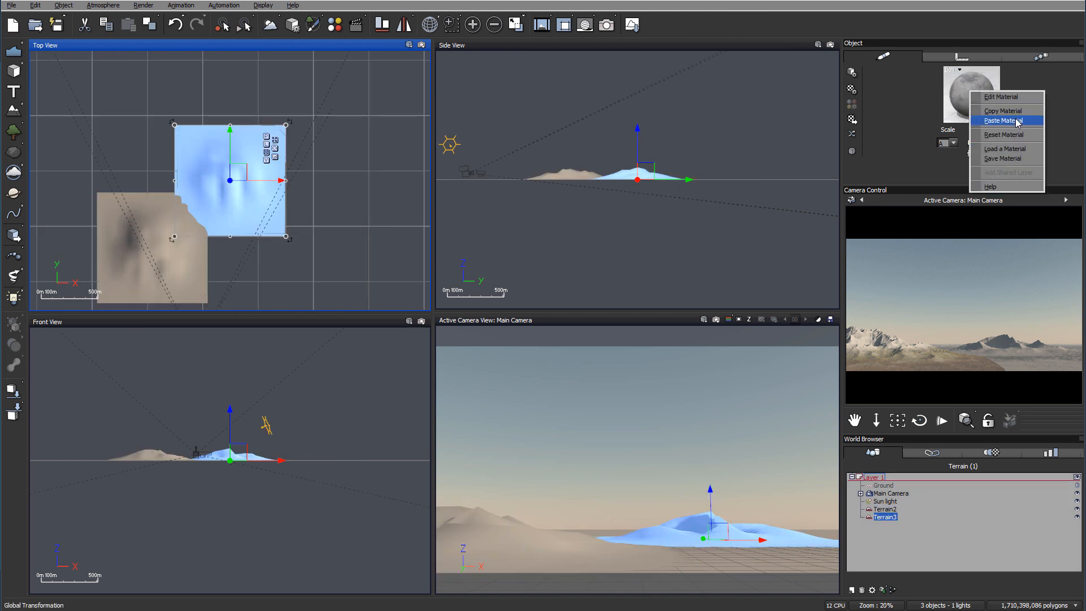
pyautogui.click(1004, 120)
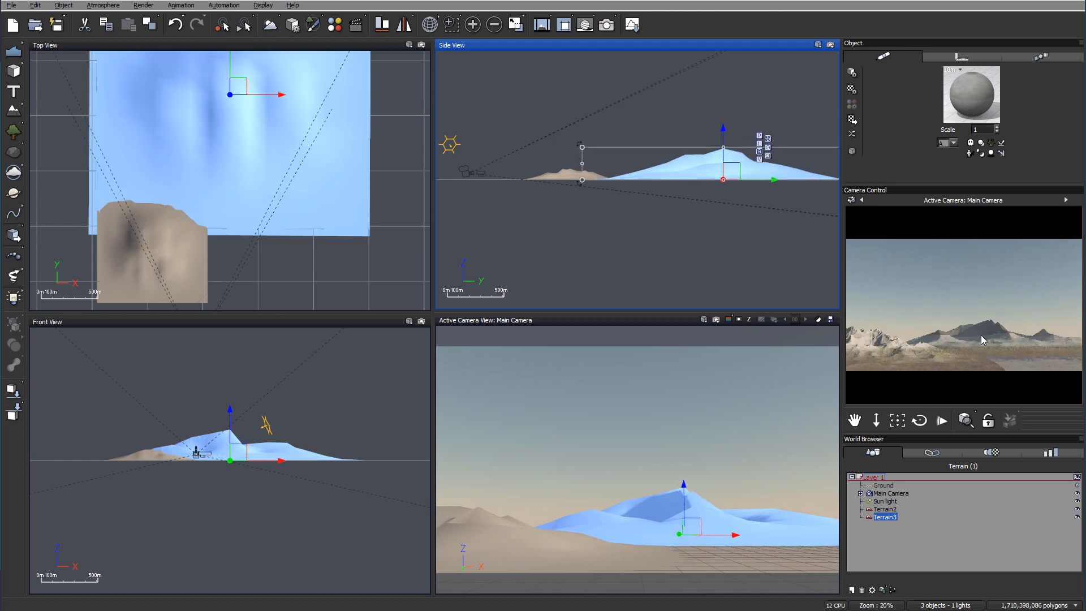
pyautogui.moveTo(993, 328)
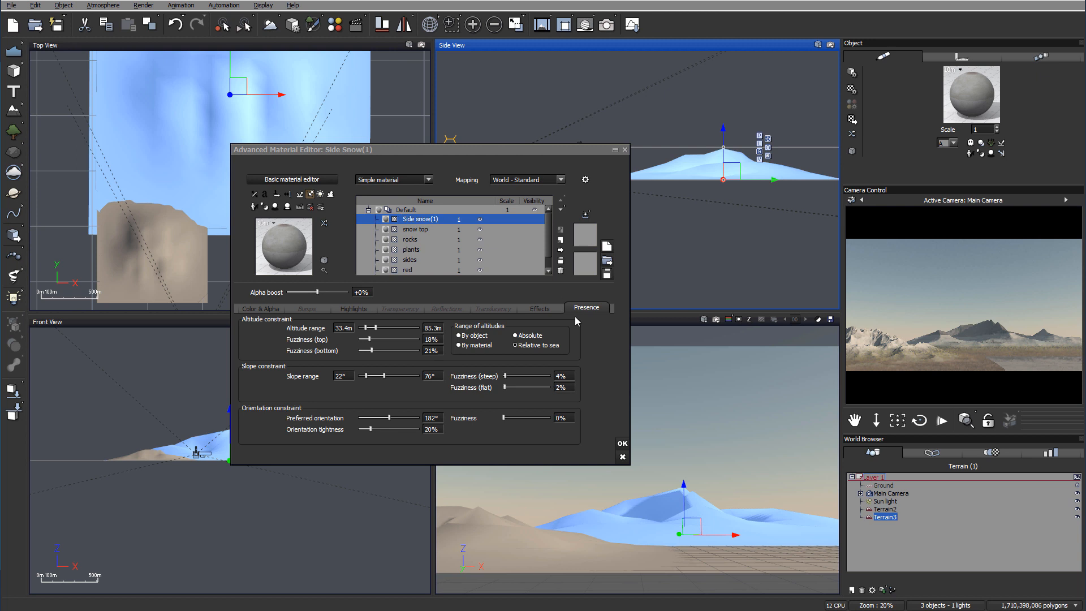
pyautogui.moveTo(466, 299)
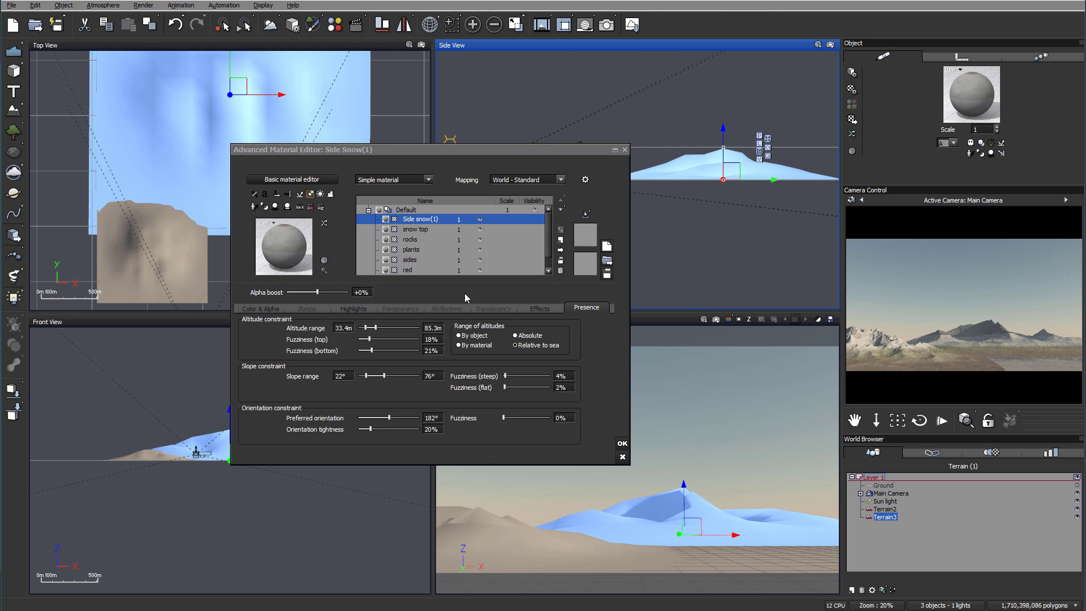
# Raise Terrain3's snow top layer upper altitude to 295 m and confirm the material
pyautogui.click(415, 229)
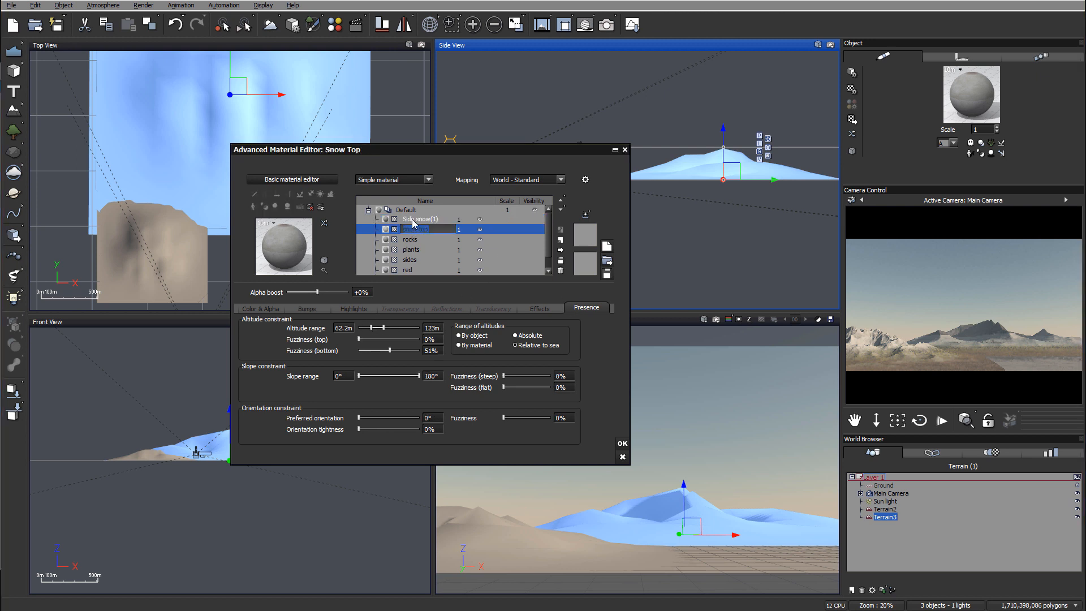
pyautogui.click(419, 219)
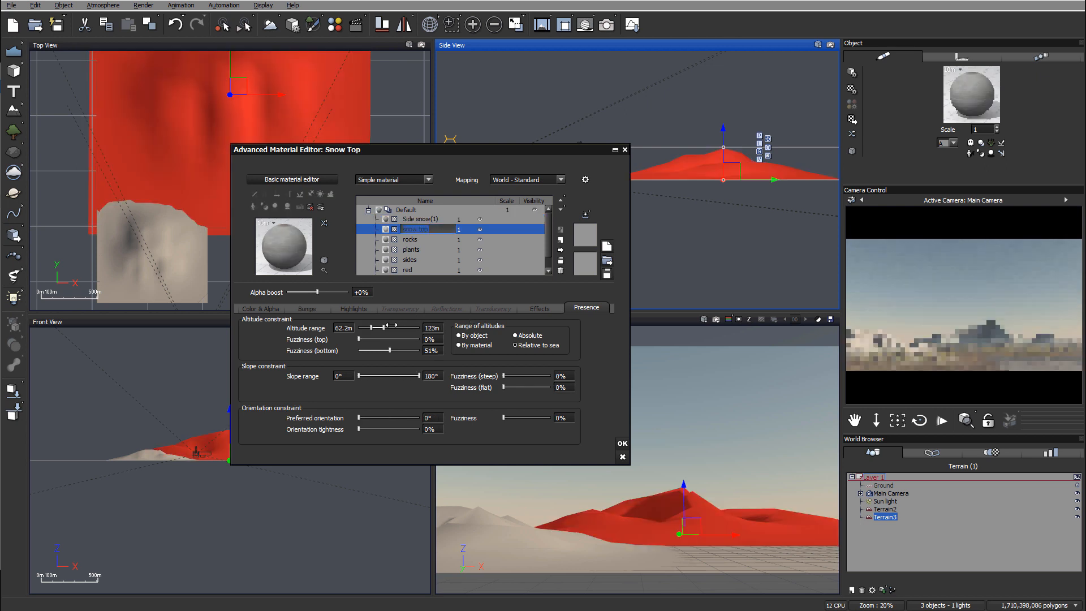
pyautogui.moveTo(371, 328); pyautogui.dragTo(411, 329)
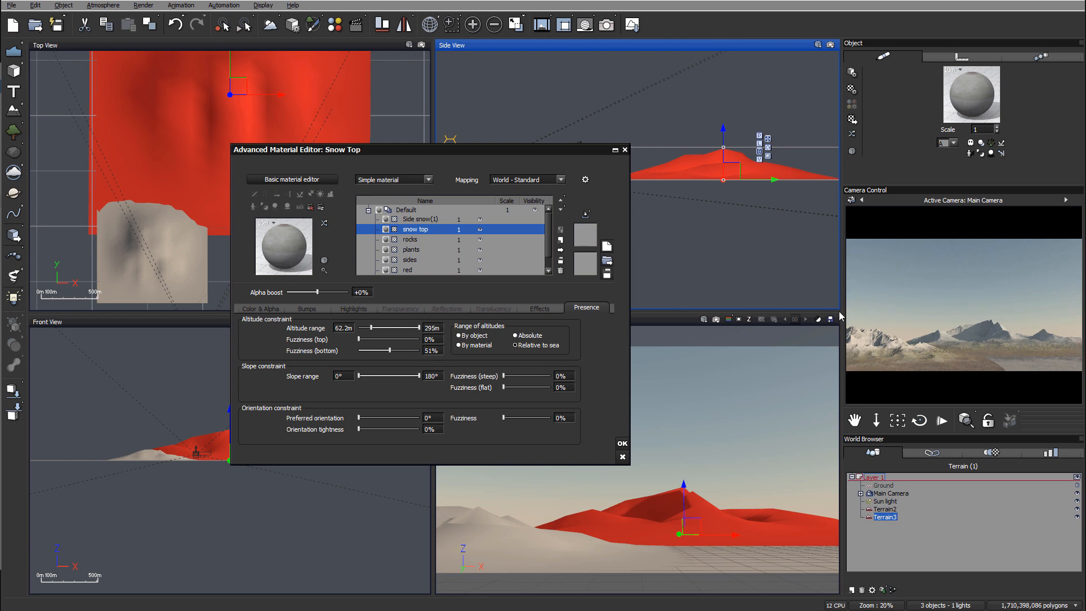
pyautogui.click(622, 444)
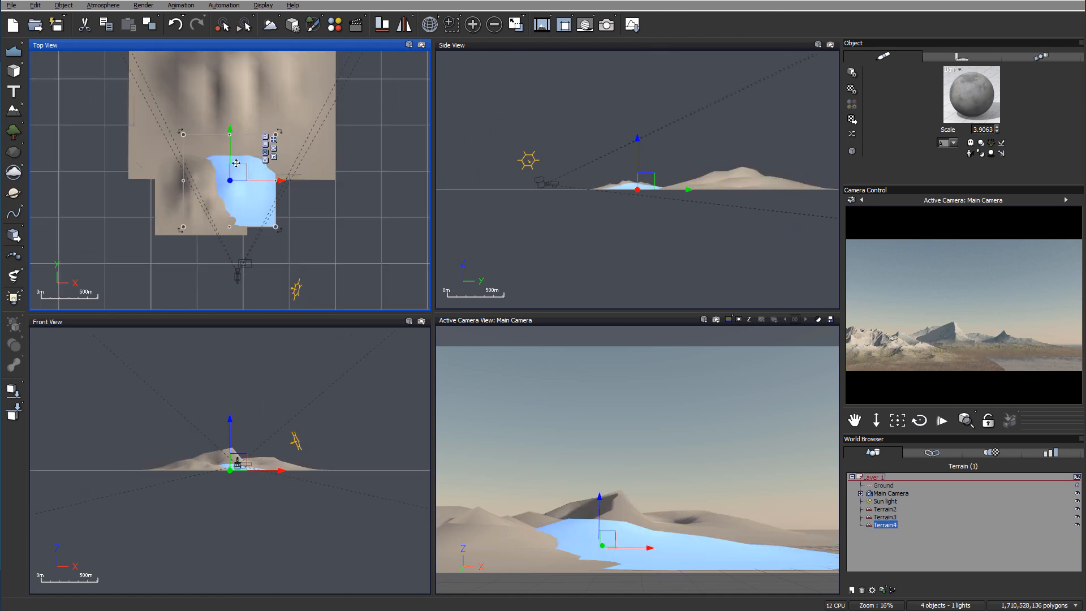
# Position Terrain4 among the mountains and sculpt it into a ridged, eroded peak at 512x512
pyautogui.moveTo(236, 180); pyautogui.dragTo(257, 172)
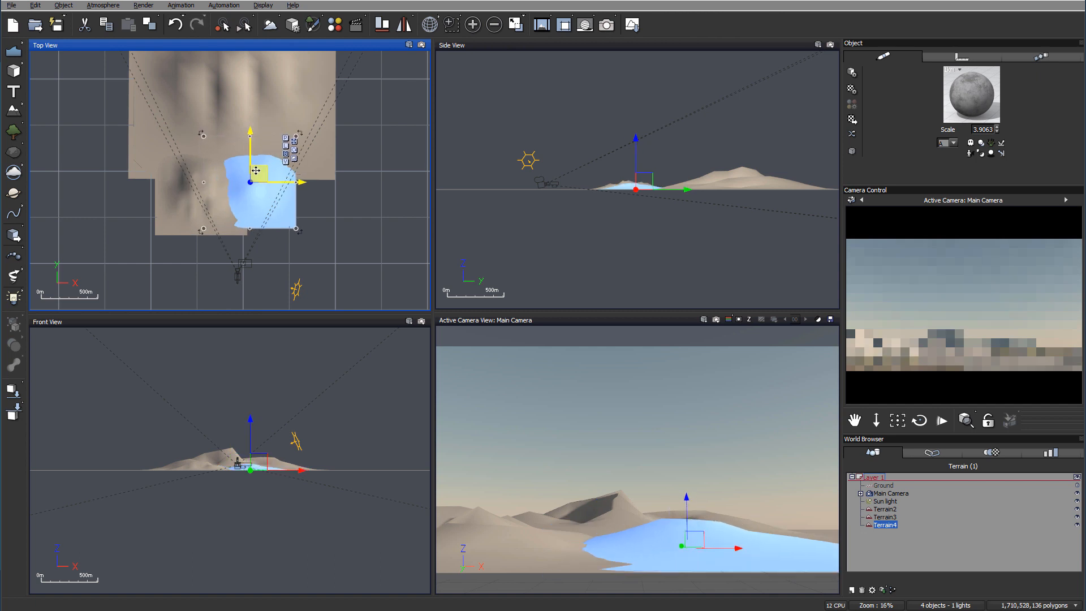
pyautogui.moveTo(249, 181); pyautogui.dragTo(245, 186)
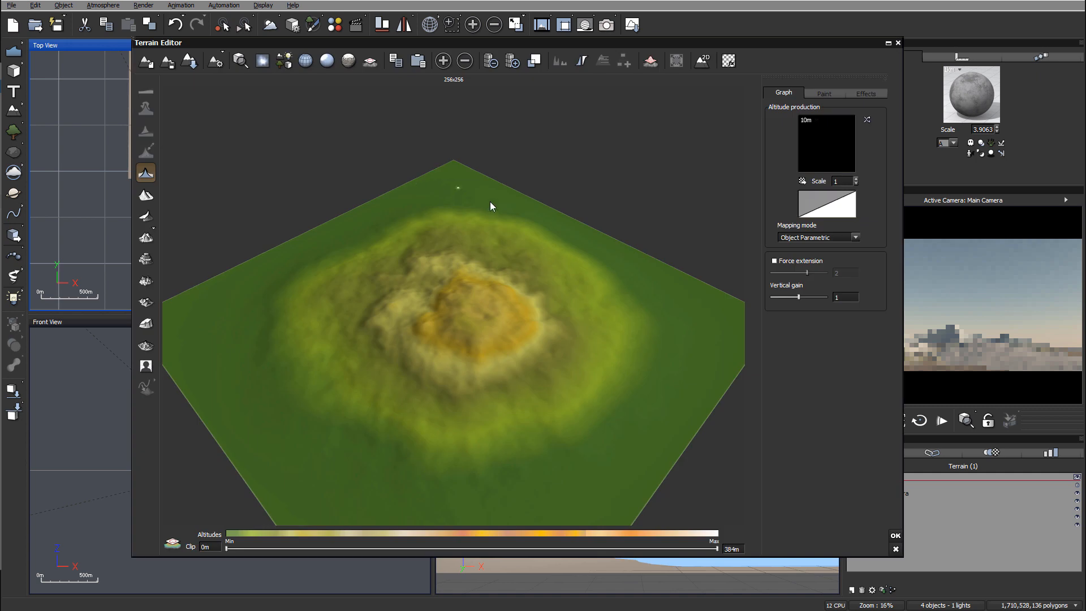
pyautogui.click(511, 60)
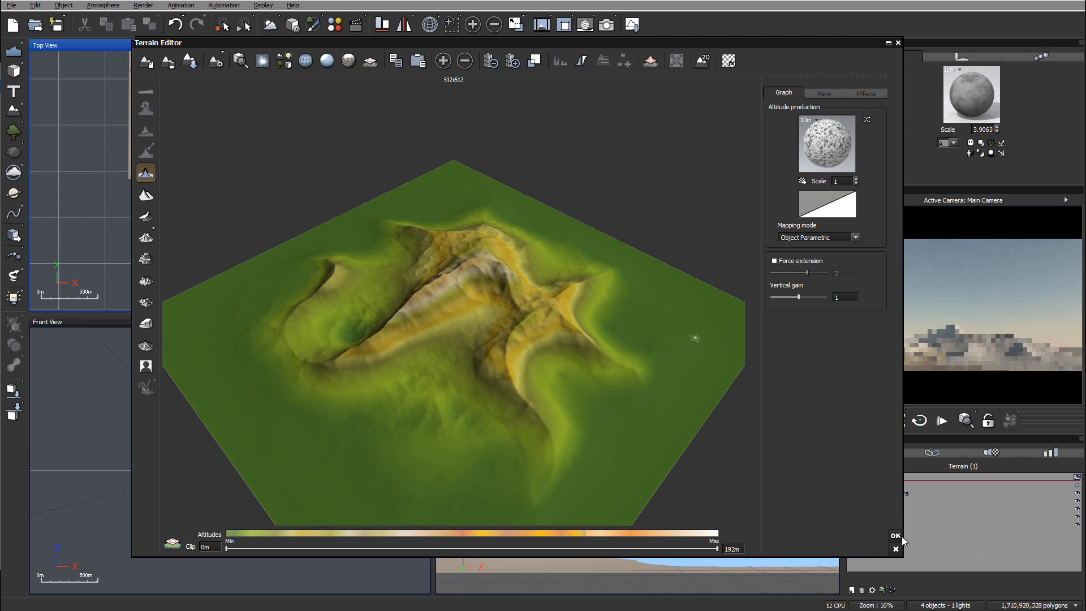
pyautogui.click(893, 536)
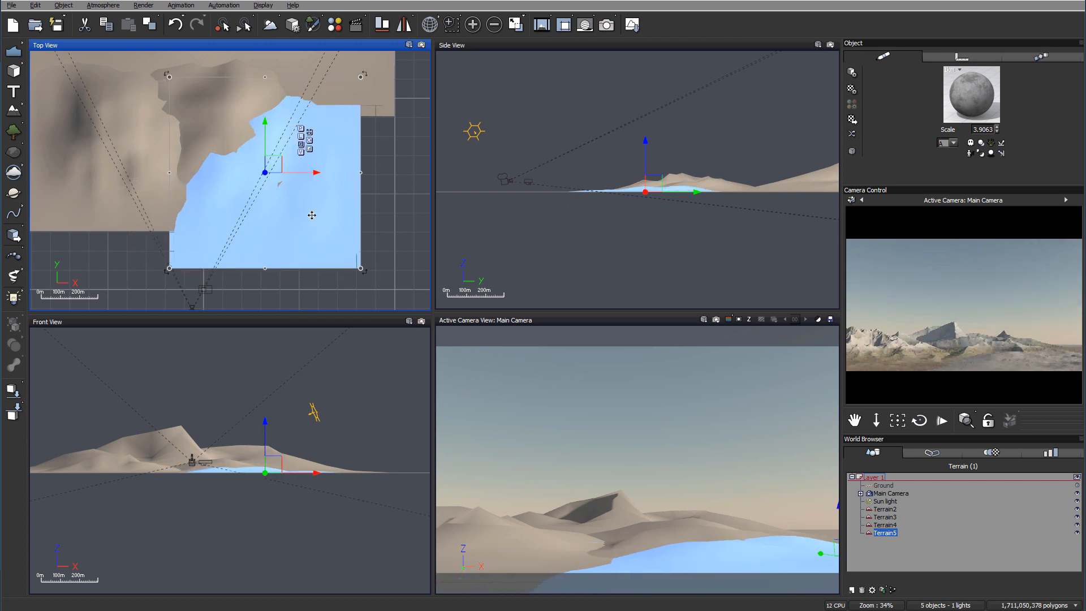
# Sculpt Terrain5 at higher resolution into rugged eroded mountain peaks and accept the result
pyautogui.rightClick(312, 215)
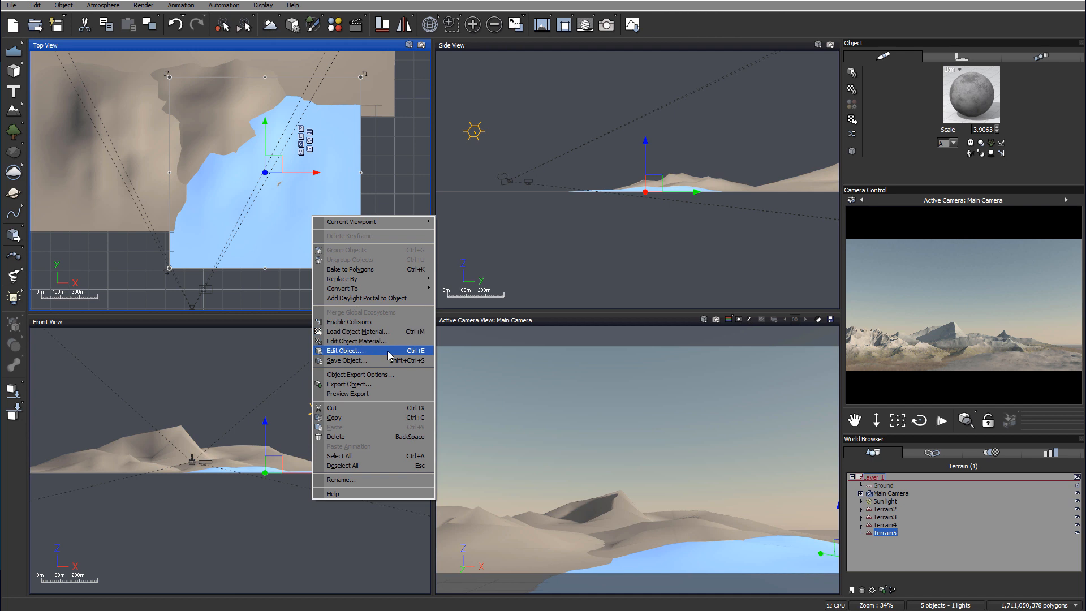
pyautogui.click(345, 351)
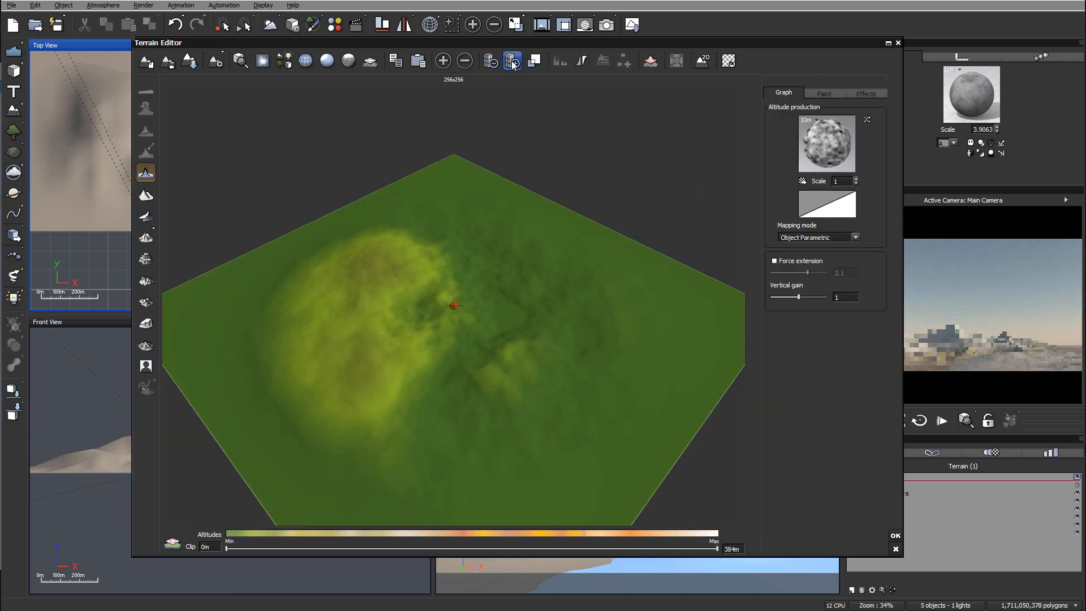
pyautogui.click(511, 61)
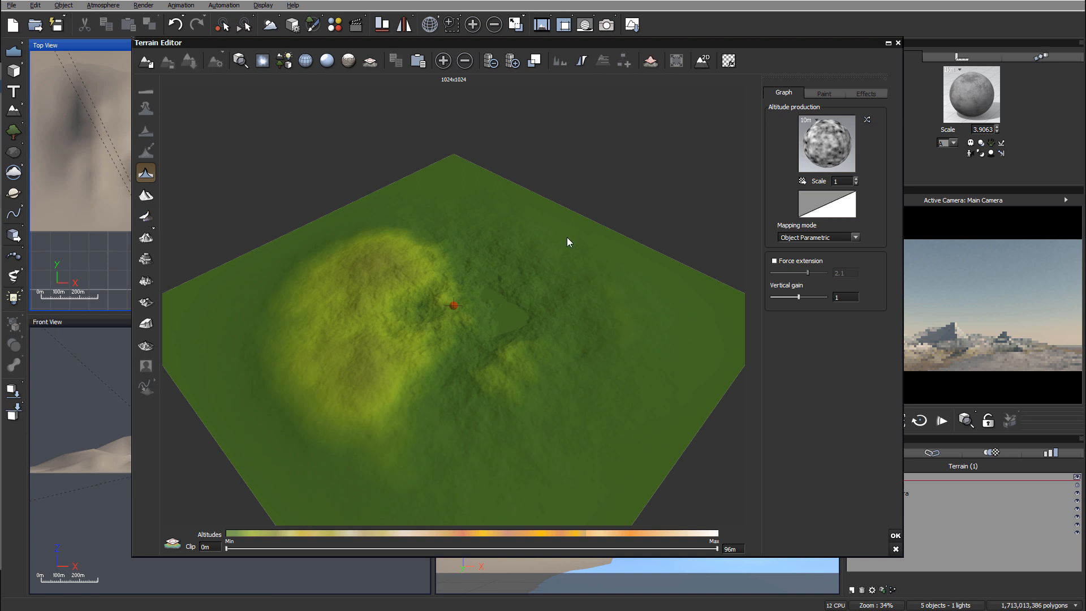
pyautogui.click(145, 216)
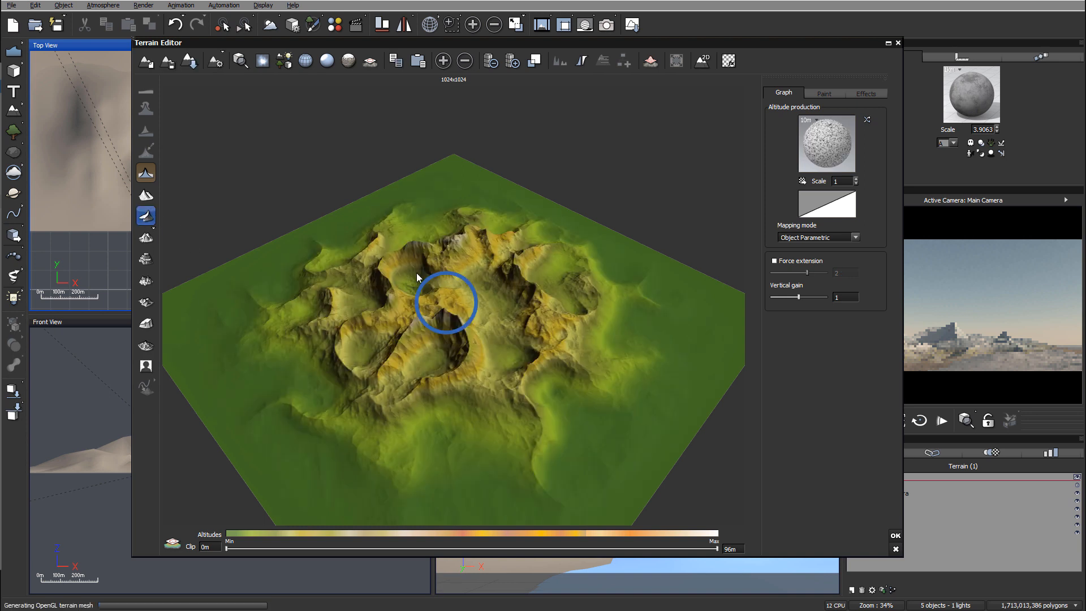
pyautogui.click(895, 536)
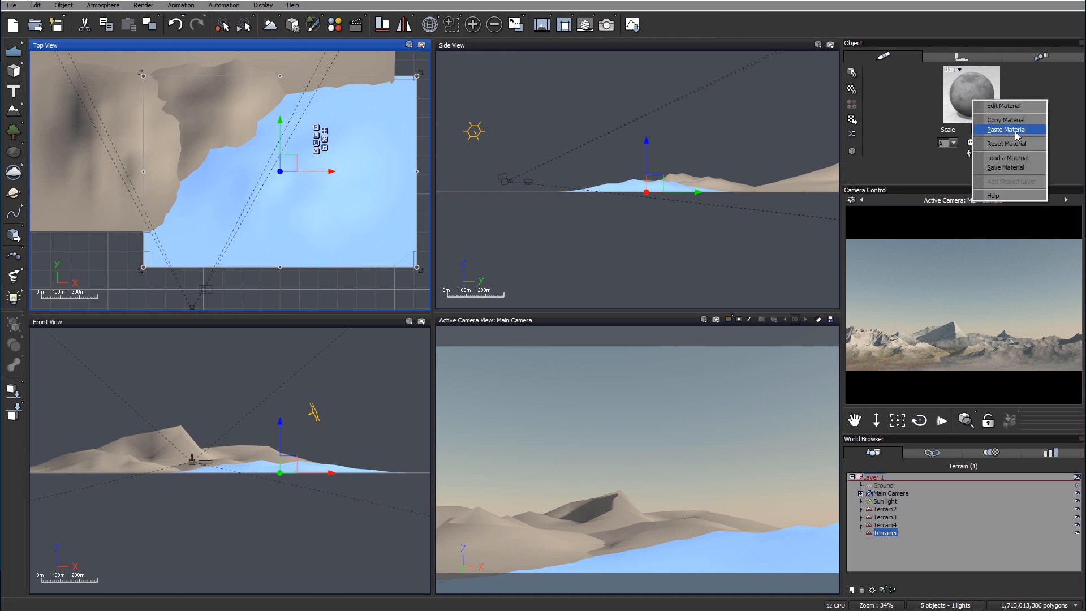
# Paste the copied snow material onto Terrain5
pyautogui.click(1007, 129)
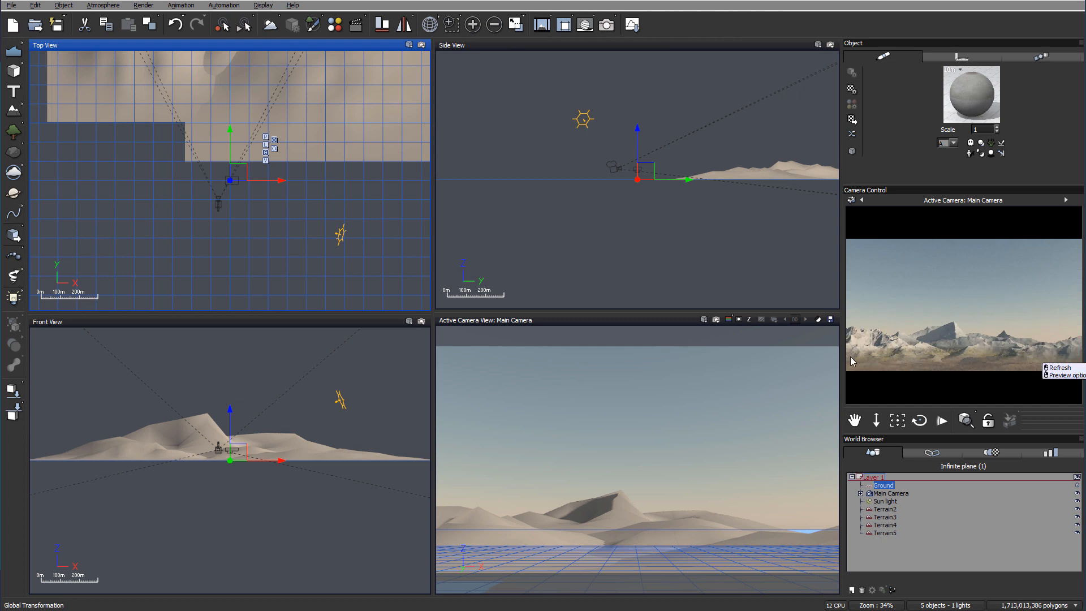
pyautogui.moveTo(954, 318)
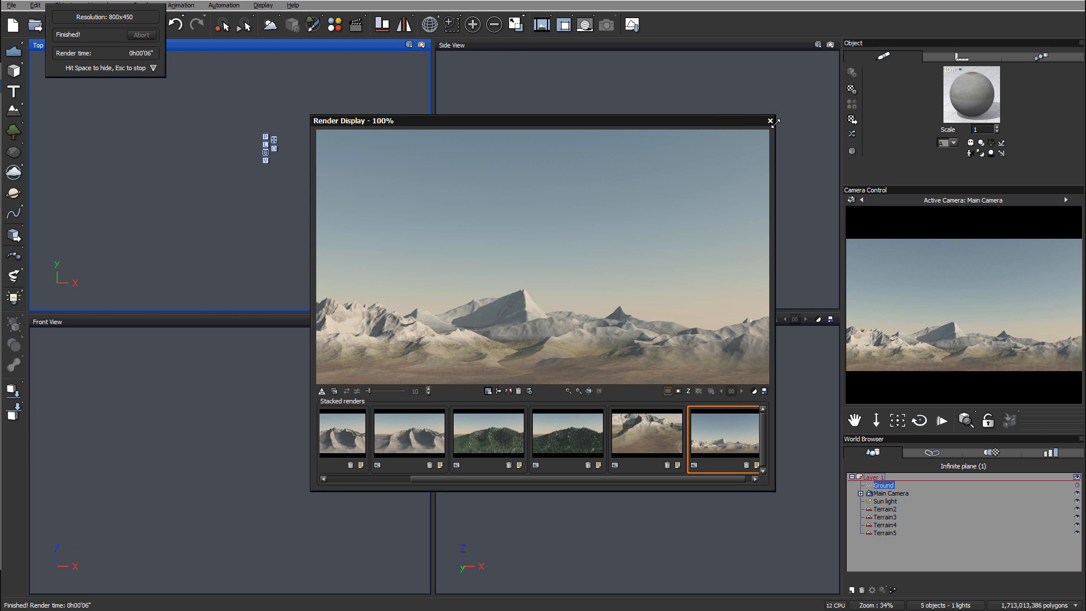
# Close the finished test render and select the Sun light in the World Browser
pyautogui.click(769, 120)
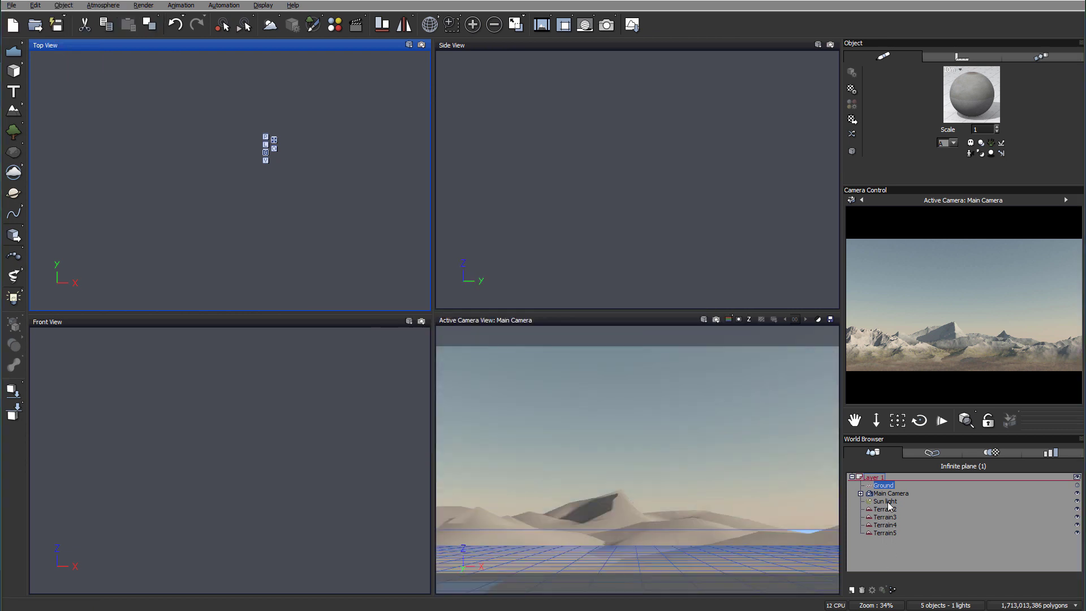
pyautogui.click(885, 500)
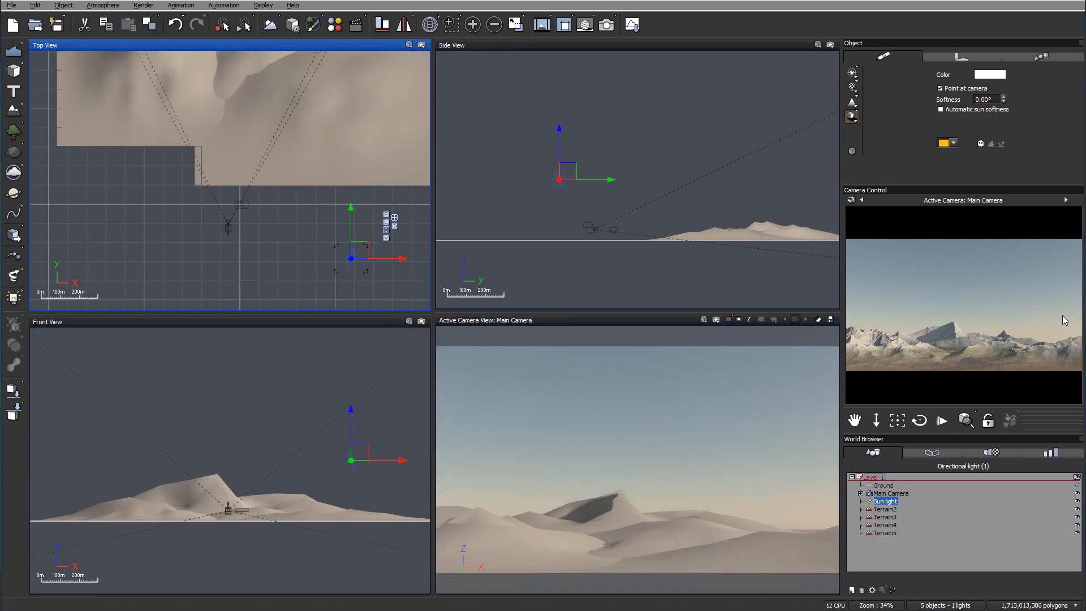
pyautogui.moveTo(368, 208)
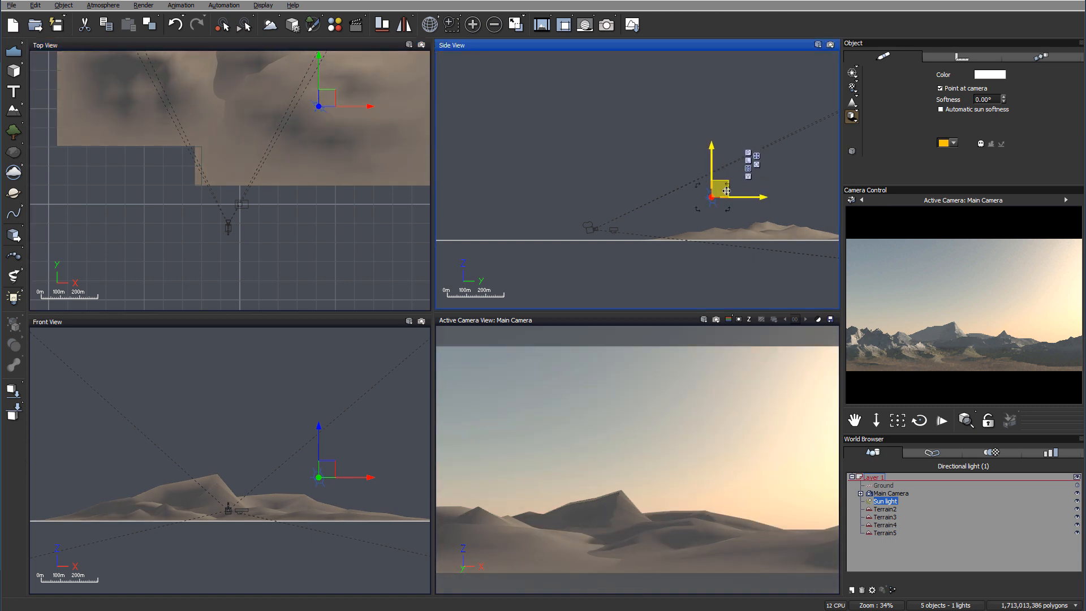
# Rotate the sun low toward the horizon for a golden-hour sky, heading to the Atmosphere menu
pyautogui.moveTo(711, 194); pyautogui.dragTo(715, 203)
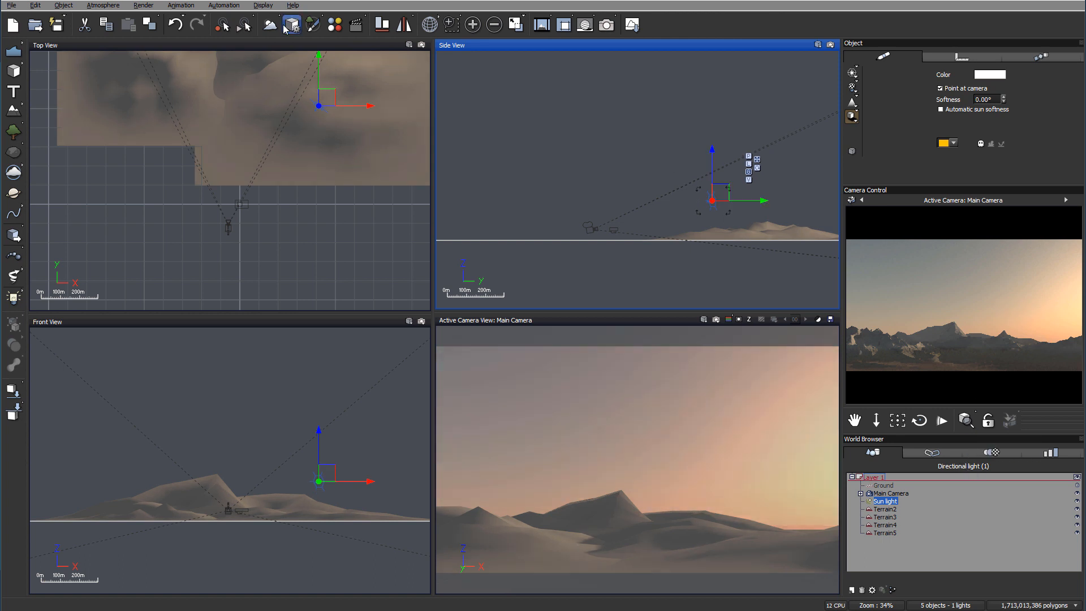
pyautogui.click(101, 5)
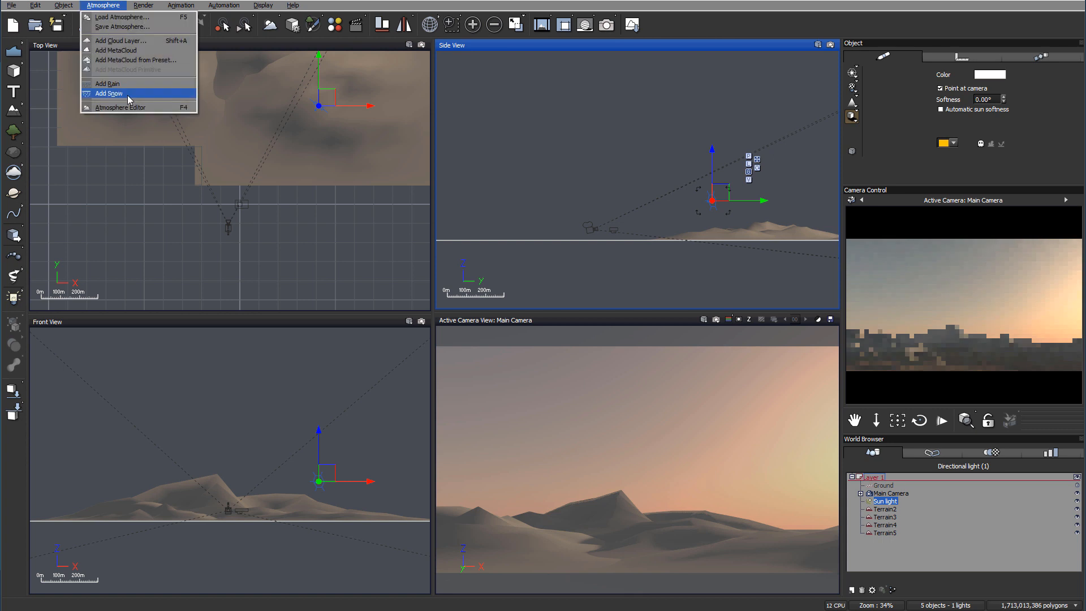
# In the Atmosphere Editor keep the standard spectral model and give the ambient light a pale blue colour
pyautogui.click(120, 106)
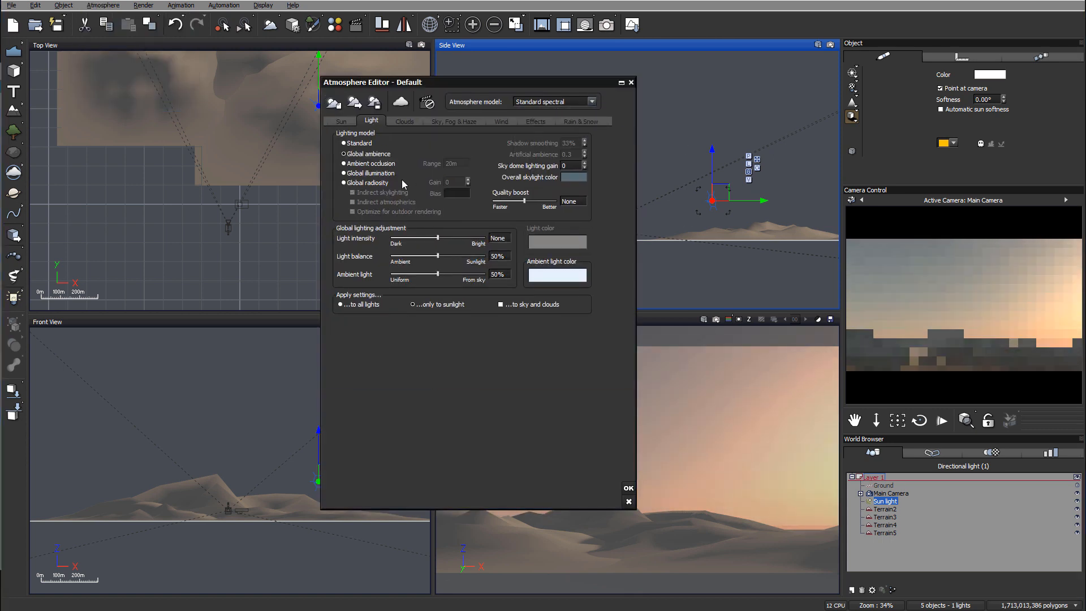
pyautogui.click(342, 182)
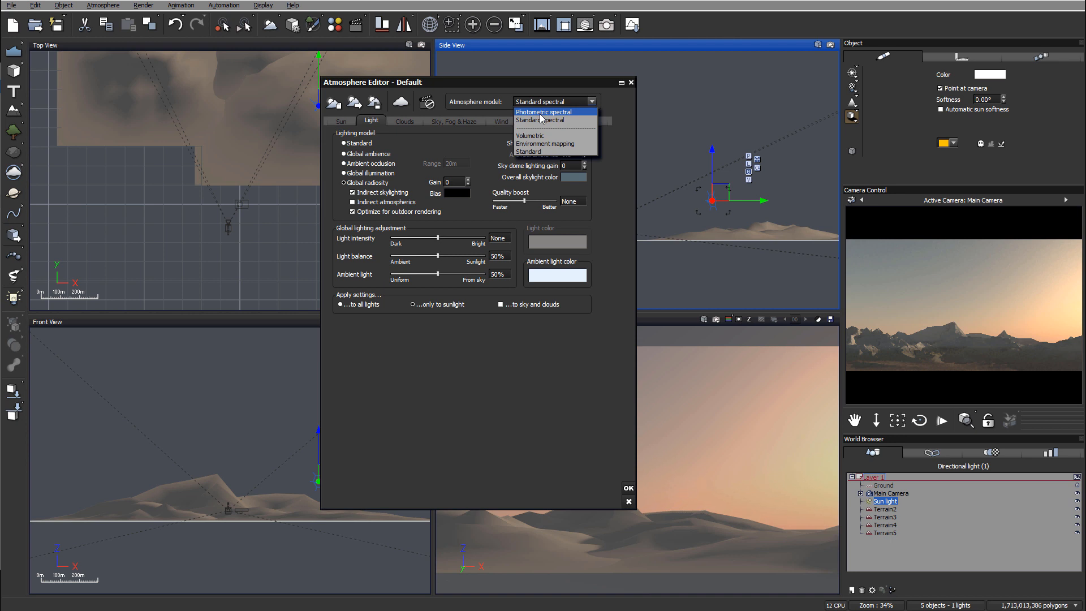
pyautogui.click(543, 111)
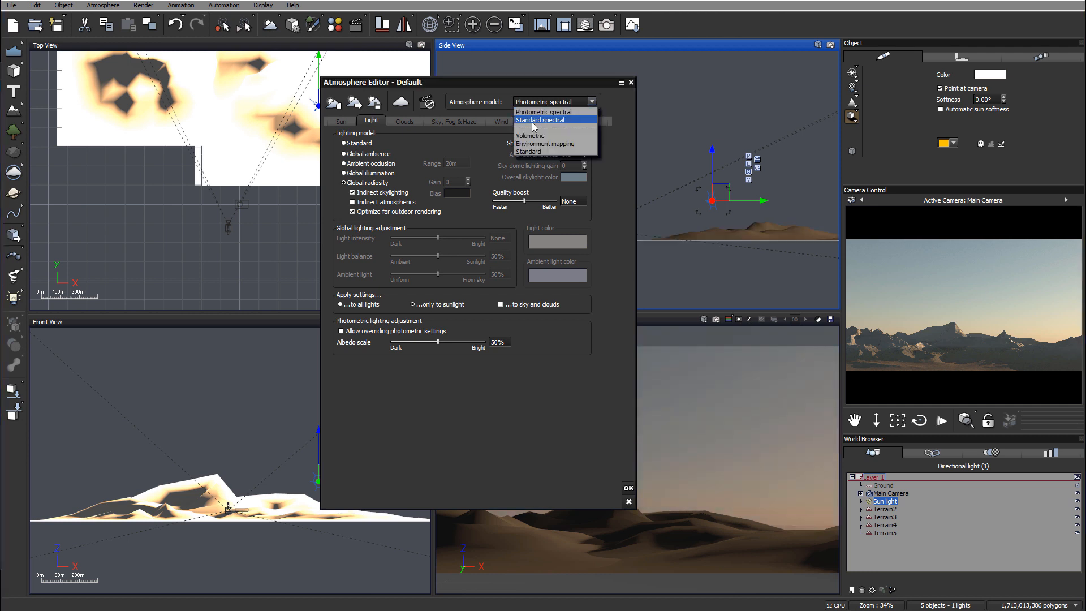
pyautogui.click(540, 120)
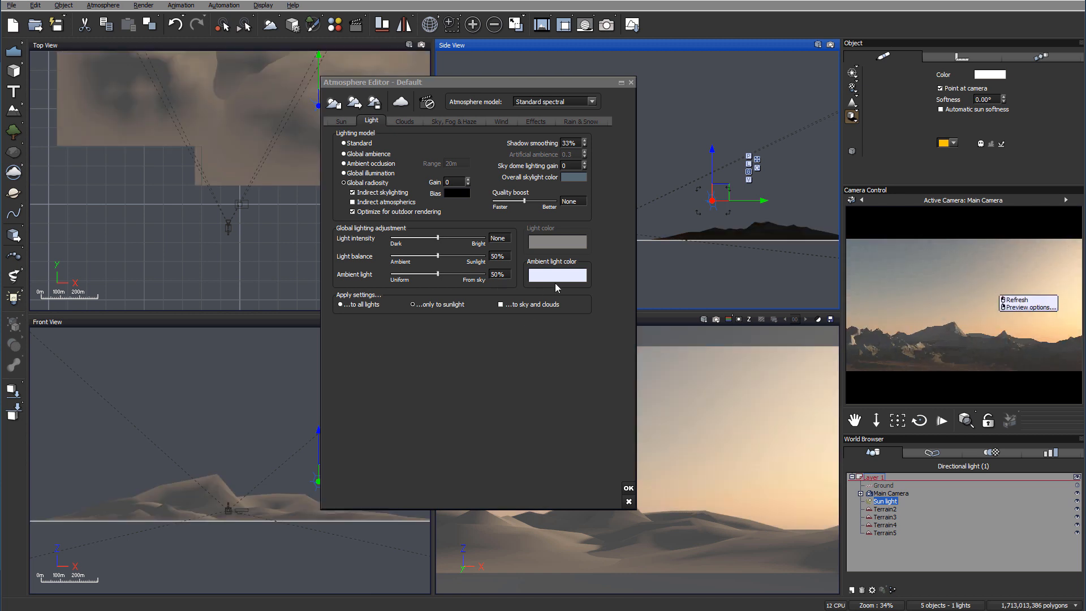
pyautogui.click(556, 275)
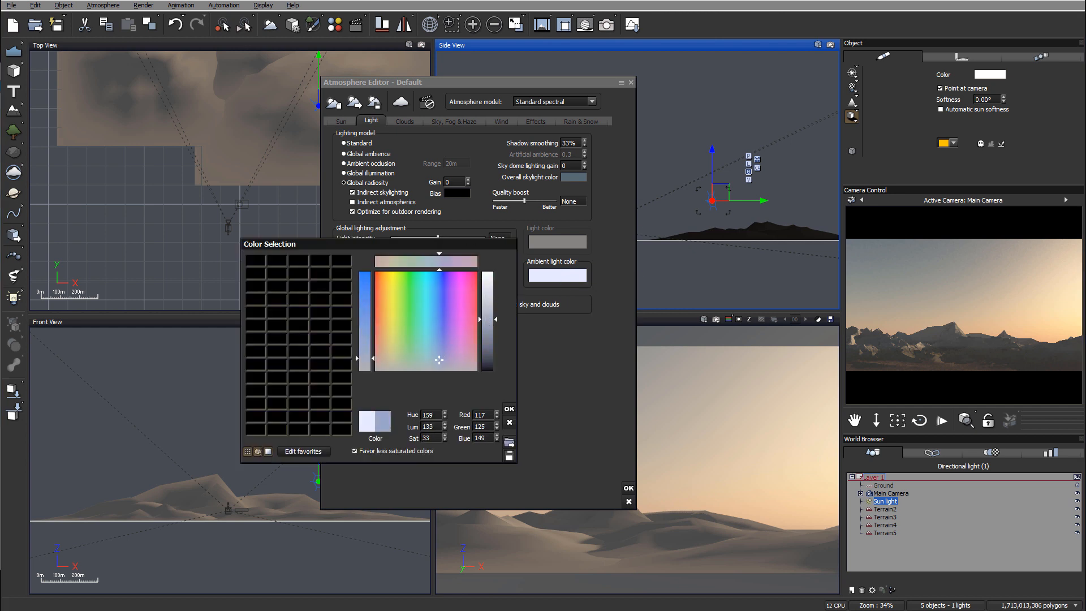
pyautogui.click(509, 408)
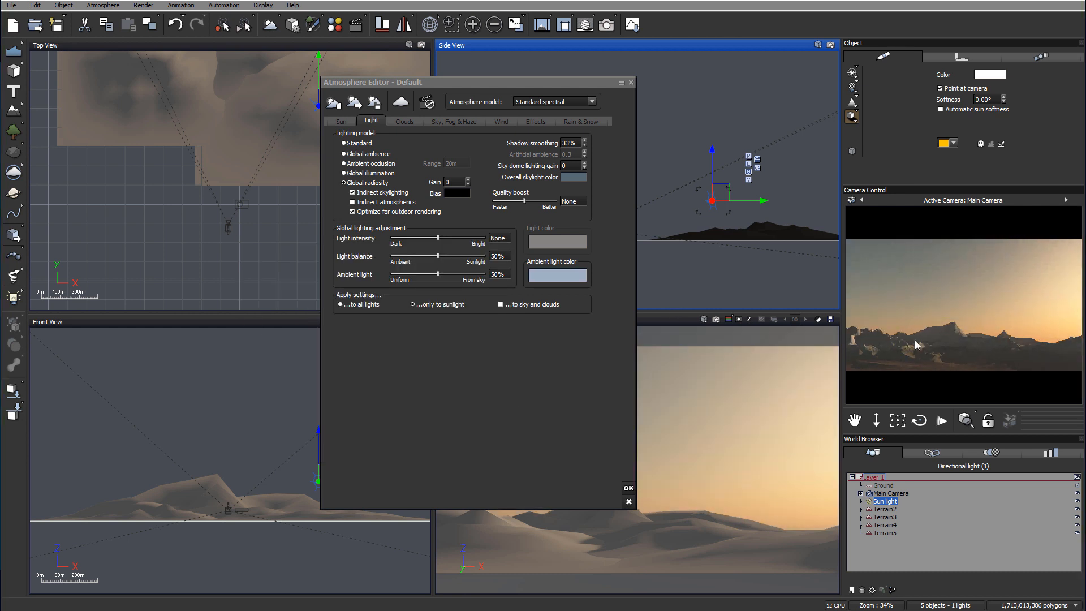
pyautogui.moveTo(437, 238); pyautogui.dragTo(448, 238)
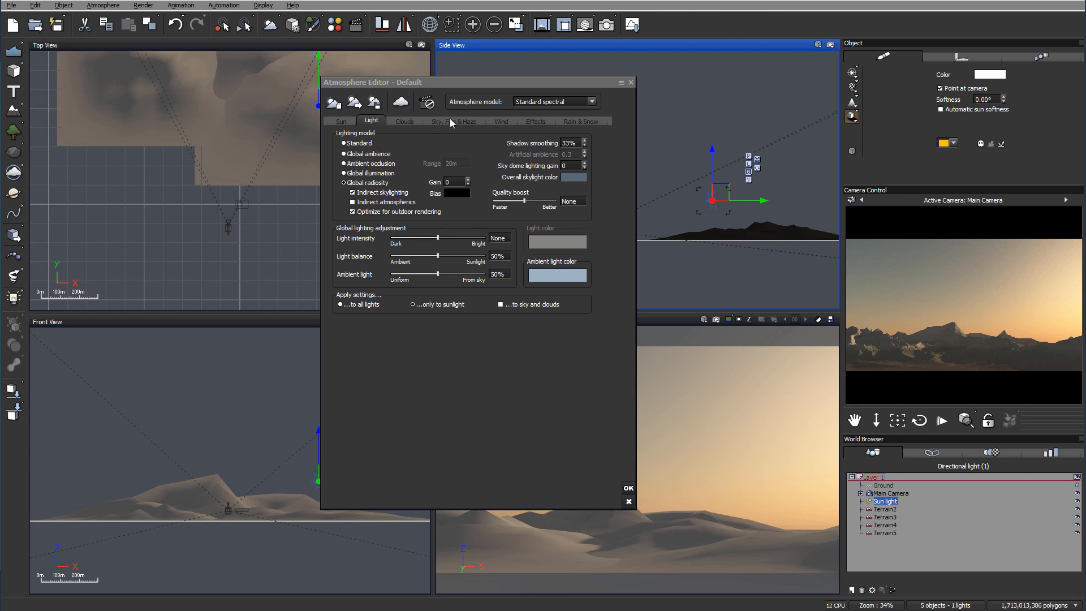
# Set aerial perspective near 4.2, higher anisotropy, about 5% glow and 22% ground fog, then accept
pyautogui.click(453, 121)
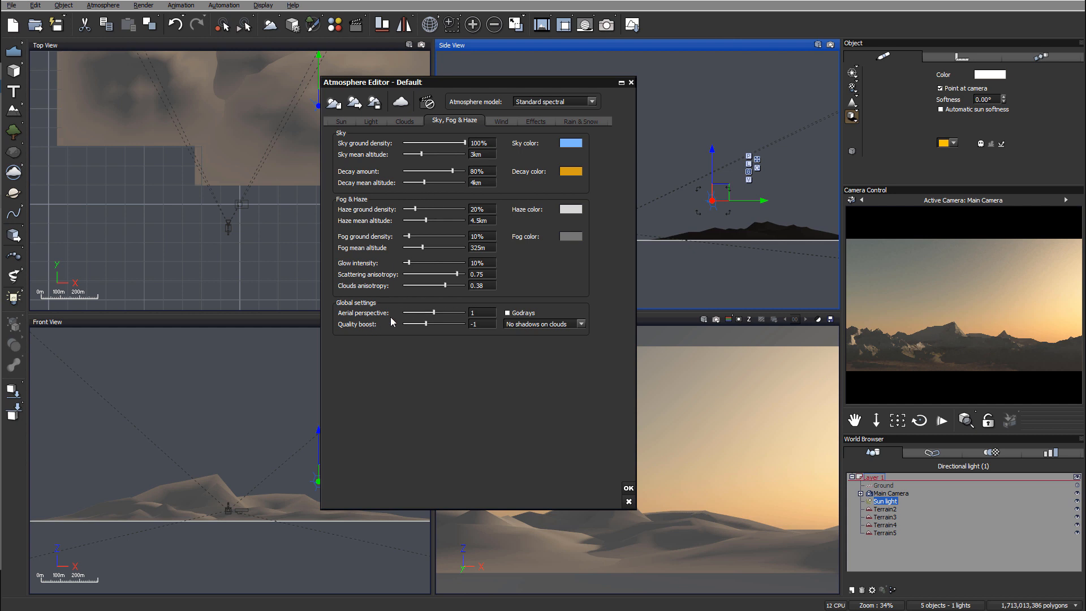
pyautogui.moveTo(423, 312); pyautogui.dragTo(454, 312)
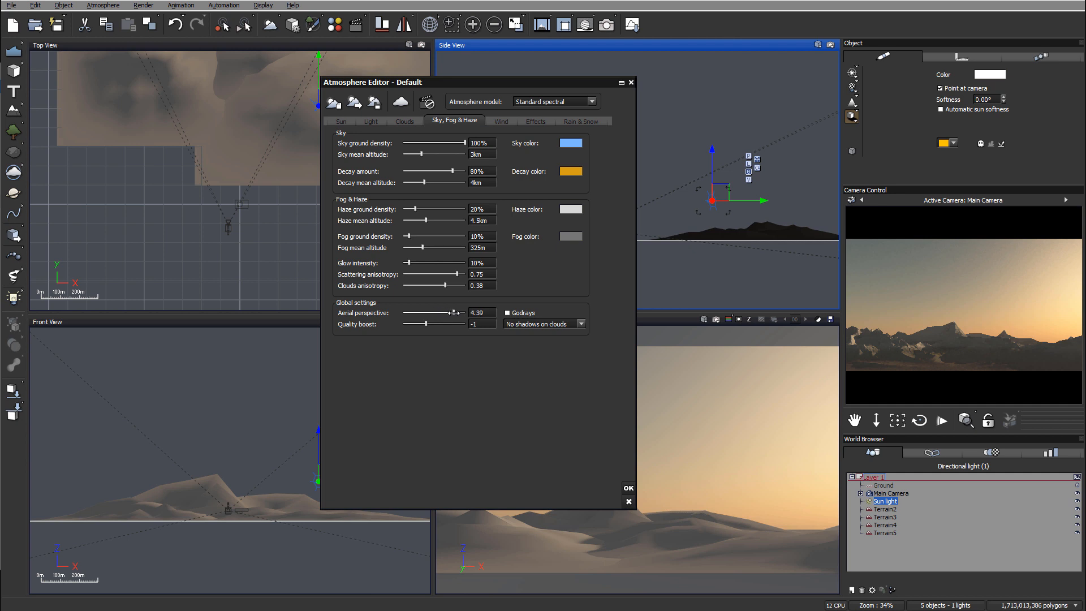
pyautogui.moveTo(449, 313); pyautogui.dragTo(457, 313)
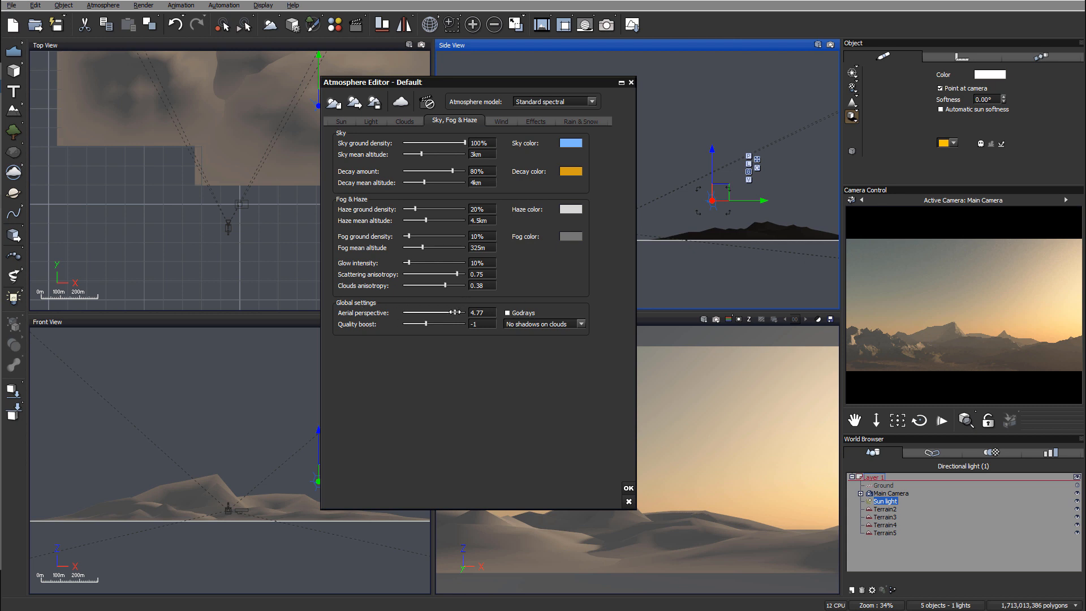
pyautogui.moveTo(454, 312); pyautogui.dragTo(443, 312)
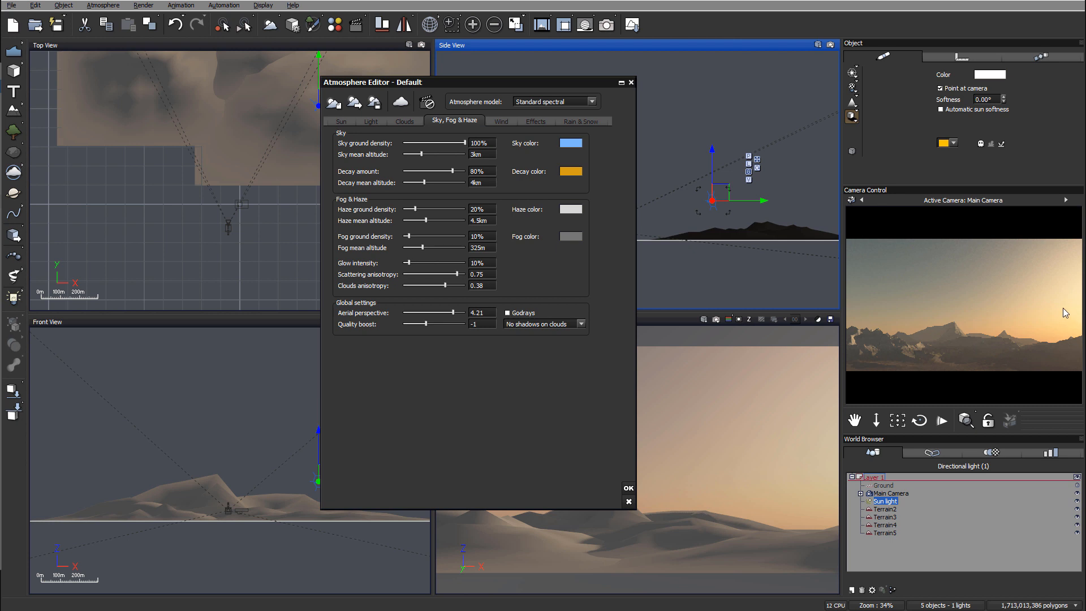
pyautogui.moveTo(449, 266); pyautogui.dragTo(456, 266)
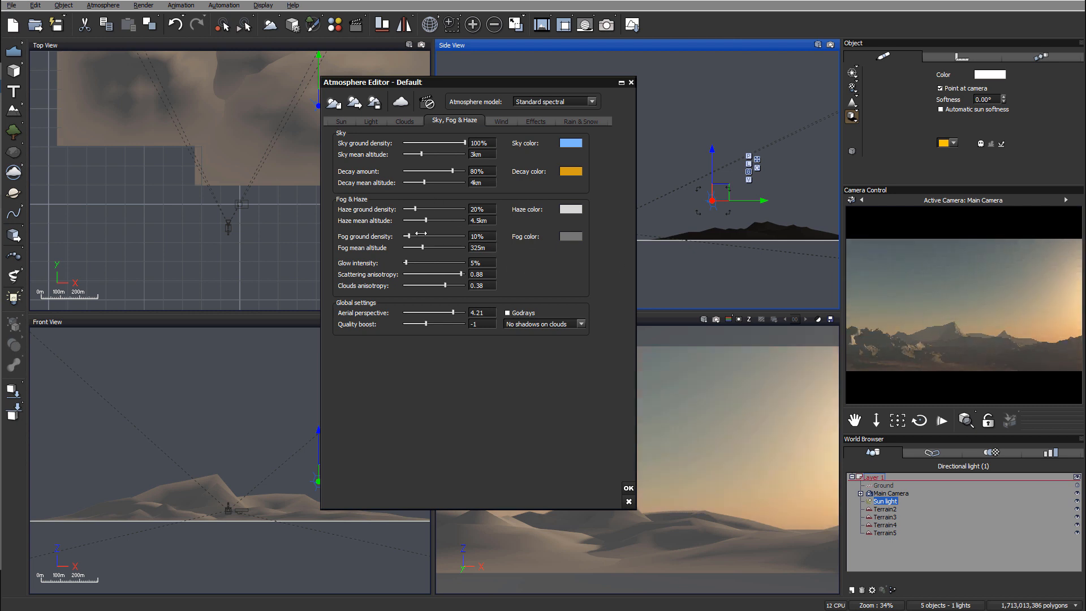
pyautogui.moveTo(414, 236); pyautogui.dragTo(422, 235)
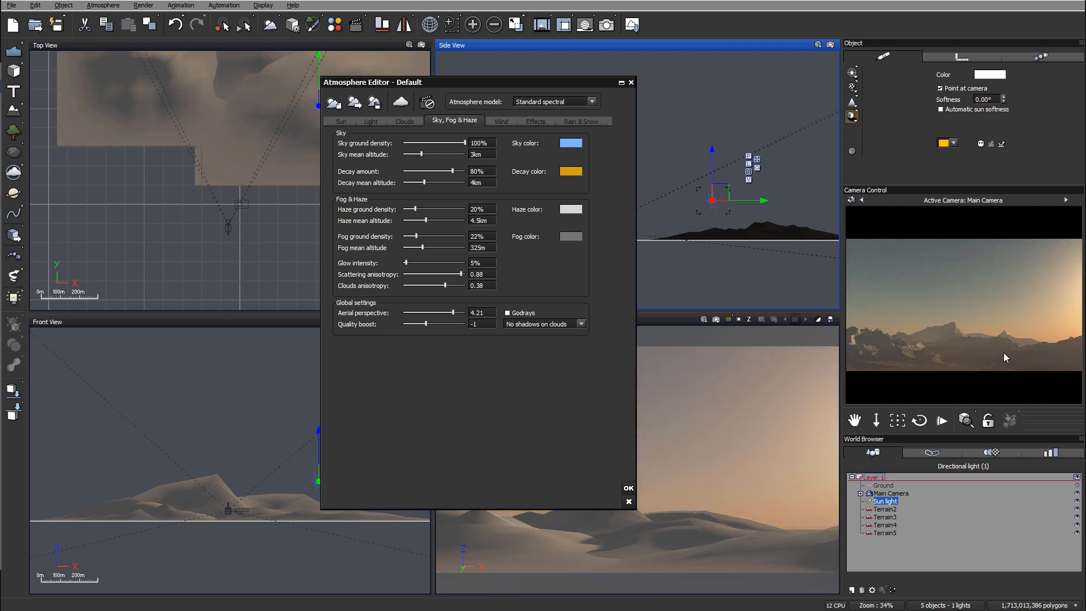
pyautogui.click(630, 489)
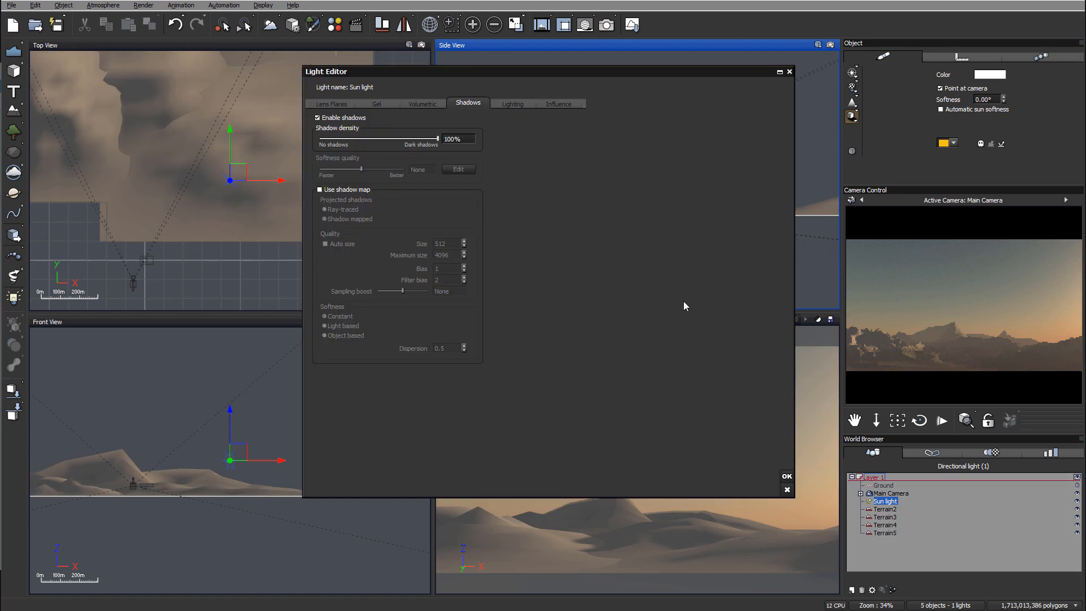
# Enable shadow mapping on the sun light, confirm it and close the render window
pyautogui.click(319, 190)
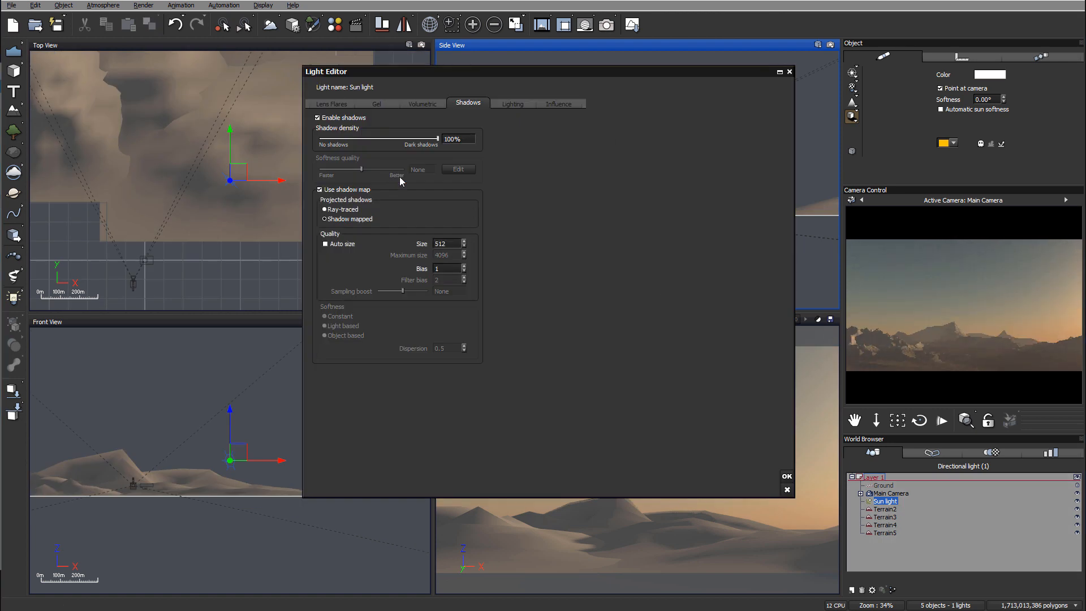
pyautogui.moveTo(787, 476)
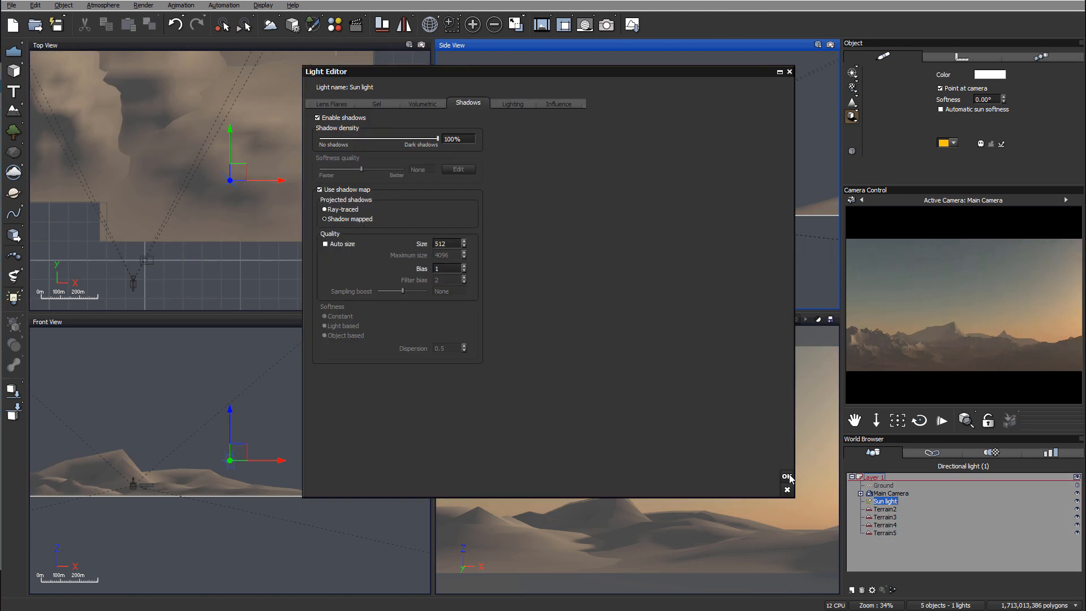
pyautogui.click(787, 476)
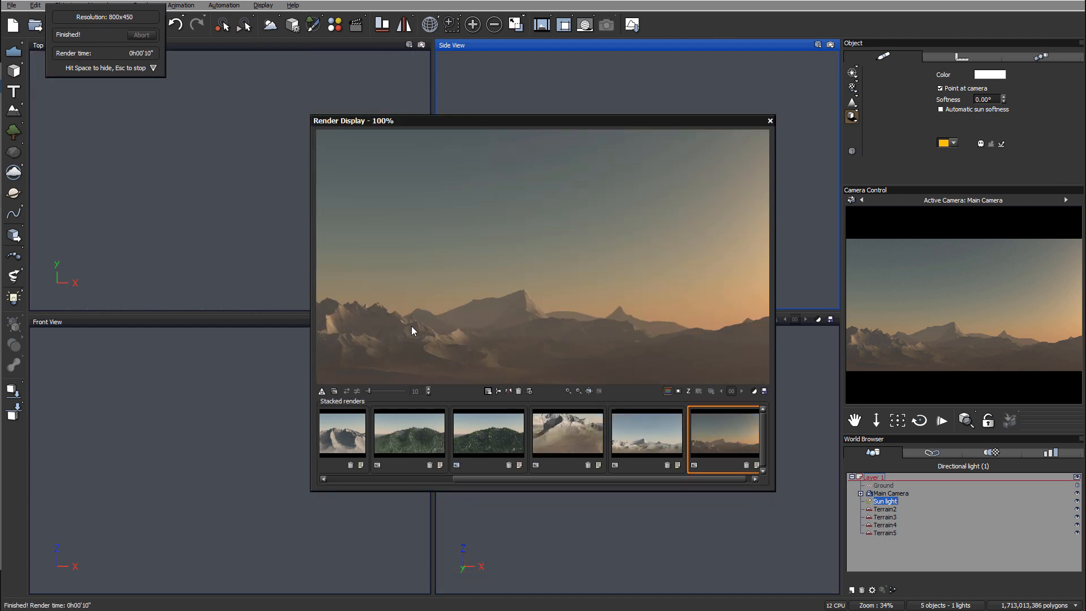
pyautogui.moveTo(792, 79)
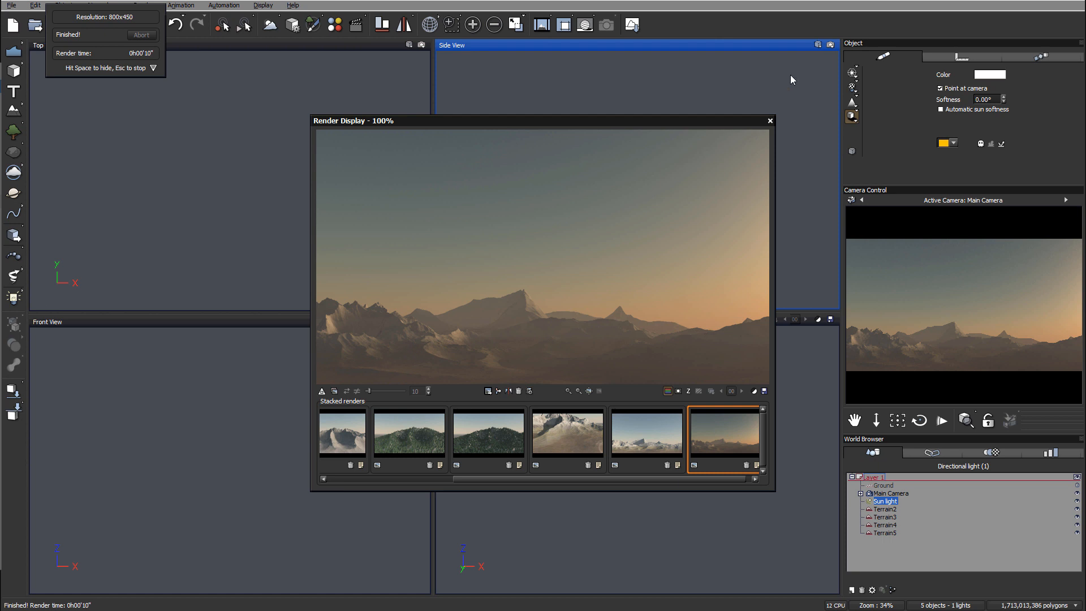
pyautogui.click(769, 121)
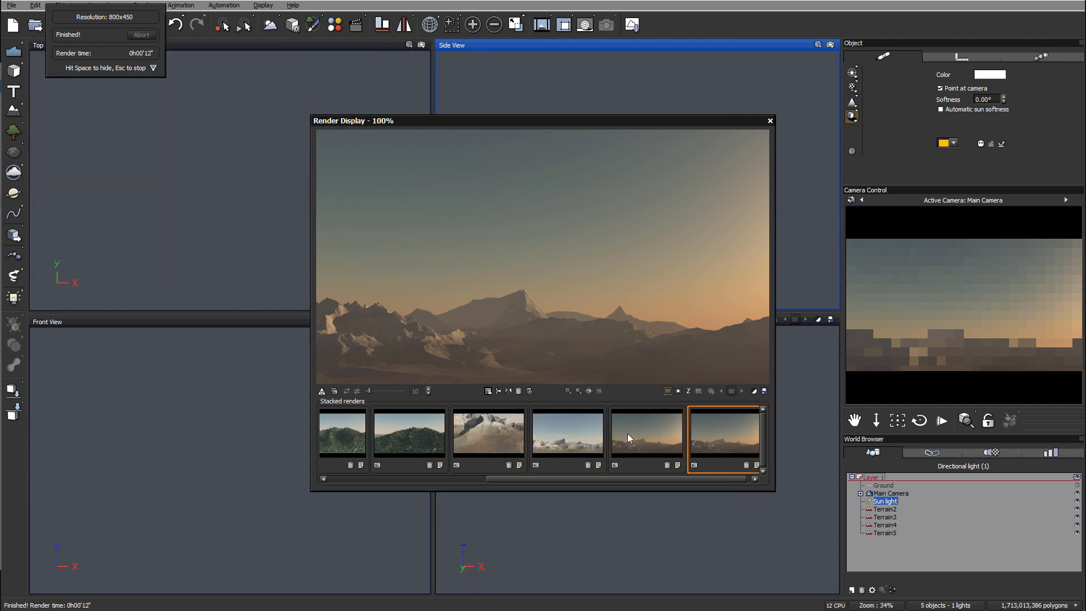
pyautogui.moveTo(462, 363)
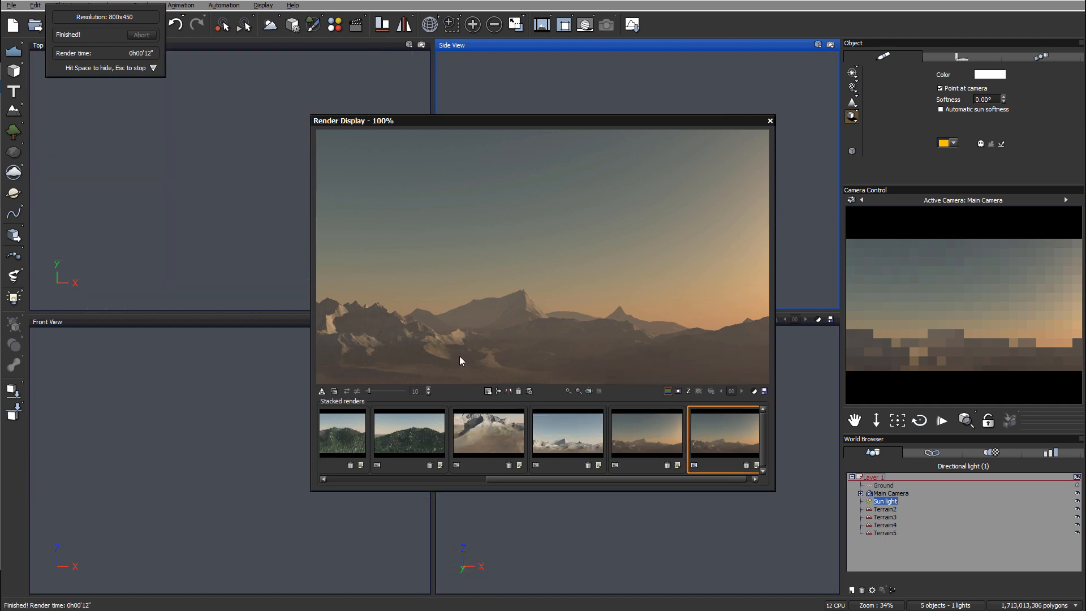
# Review the new hazy sunset render against the previous stacked render
pyautogui.click(646, 436)
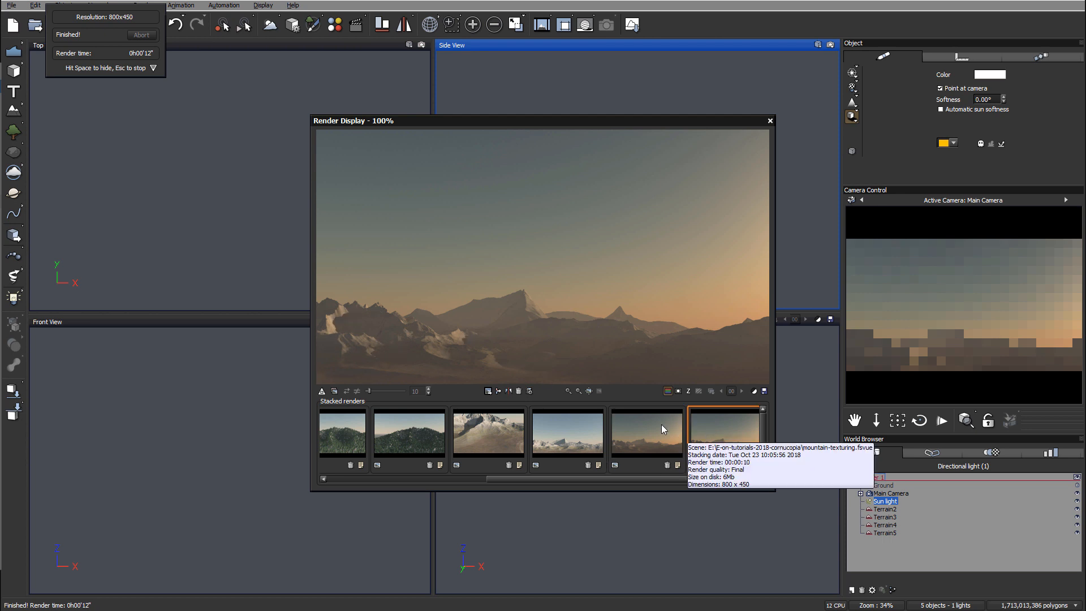
pyautogui.click(648, 437)
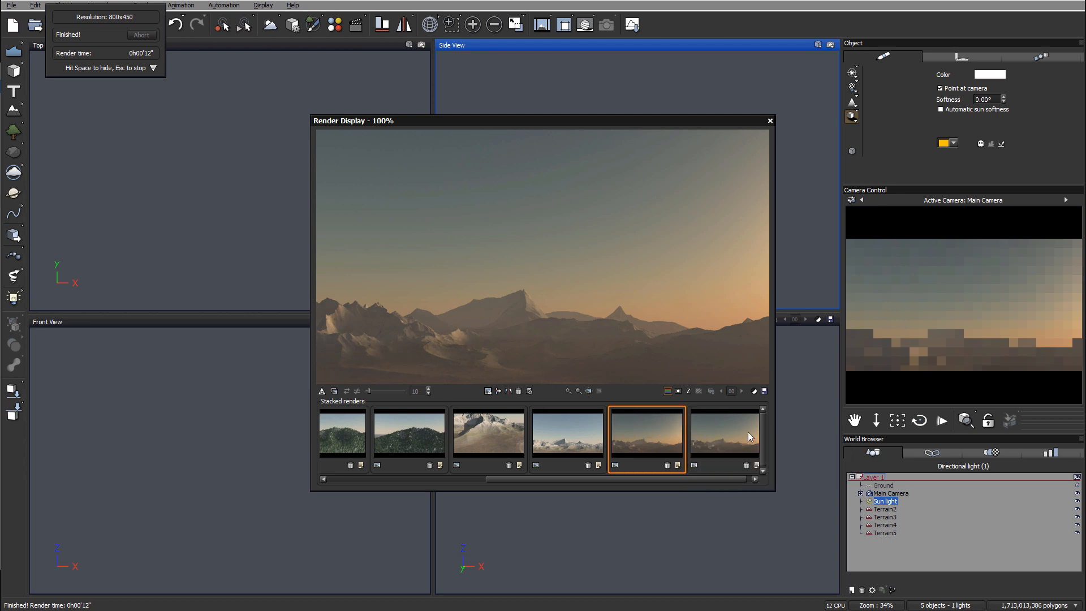
pyautogui.click(725, 436)
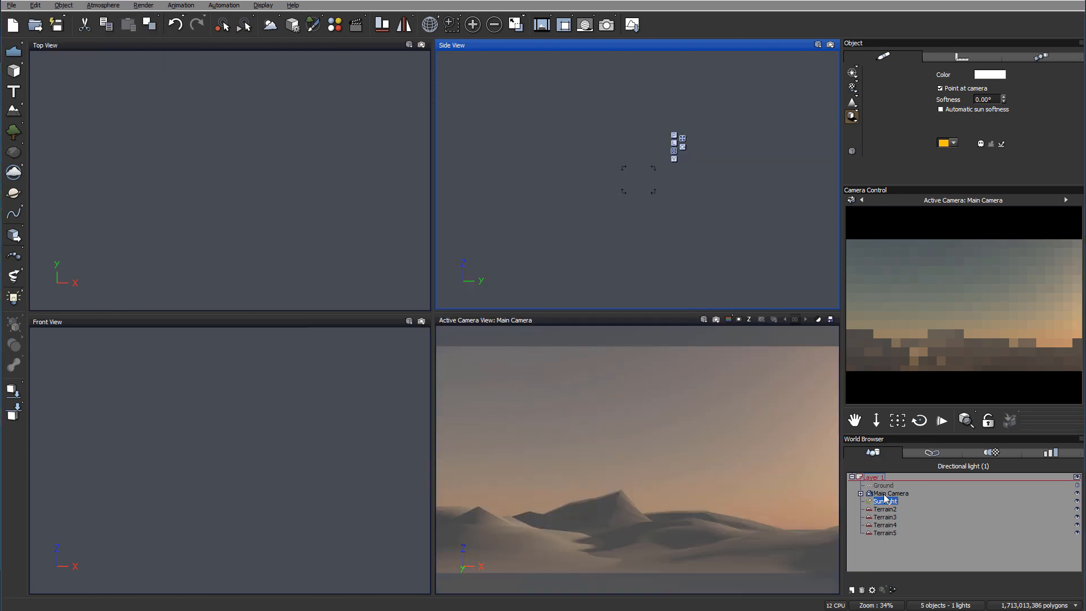
# Tick Use shadow map in the Sun light's Light Editor, then select the first terrain
pyautogui.doubleClick(885, 500)
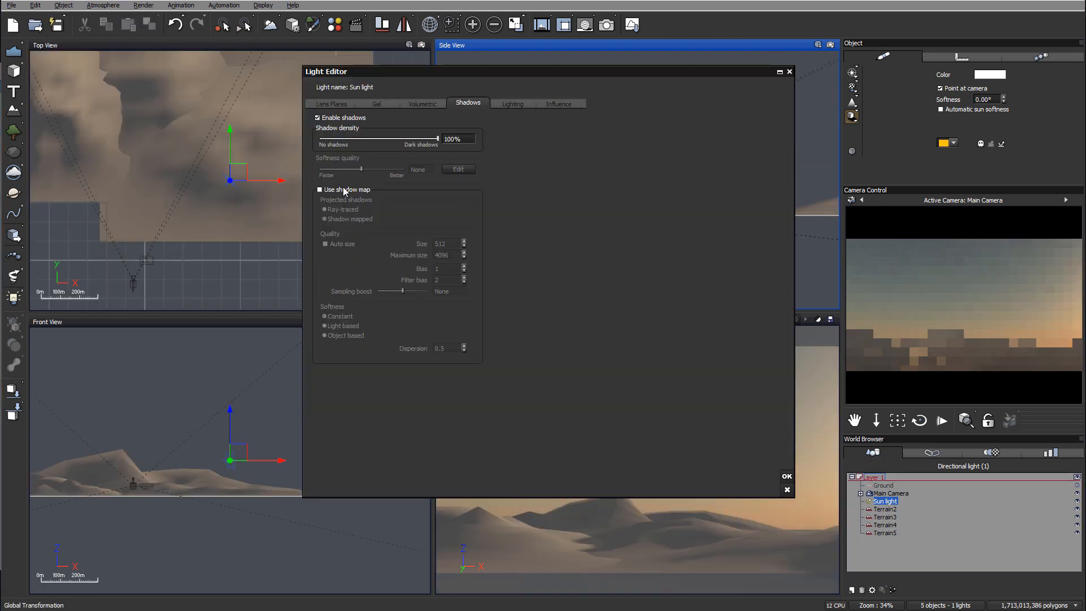
pyautogui.click(319, 190)
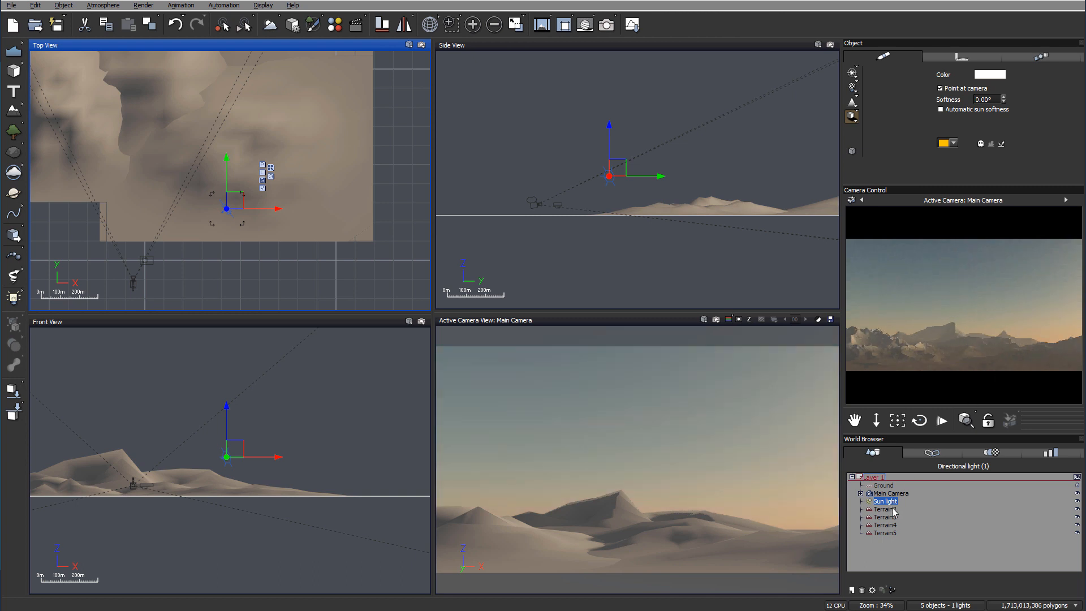
pyautogui.click(885, 509)
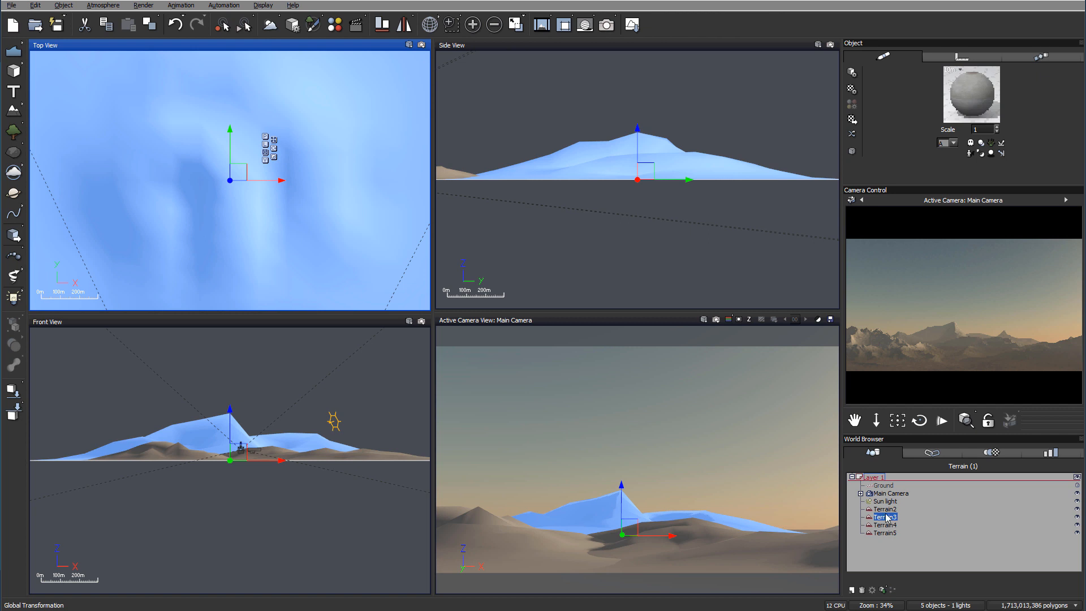
# Raise the Side Snow highlights to about 92% intensity and 72% size
pyautogui.click(885, 509)
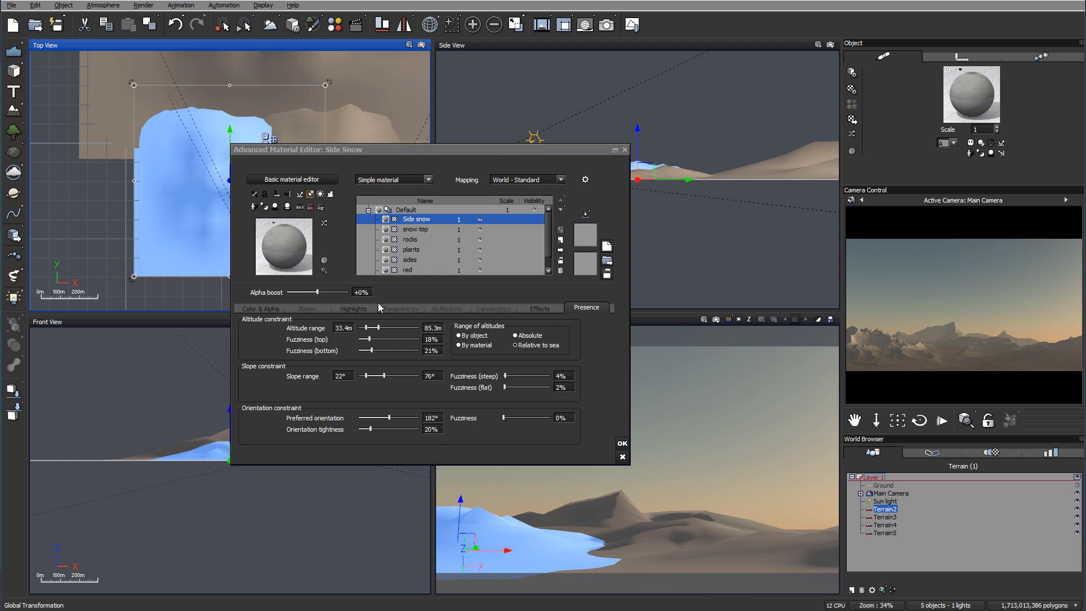
pyautogui.click(353, 308)
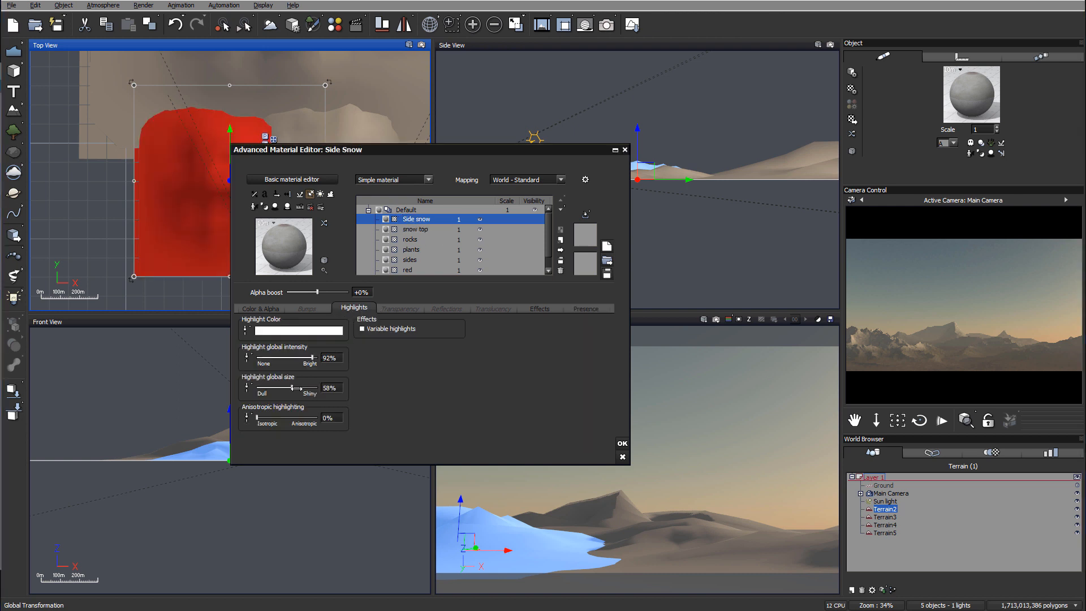
pyautogui.moveTo(291, 387); pyautogui.dragTo(310, 386)
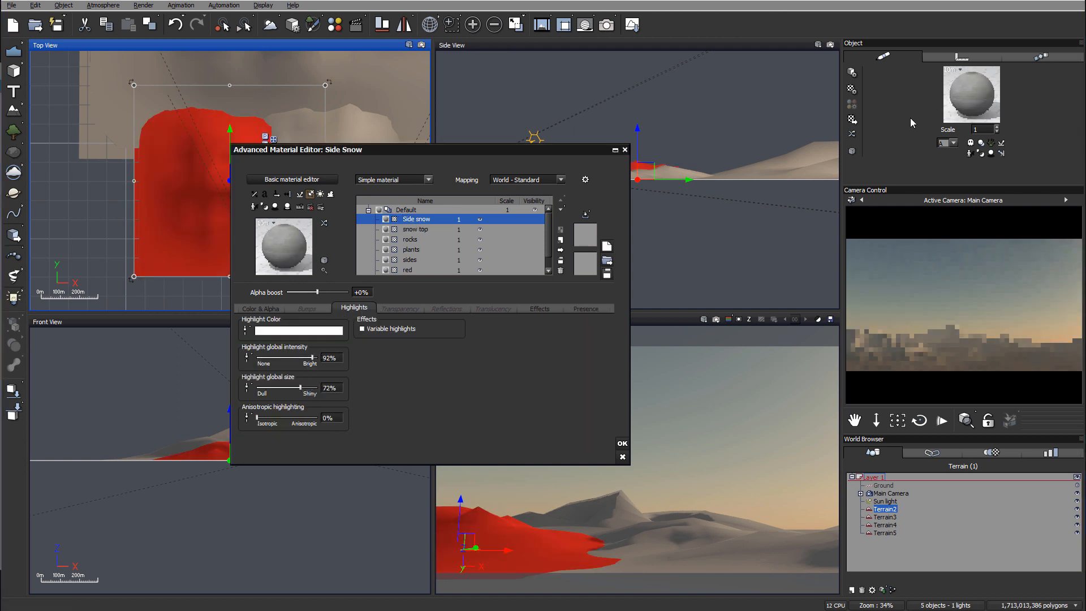
pyautogui.click(622, 443)
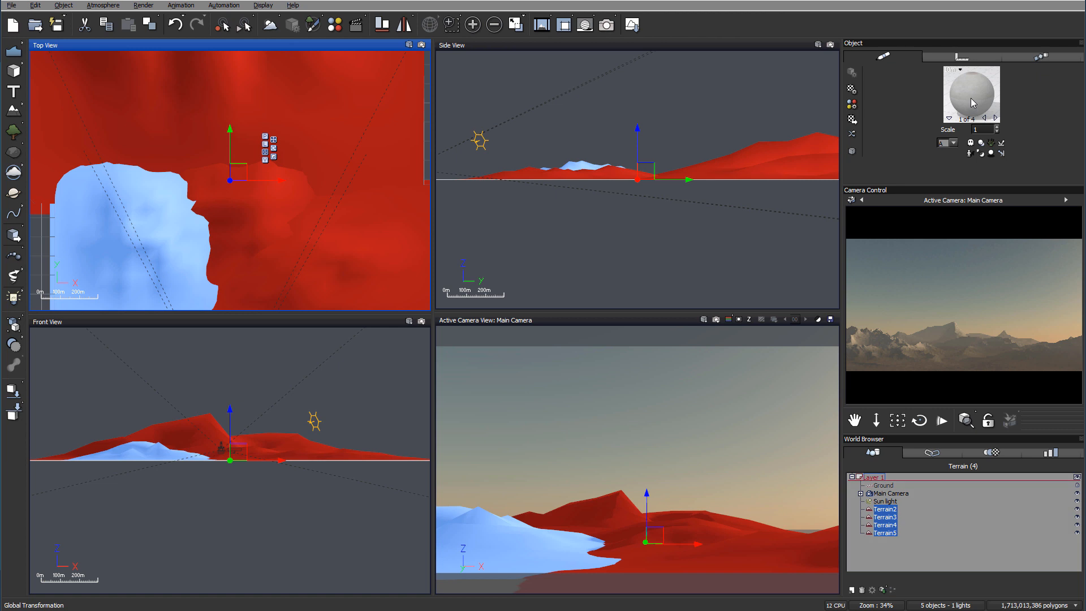
pyautogui.moveTo(971, 88)
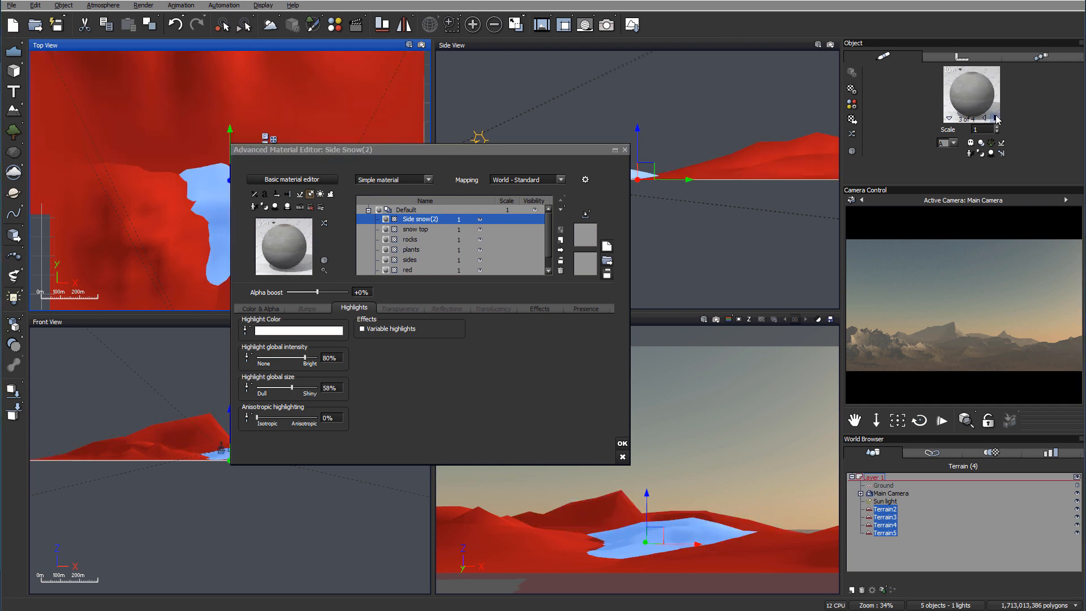
pyautogui.moveTo(304, 357); pyautogui.dragTo(313, 357)
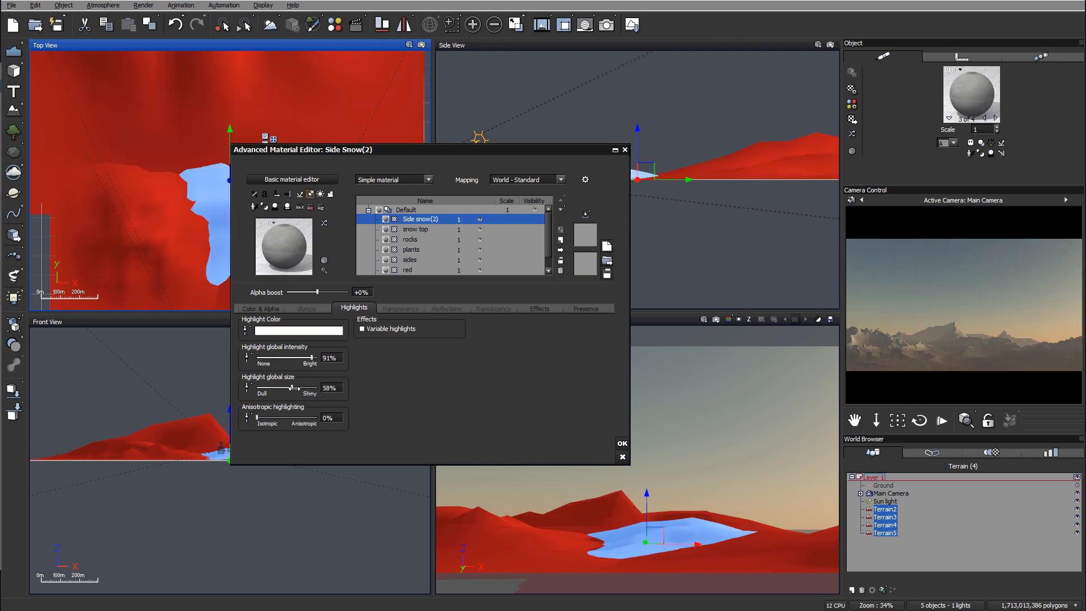
pyautogui.moveTo(287, 388); pyautogui.dragTo(304, 388)
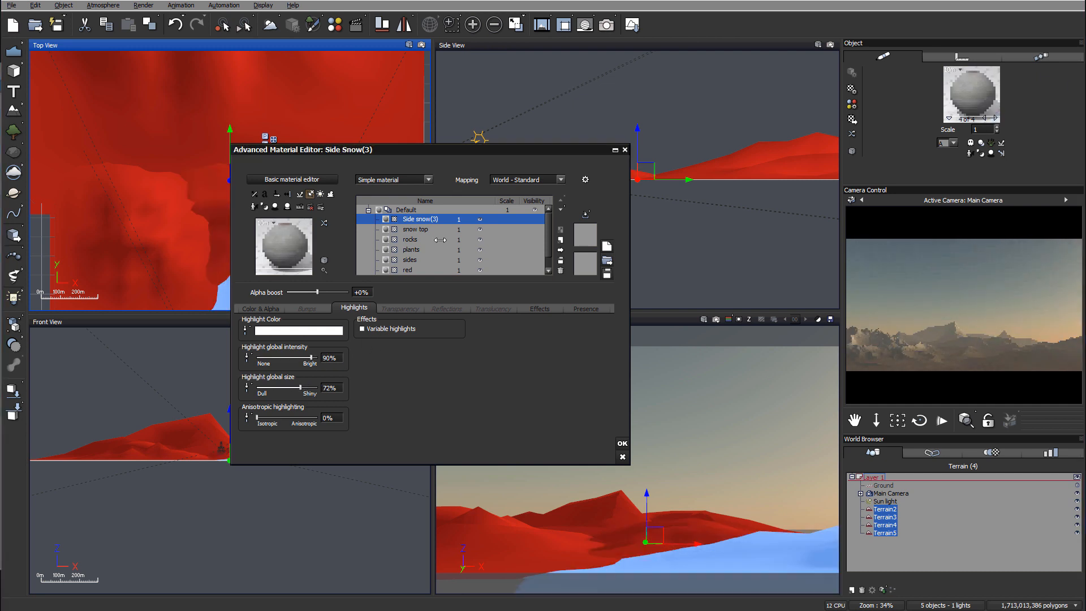
# Raise the Snow Top highlights to about 91% intensity and 74% size
pyautogui.click(415, 229)
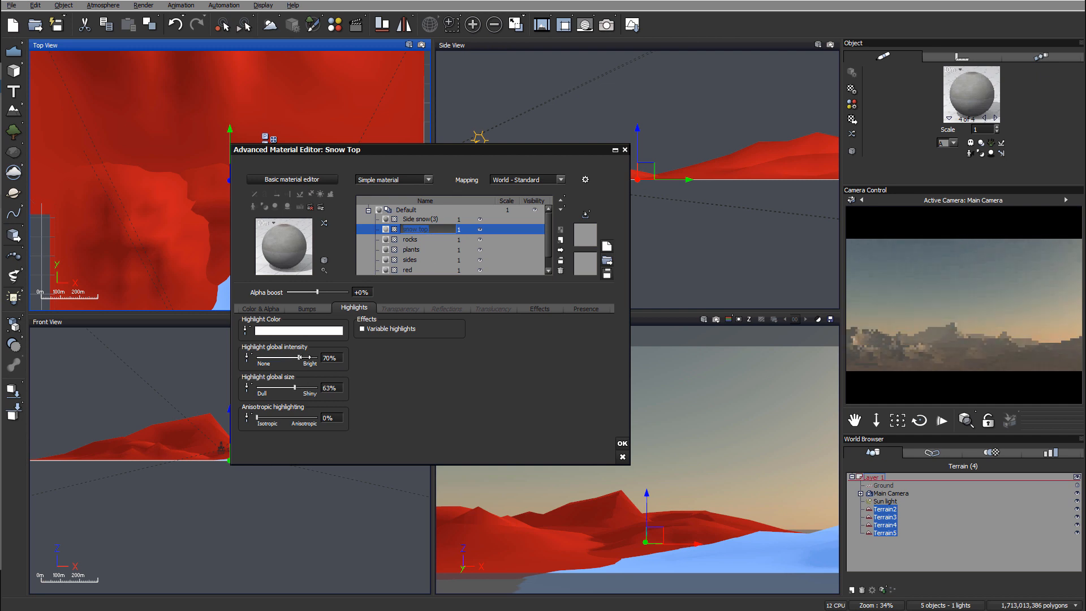
pyautogui.moveTo(296, 353); pyautogui.dragTo(303, 353)
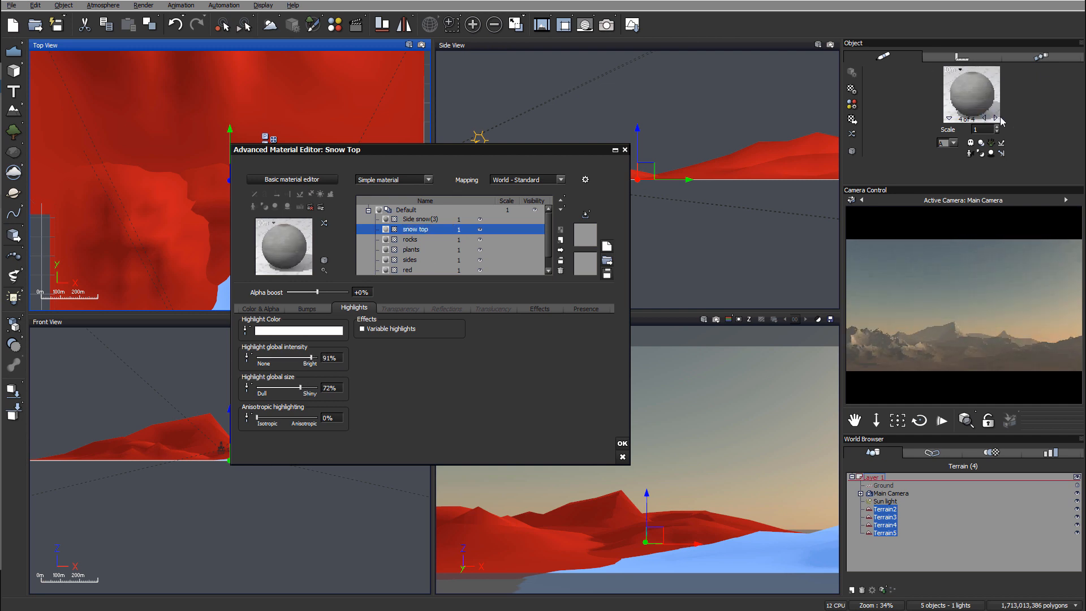
pyautogui.click(421, 219)
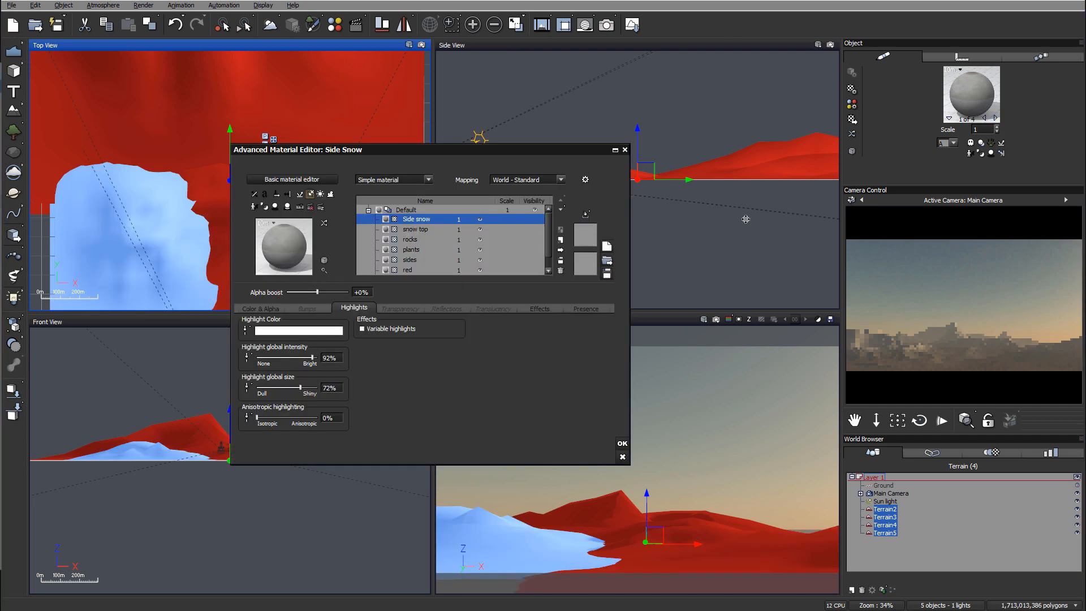
pyautogui.click(415, 229)
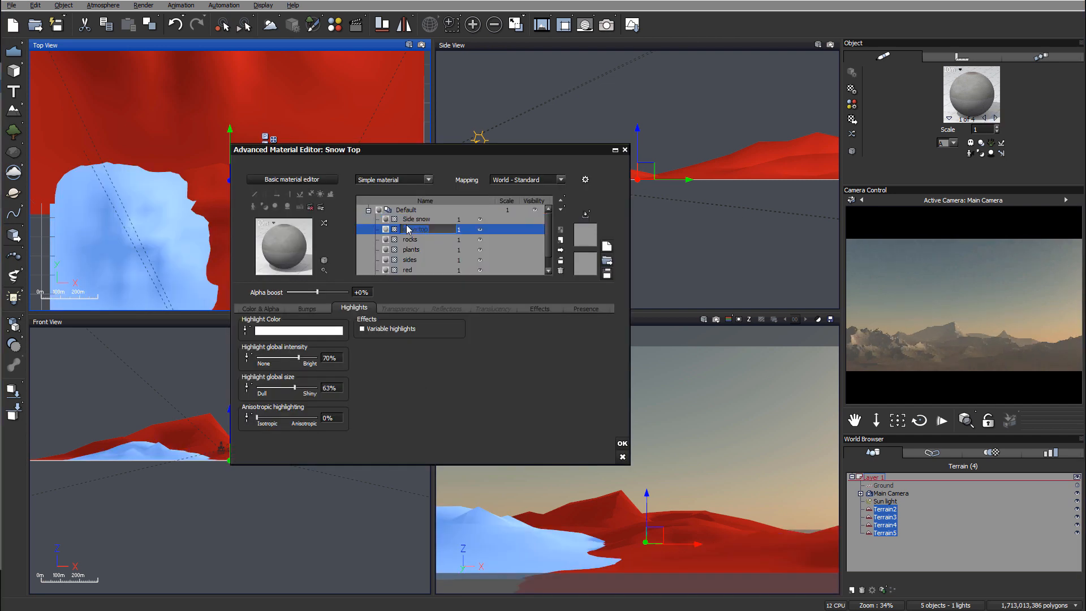
pyautogui.moveTo(298, 357); pyautogui.dragTo(313, 358)
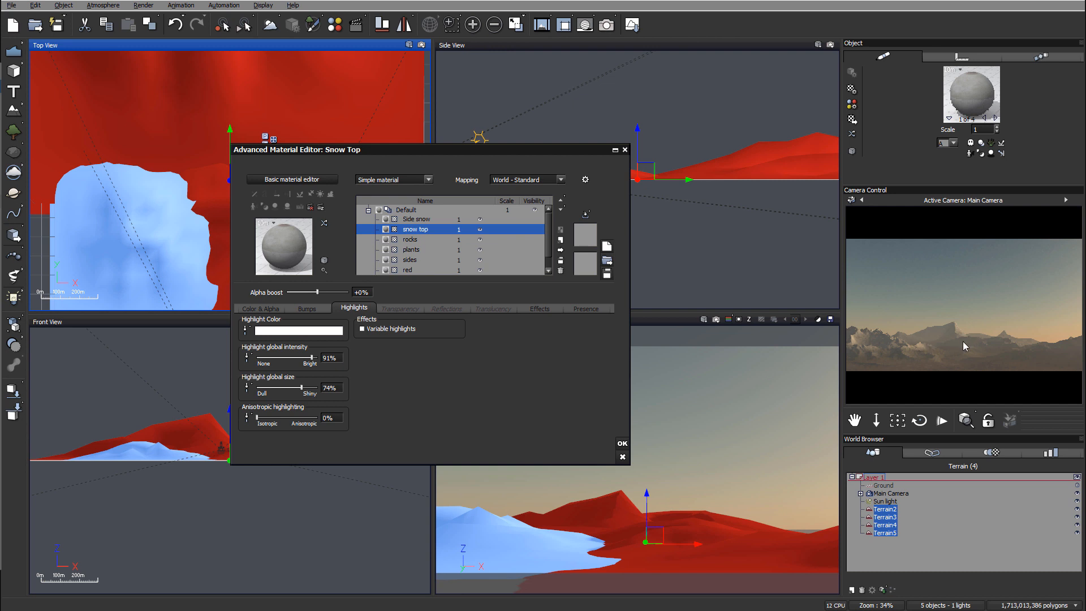
pyautogui.moveTo(869, 342)
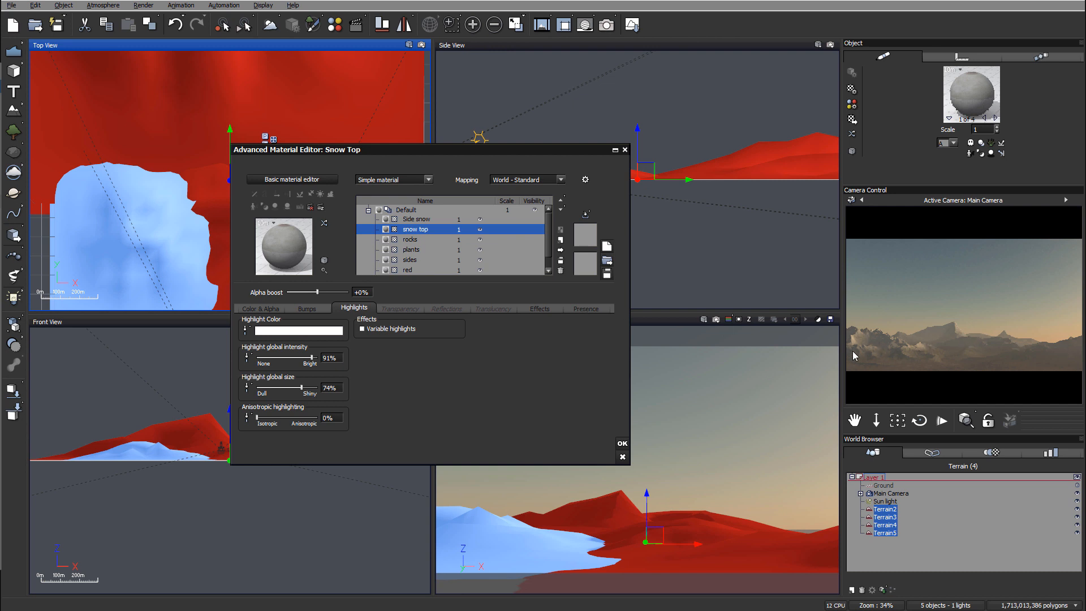
pyautogui.moveTo(922, 498)
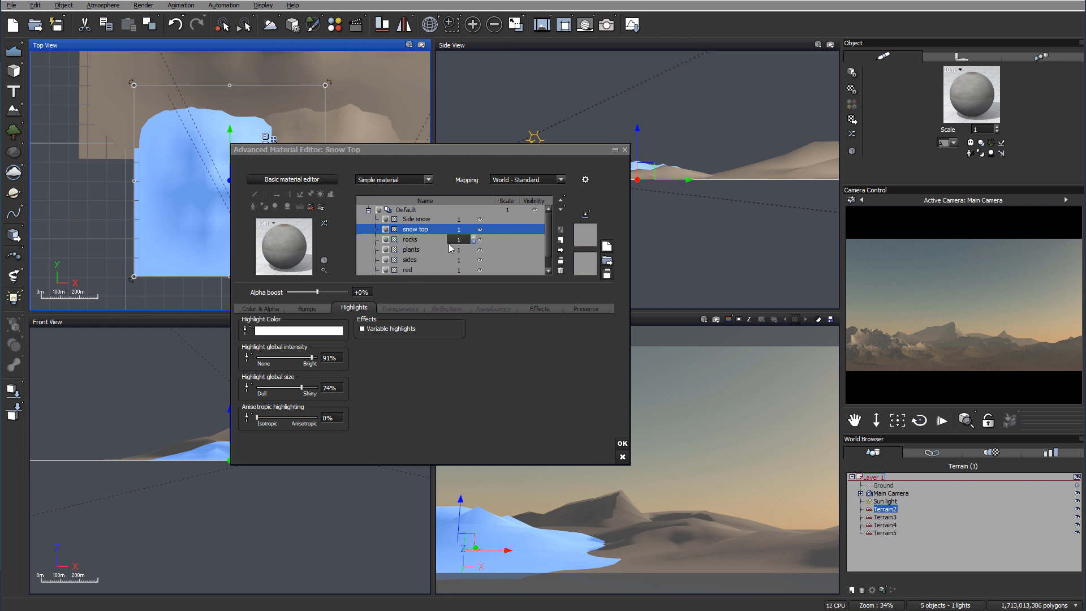
# Set the Snow Top altitude range to about 30.2–143 m in the Presence settings
pyautogui.click(586, 307)
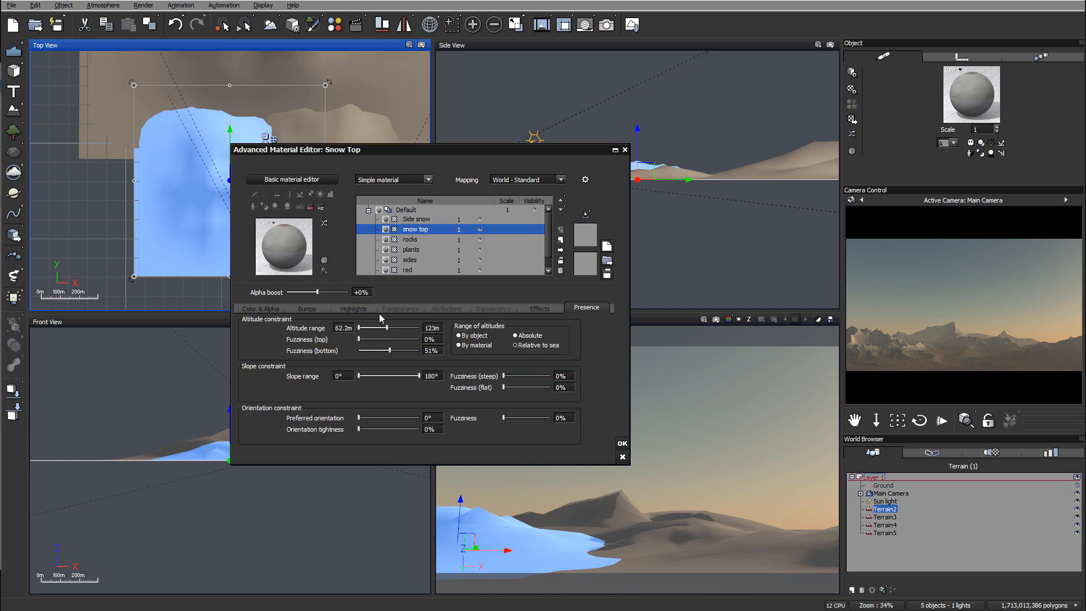
pyautogui.moveTo(360, 327); pyautogui.dragTo(395, 327)
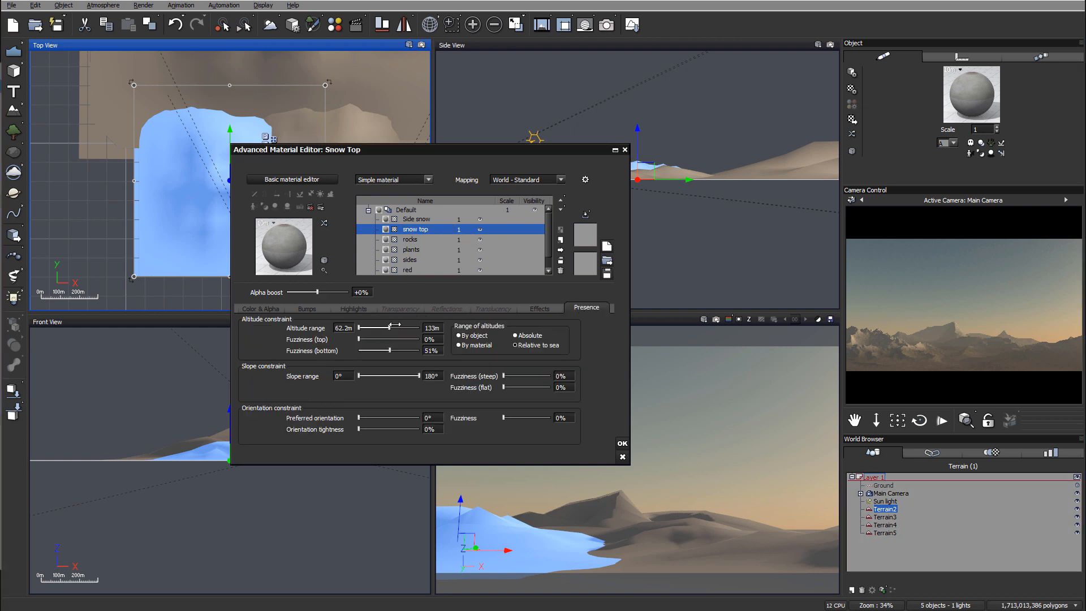
pyautogui.moveTo(395, 327); pyautogui.dragTo(405, 327)
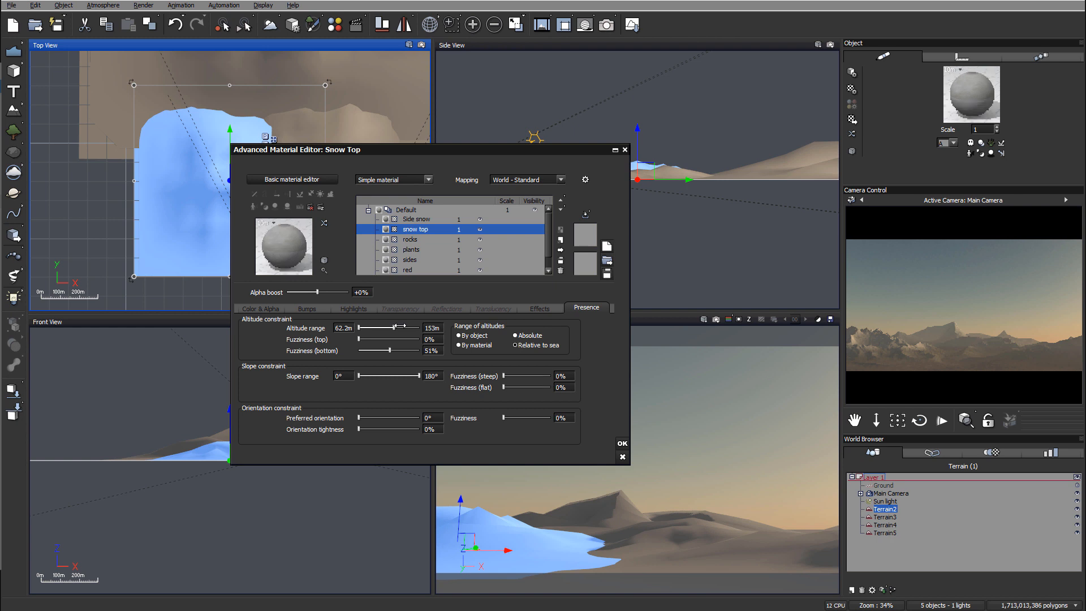
pyautogui.moveTo(405, 327); pyautogui.dragTo(388, 327)
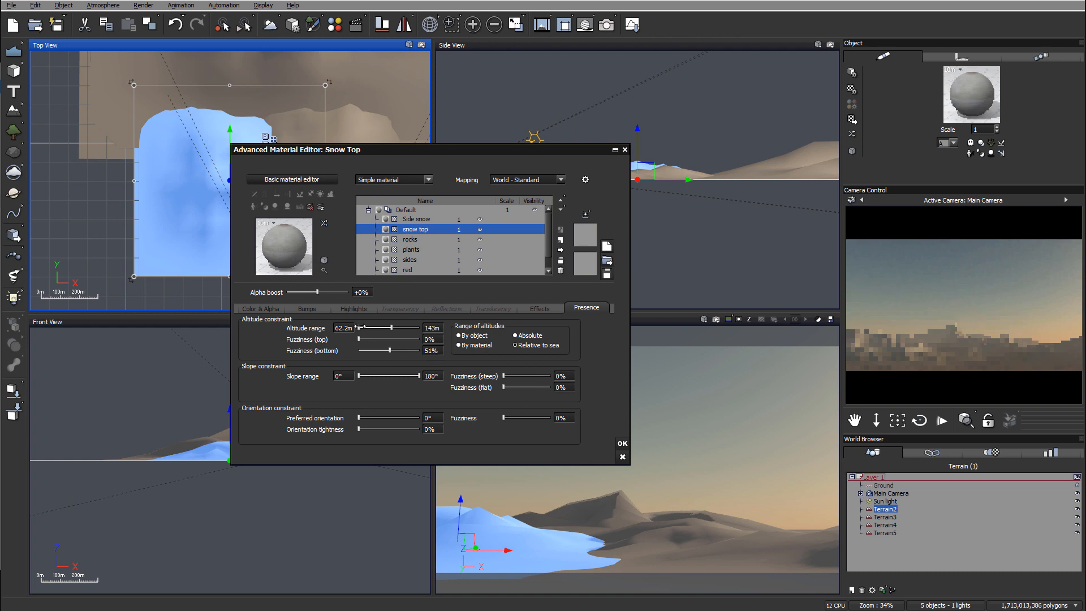
pyautogui.moveTo(374, 327); pyautogui.dragTo(359, 327)
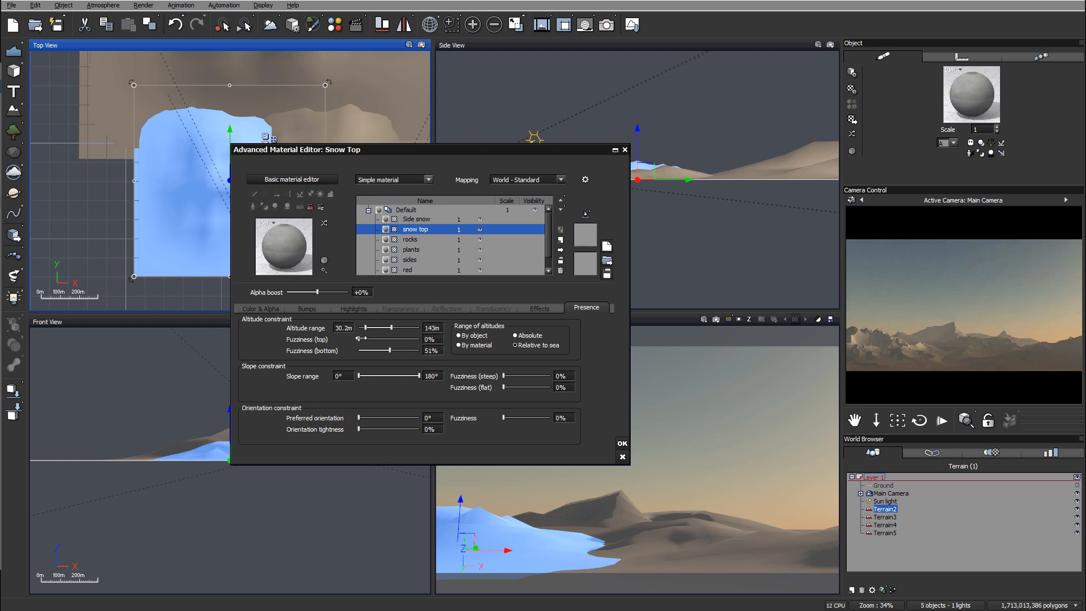
# Set the Side Snow altitude range to about 45.6–92.6 m and close the material editor
pyautogui.click(416, 219)
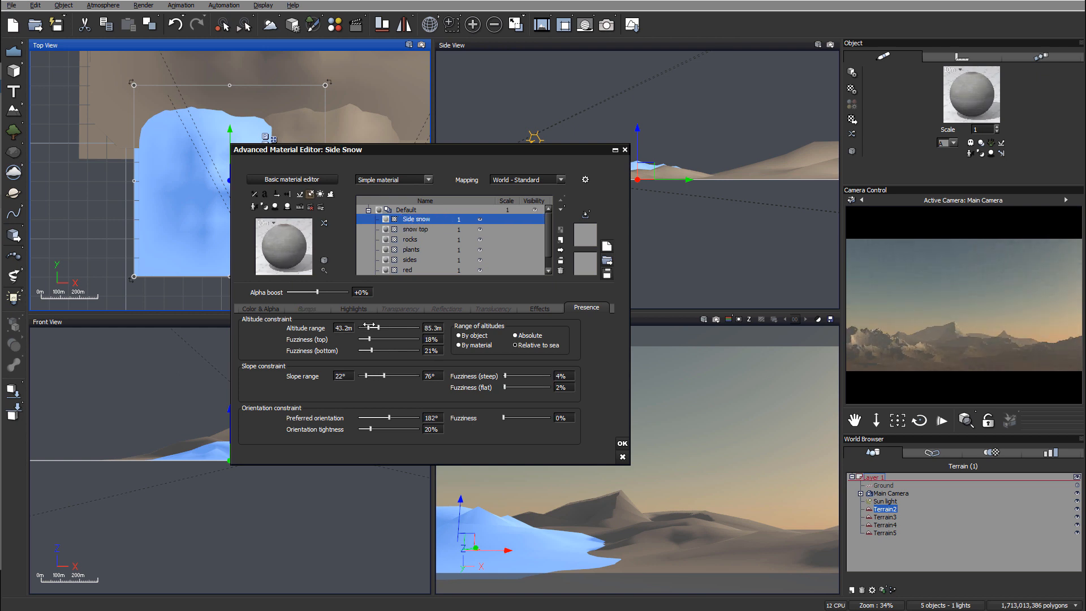
pyautogui.moveTo(371, 327); pyautogui.dragTo(378, 327)
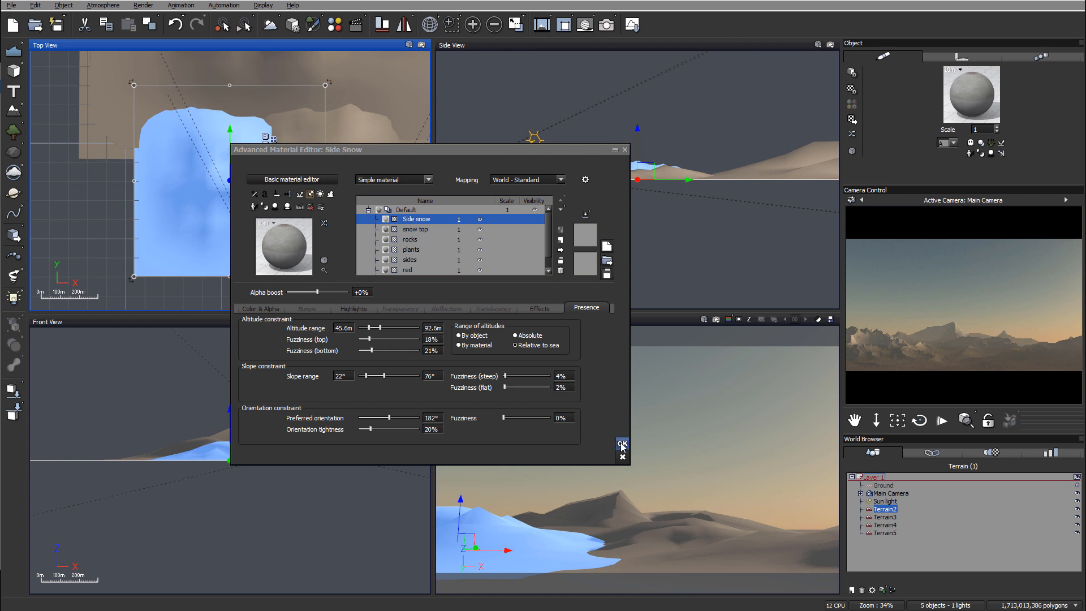
pyautogui.click(621, 444)
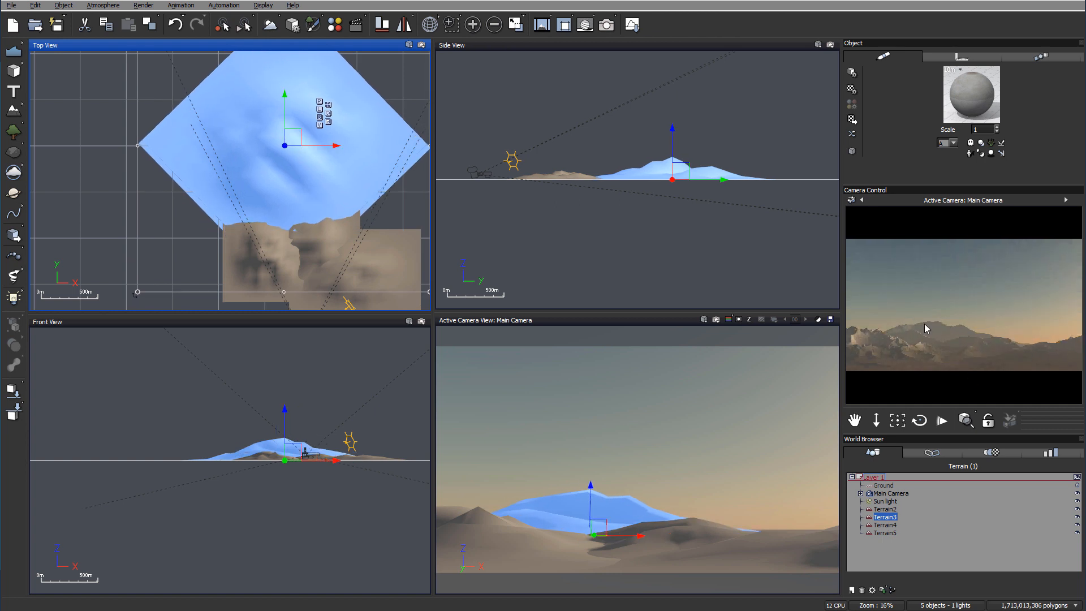
pyautogui.moveTo(989, 350)
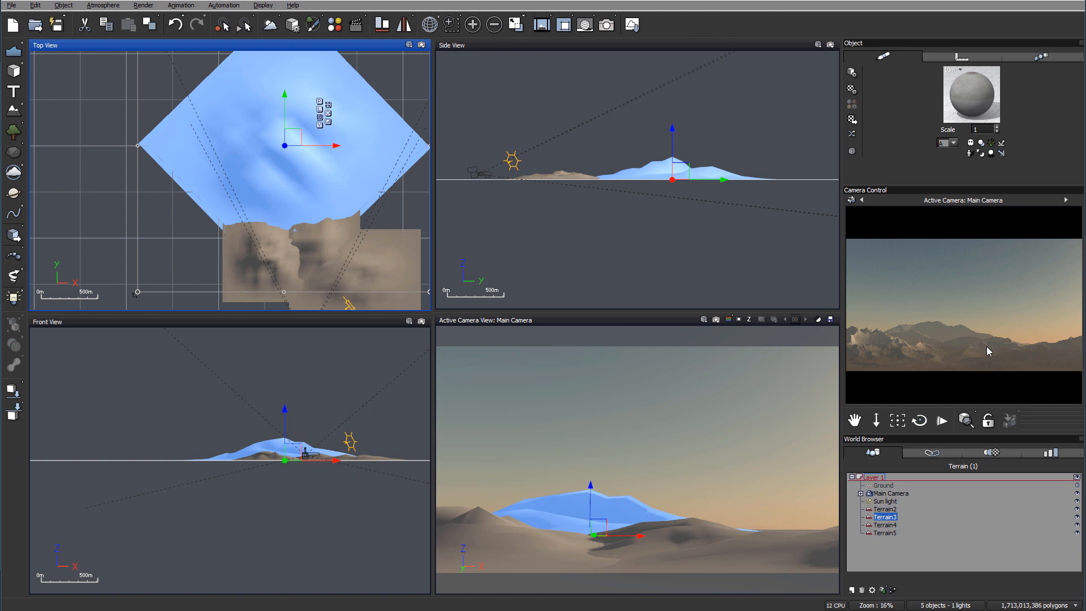
pyautogui.moveTo(998, 340)
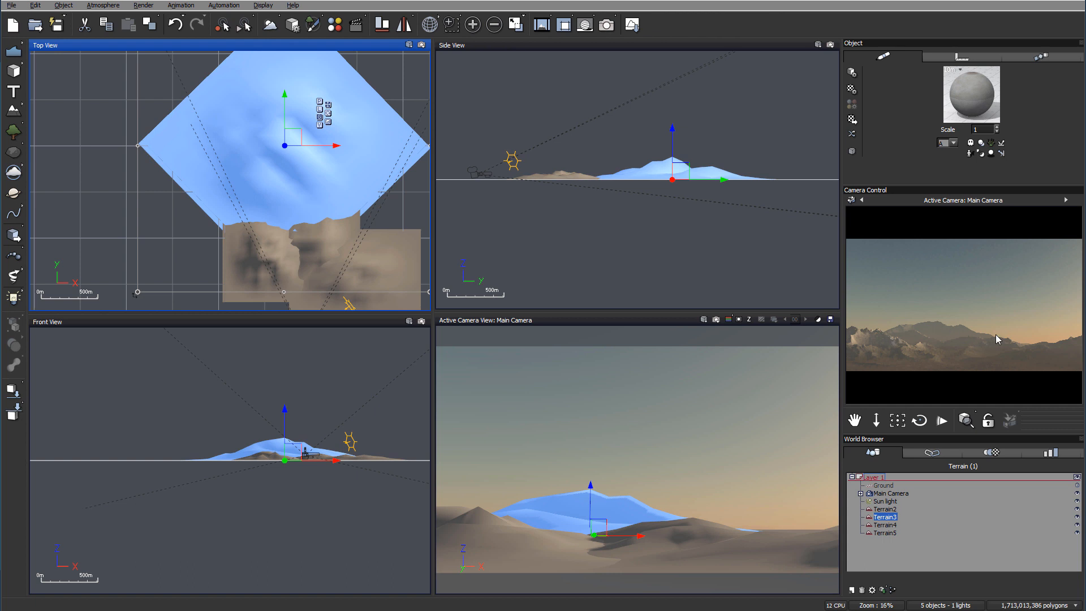
pyautogui.moveTo(909, 274)
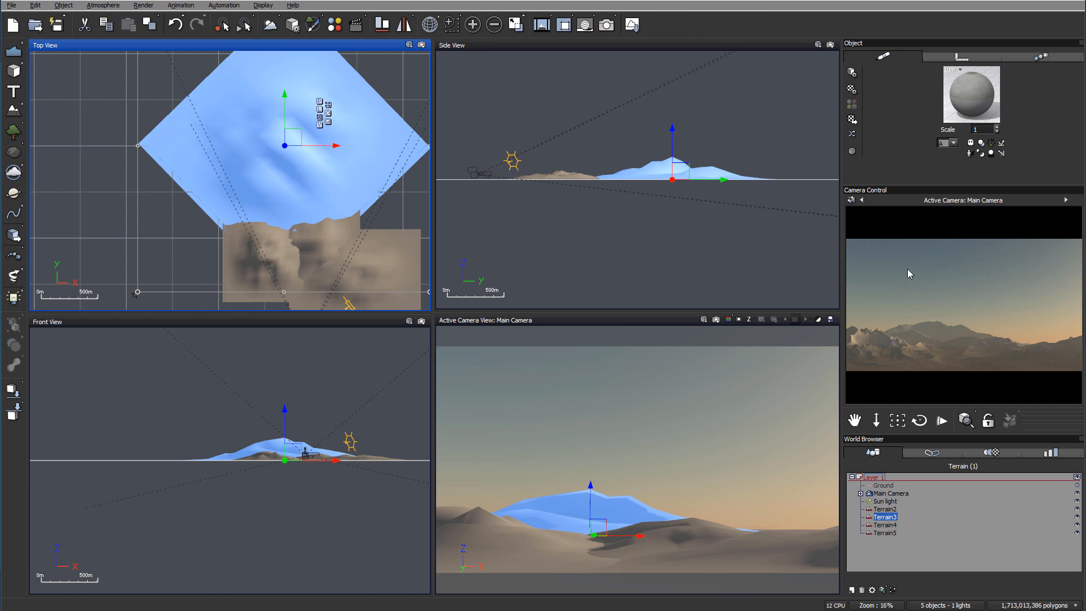
pyautogui.moveTo(593, 372)
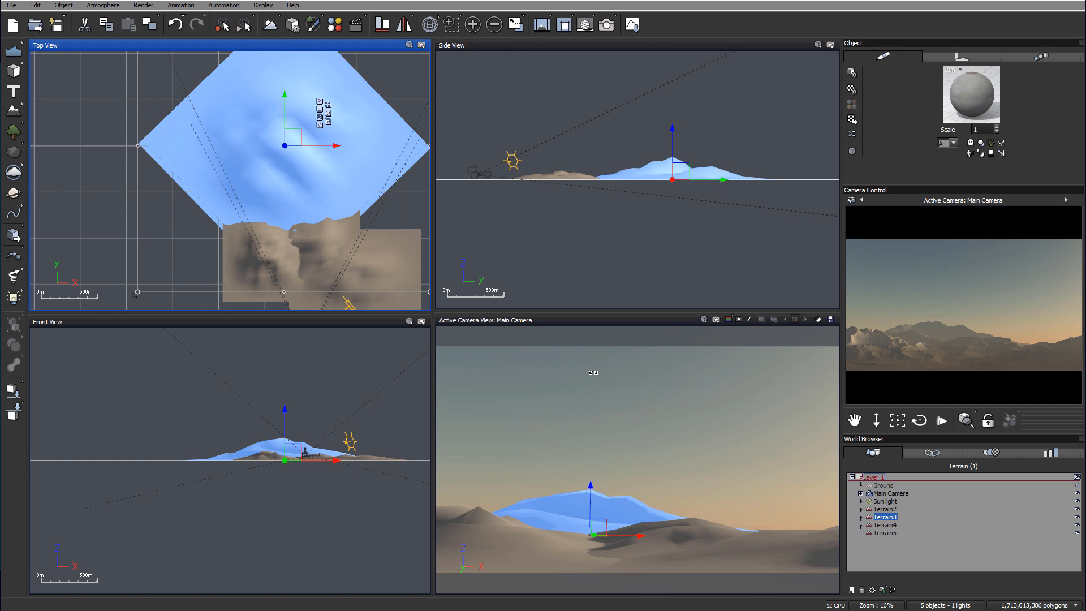